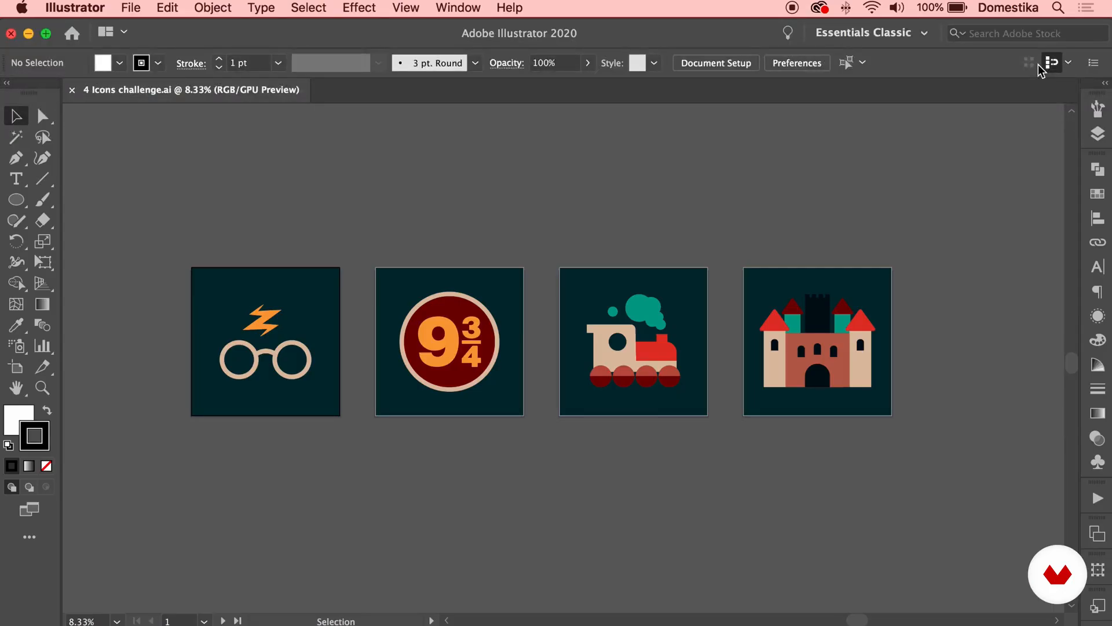
{"action": "mouse_move", "coordinate": [212, 379]}
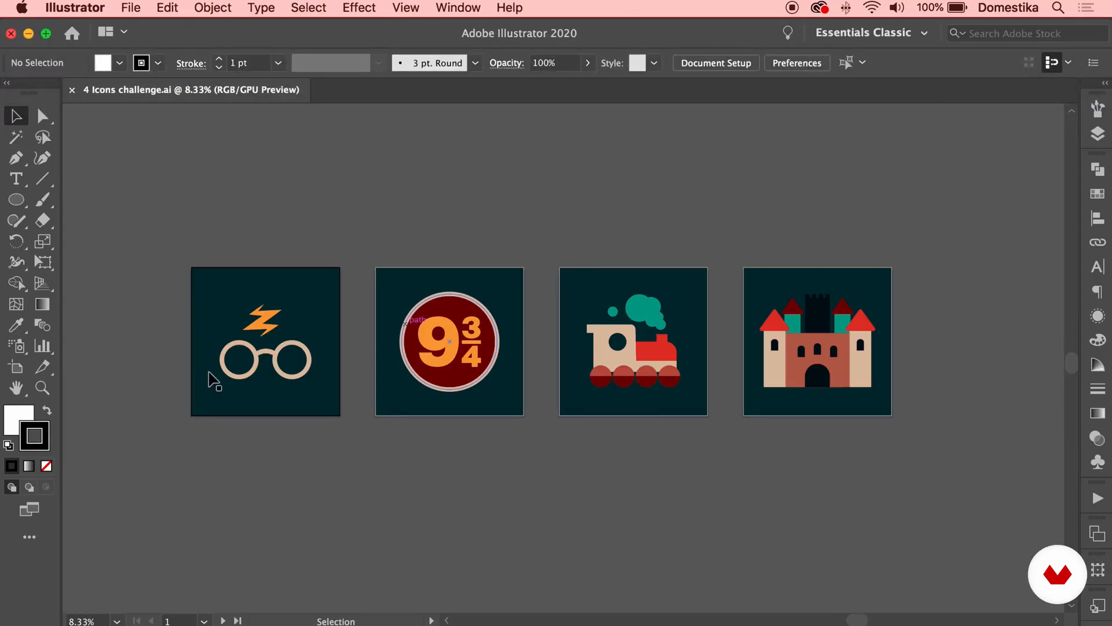
Step: Create a new Desktop folder named '4 icons challenge_jpg' for the exported images
{"action": "left_click", "coordinate": [631, 341]}
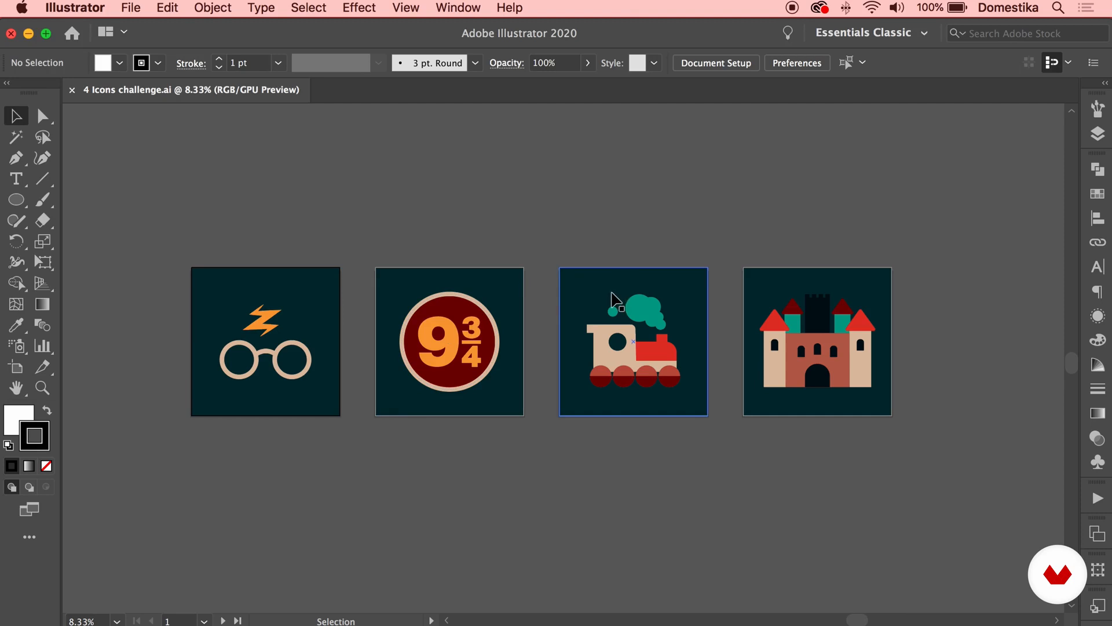
{"action": "left_click", "coordinate": [630, 225]}
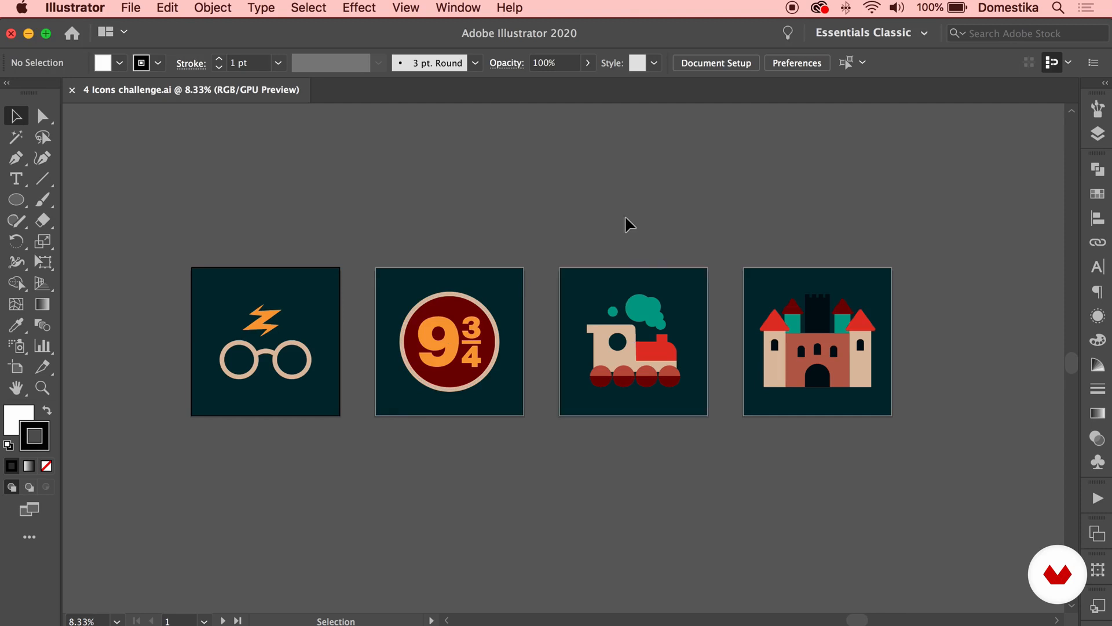
{"action": "mouse_move", "coordinate": [600, 228]}
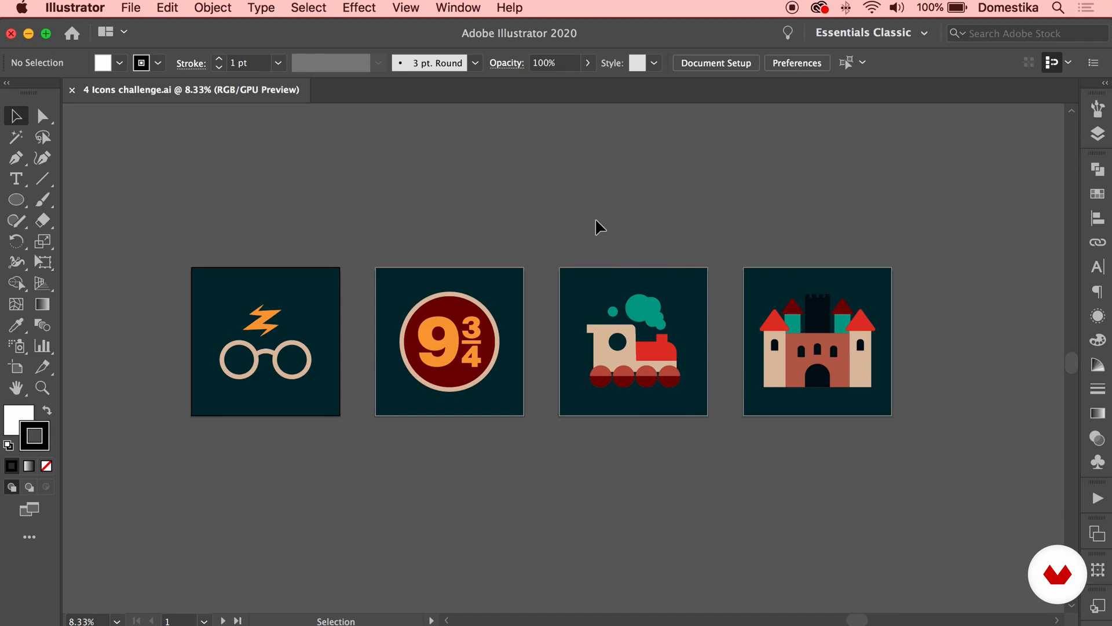
{"action": "left_click", "coordinate": [130, 7]}
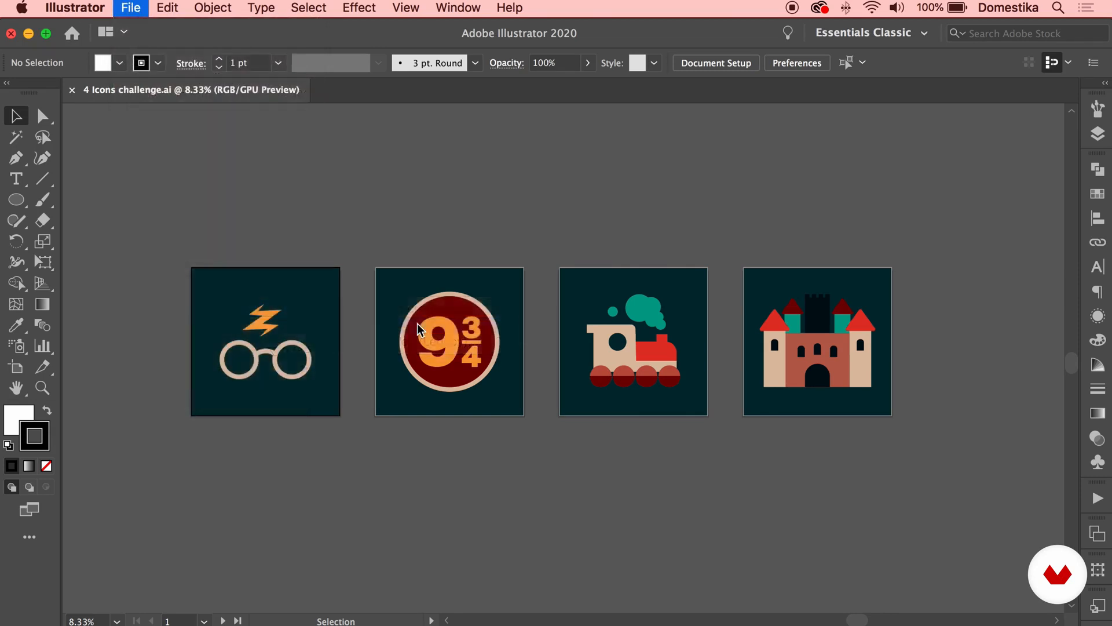
{"action": "left_click", "coordinate": [131, 8]}
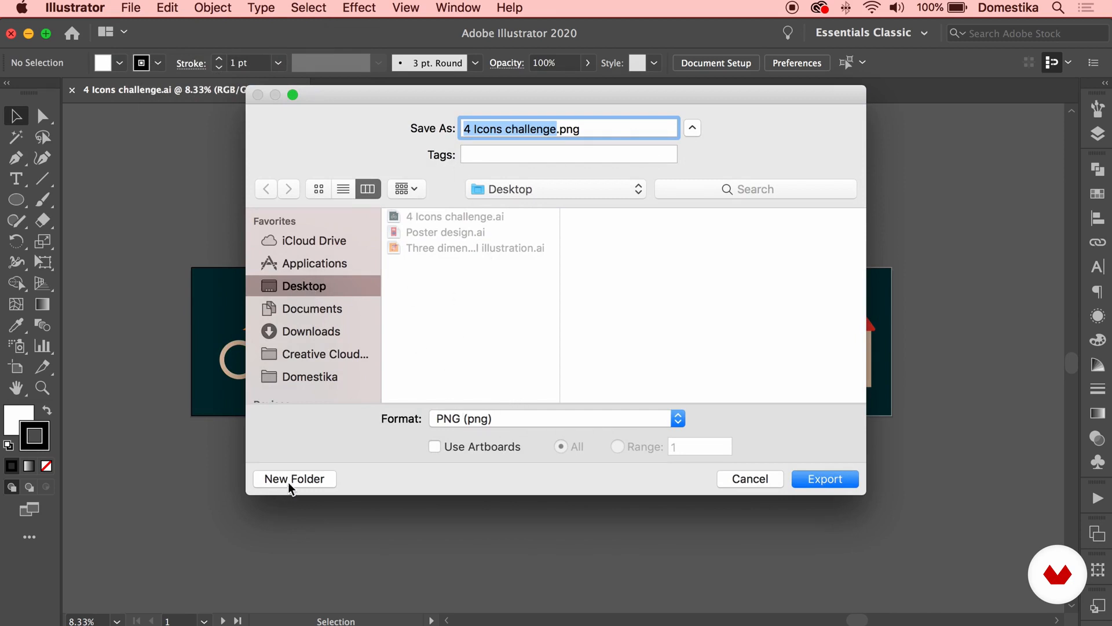
{"action": "left_click", "coordinate": [293, 478]}
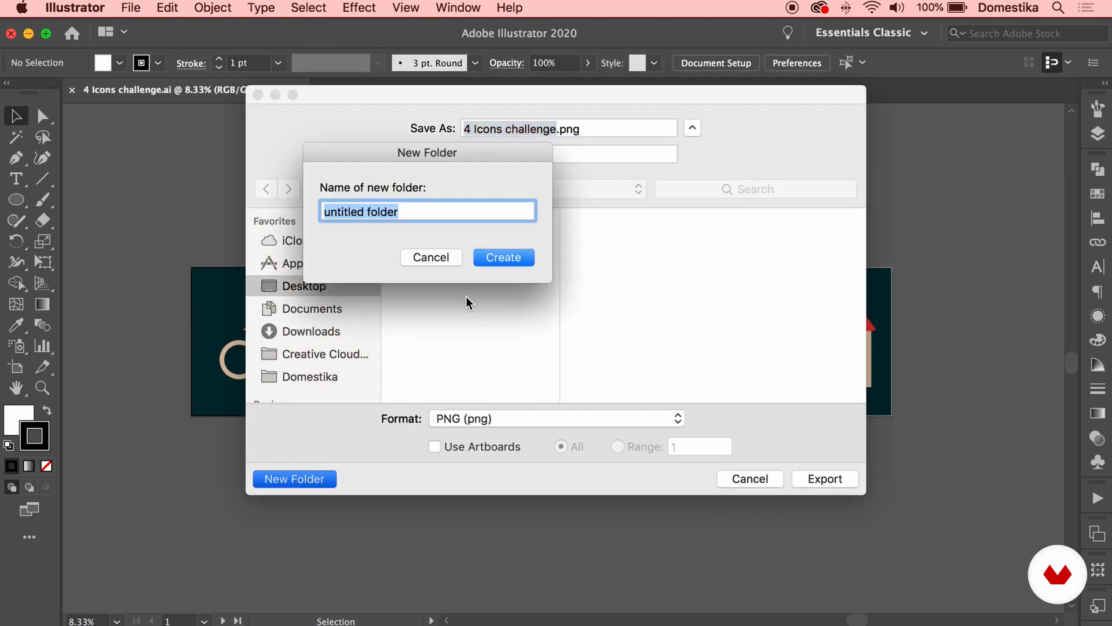
{"action": "type", "text": "4 icons challenge_jp"}
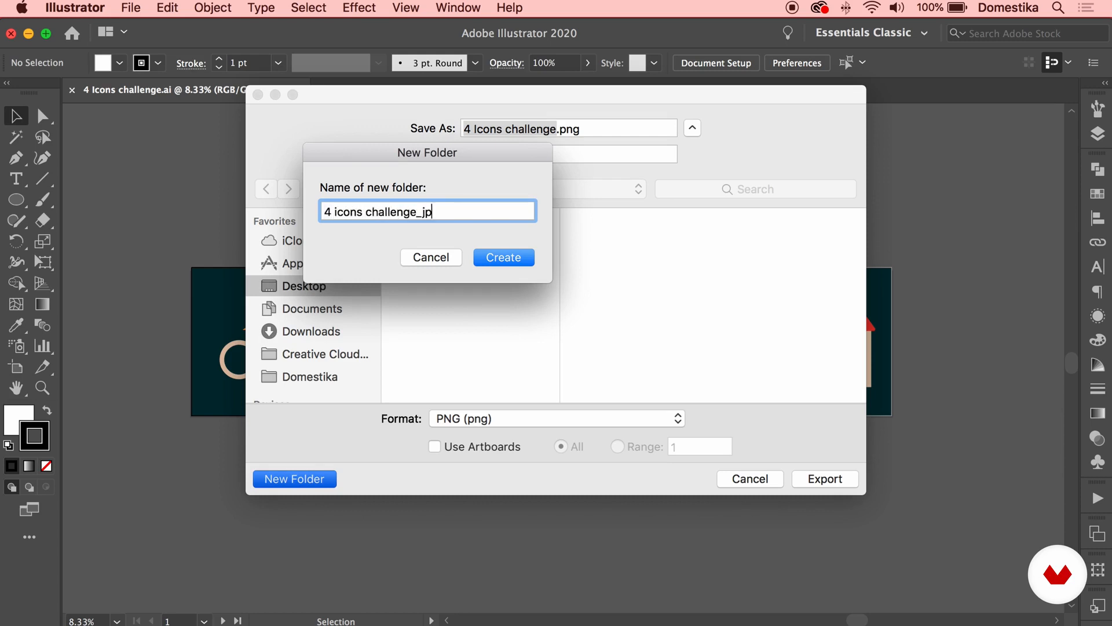
{"action": "left_click", "coordinate": [503, 257]}
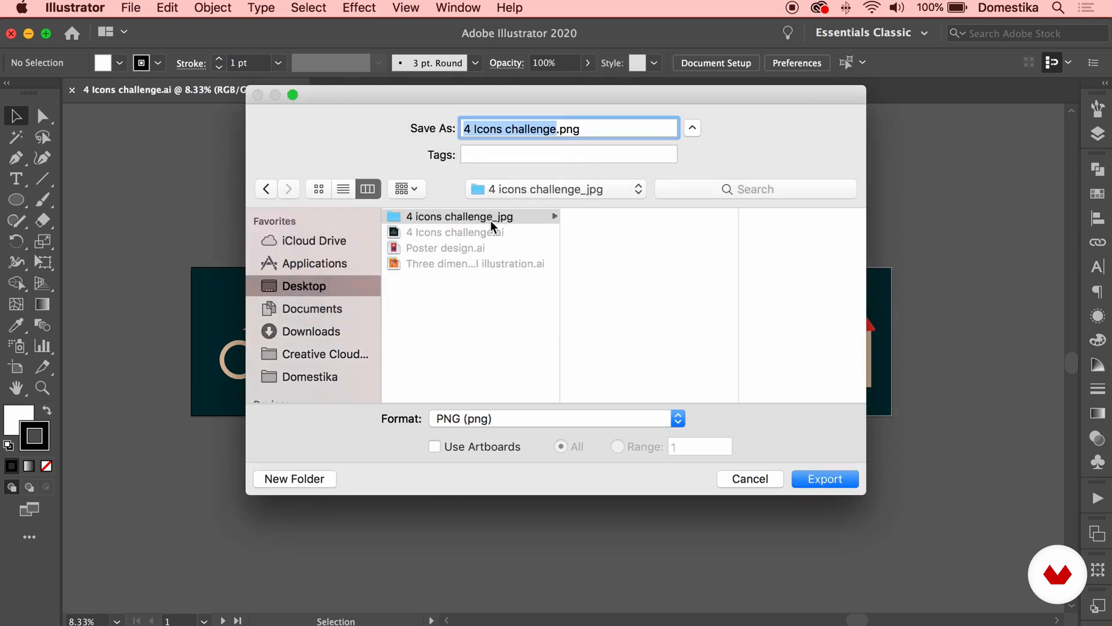
Step: Export all artboards as JPEG into that folder
{"action": "left_click", "coordinate": [458, 216]}
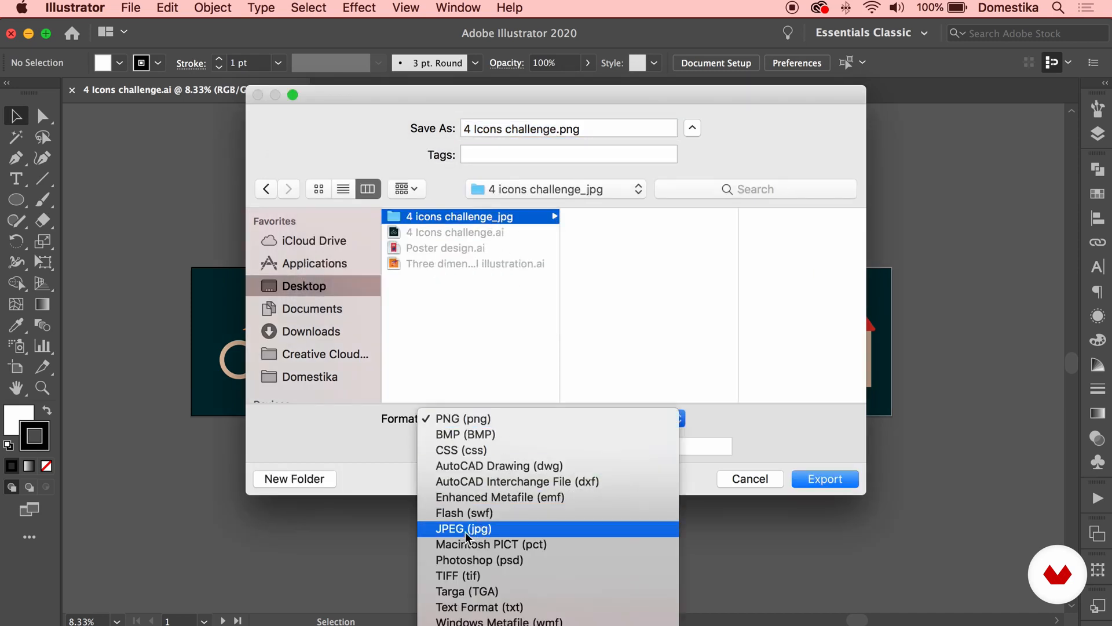
{"action": "left_click", "coordinate": [463, 529]}
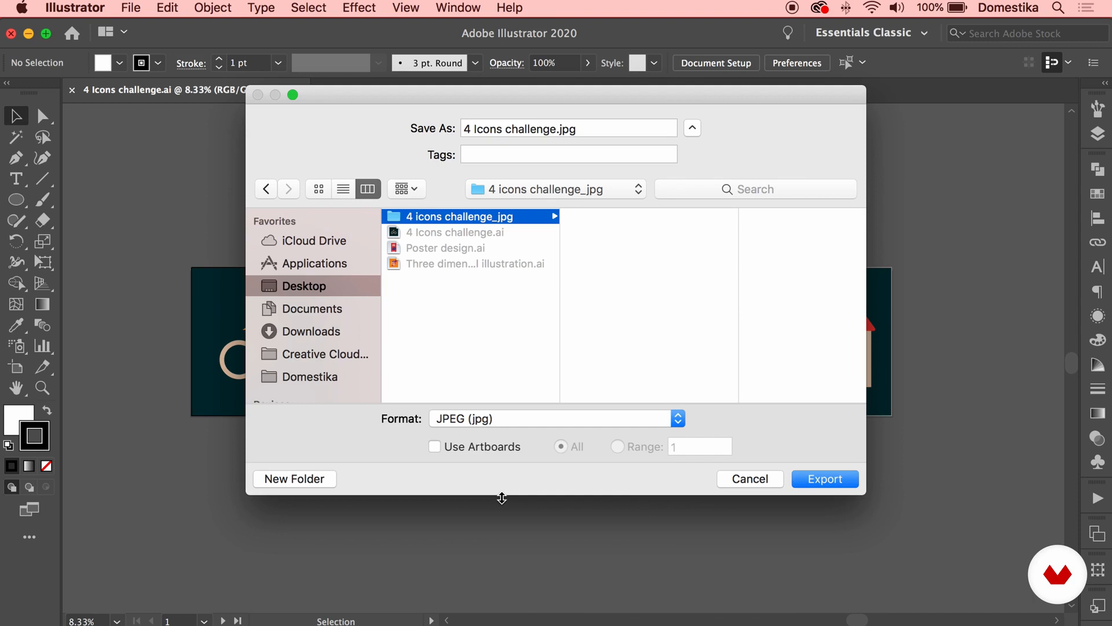
{"action": "mouse_move", "coordinate": [454, 454]}
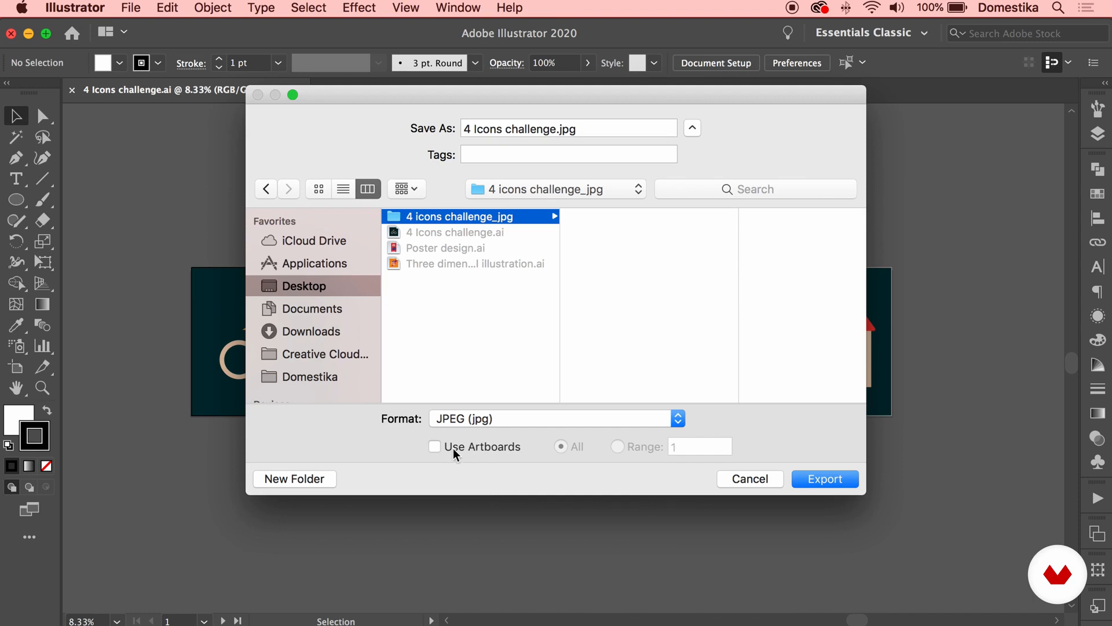
{"action": "left_click", "coordinate": [434, 446]}
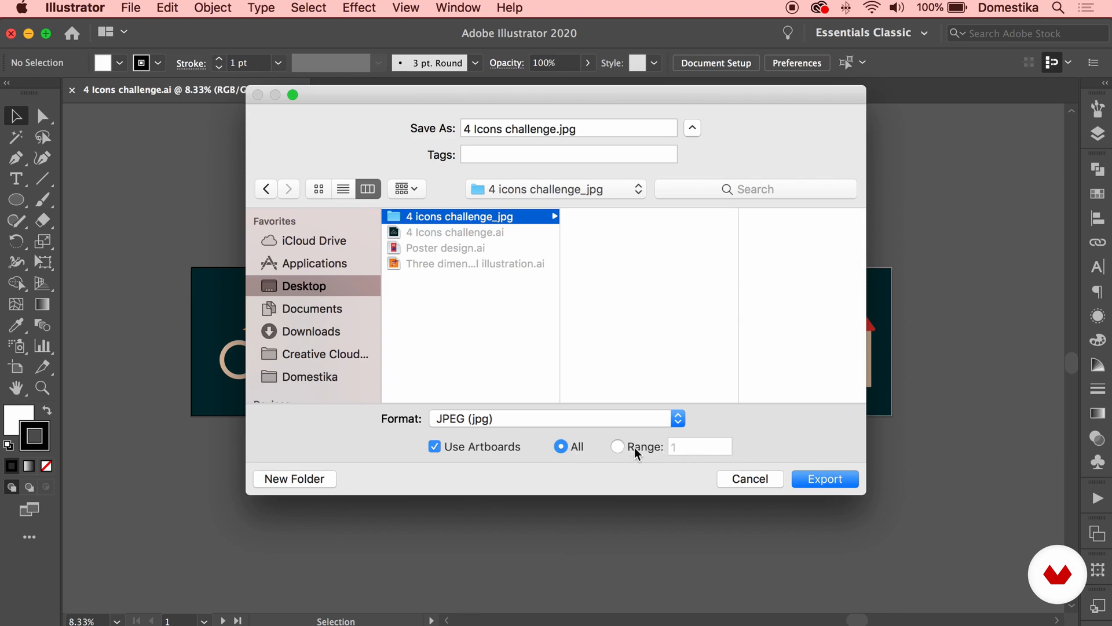
{"action": "mouse_move", "coordinate": [299, 402]}
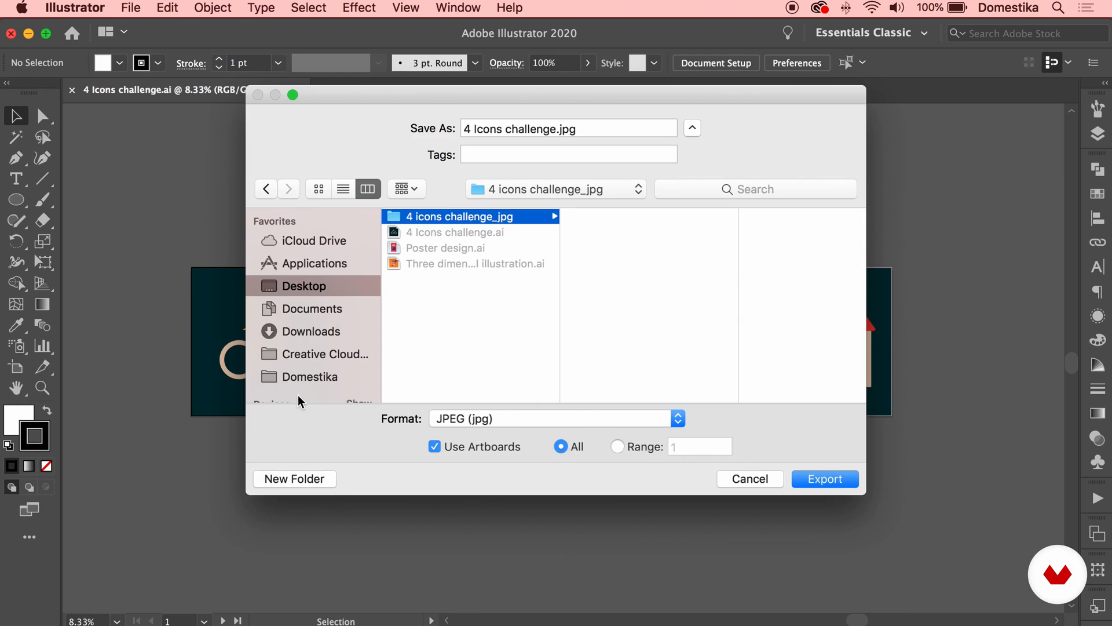
{"action": "left_click", "coordinate": [824, 478]}
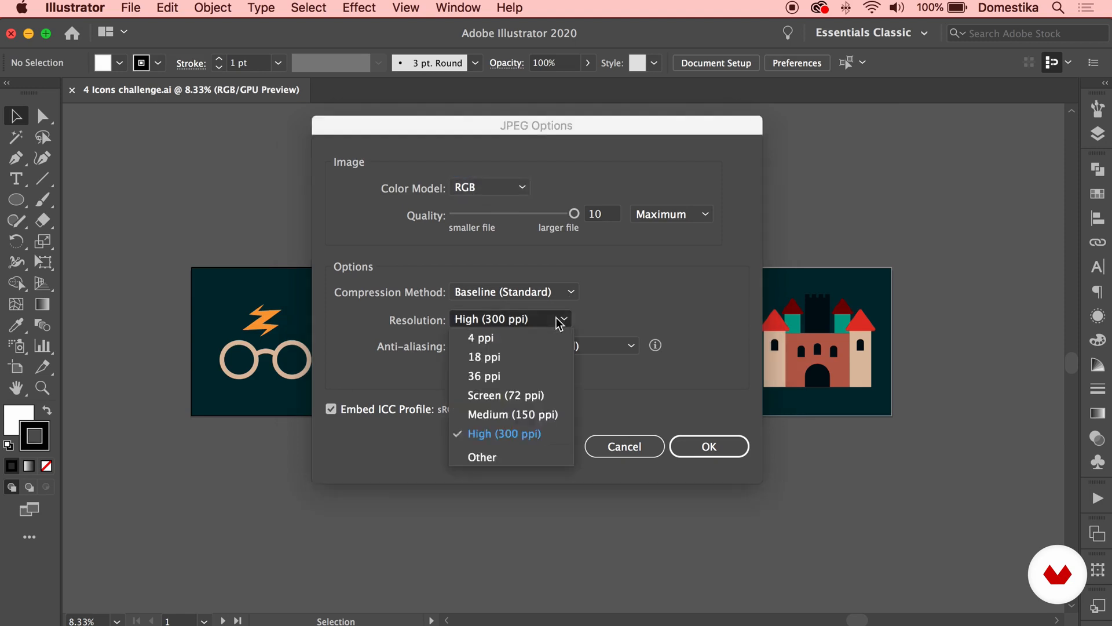
Step: Set the JPEG resolution to Screen (72 ppi) and confirm the export
{"action": "left_click", "coordinate": [505, 395]}
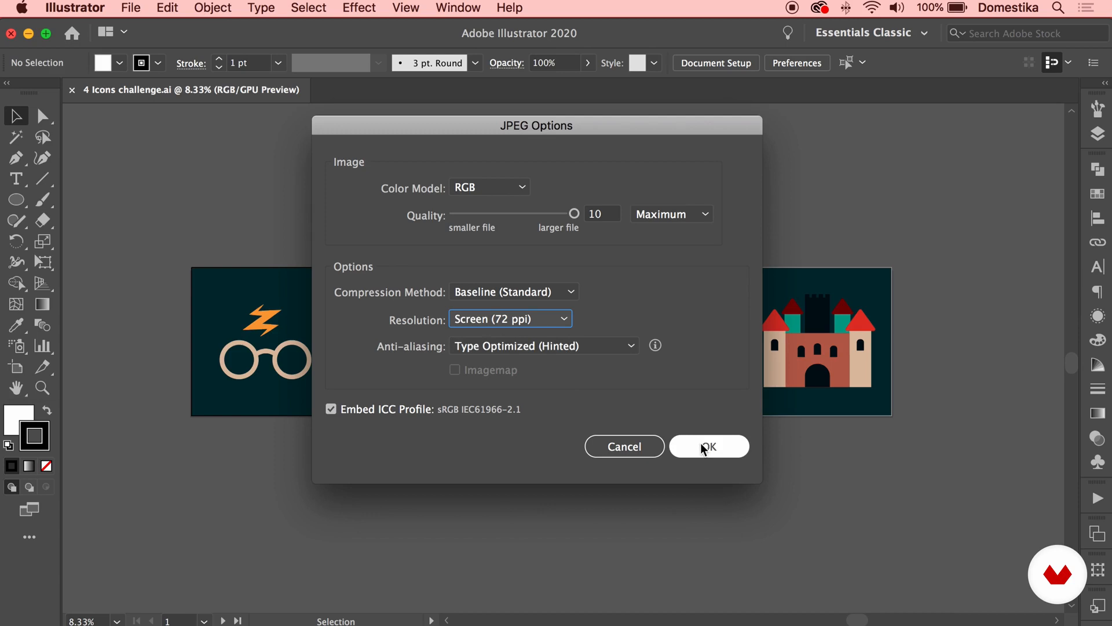
{"action": "left_click", "coordinate": [708, 446]}
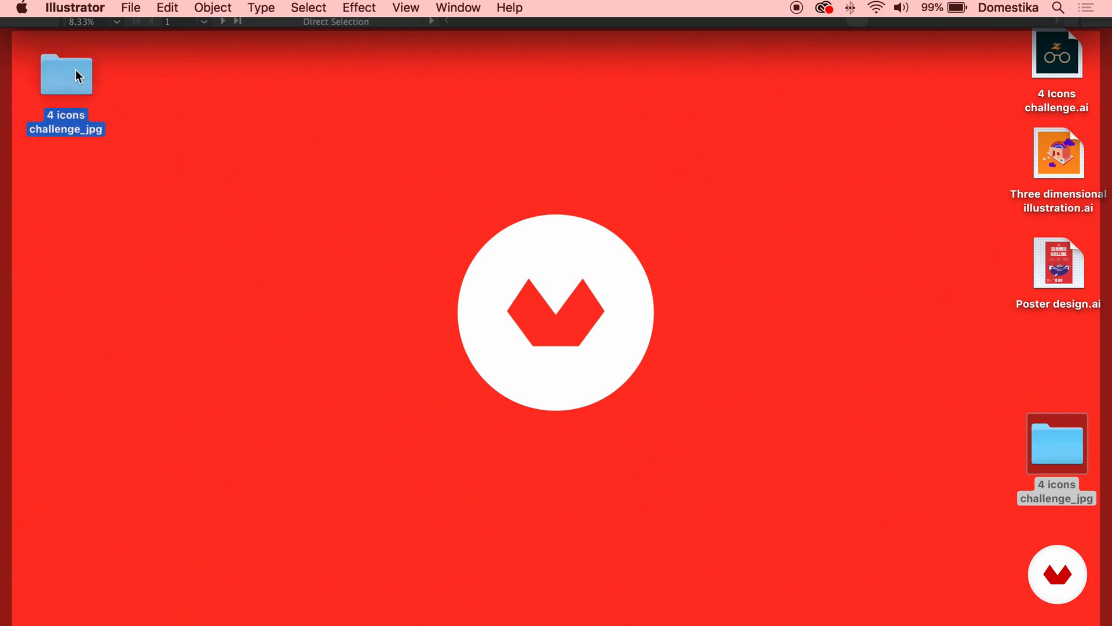
{"action": "double_click", "coordinate": [66, 75]}
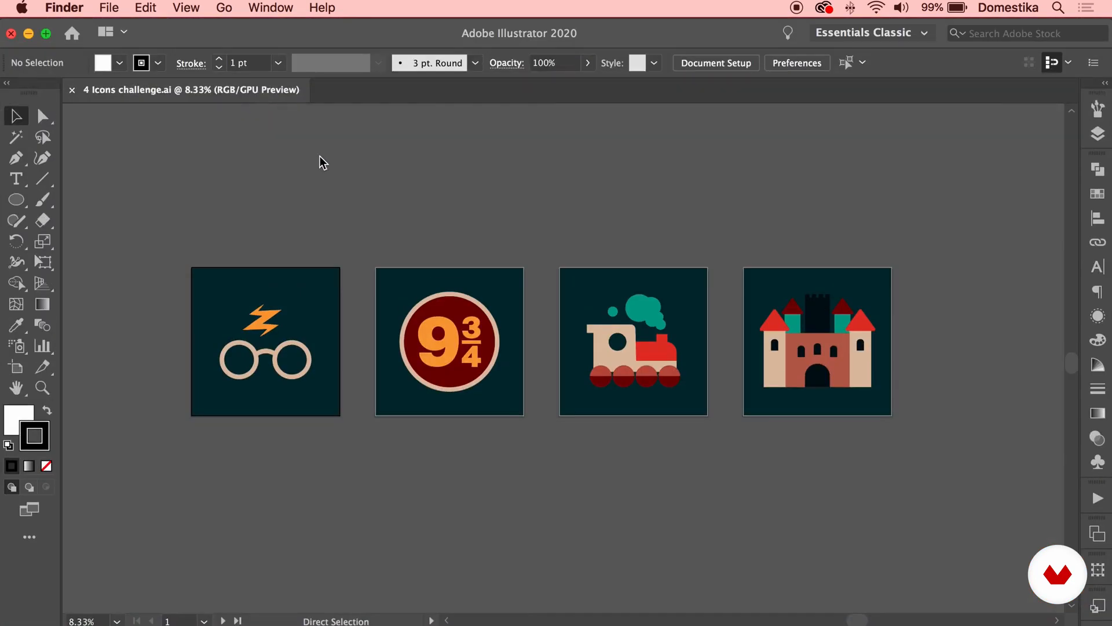
{"action": "left_click", "coordinate": [319, 158]}
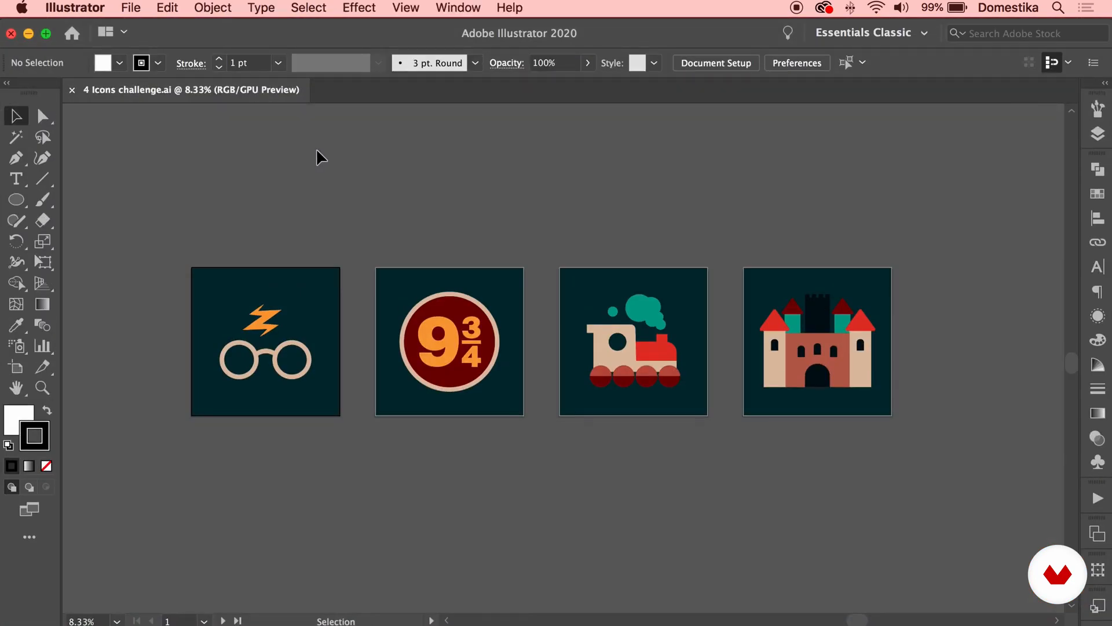
{"action": "mouse_move", "coordinate": [1096, 135]}
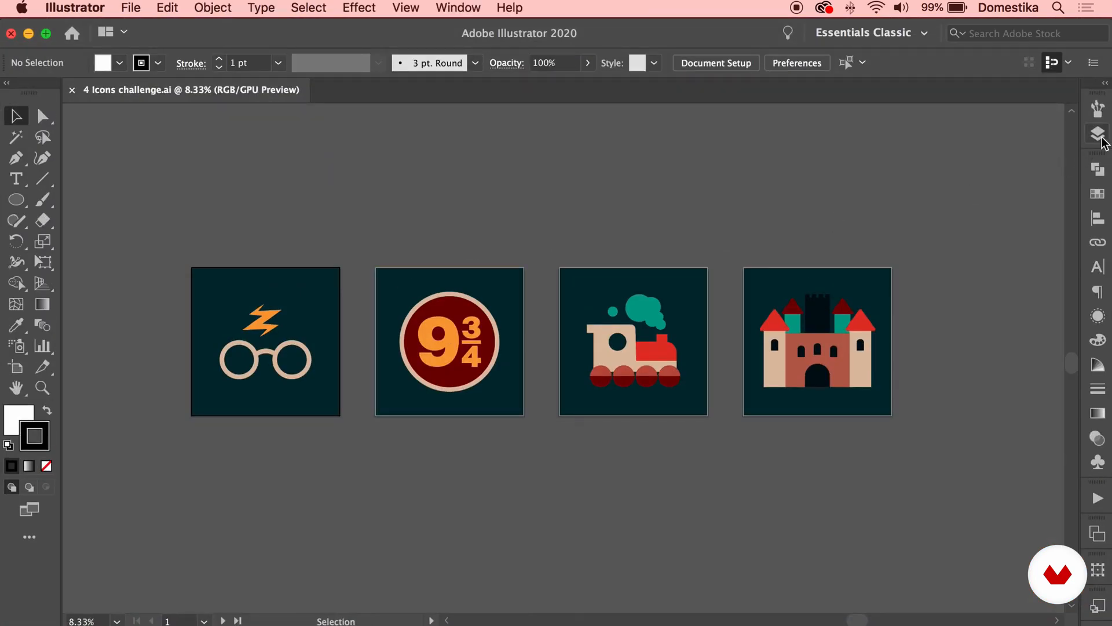
{"action": "left_click", "coordinate": [1096, 134]}
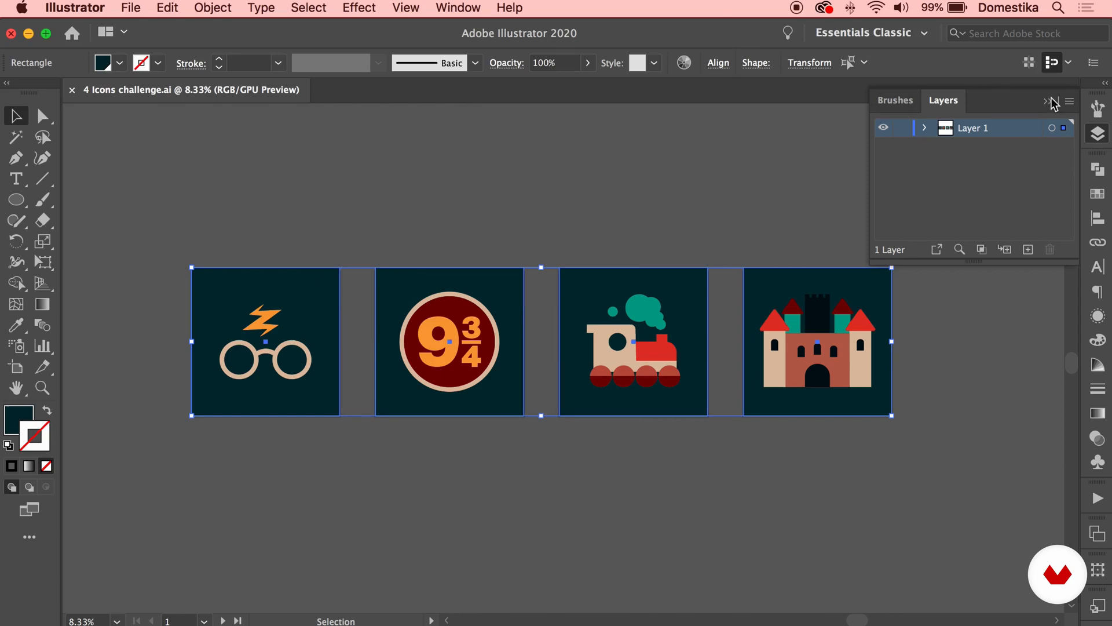
{"action": "left_click", "coordinate": [43, 116]}
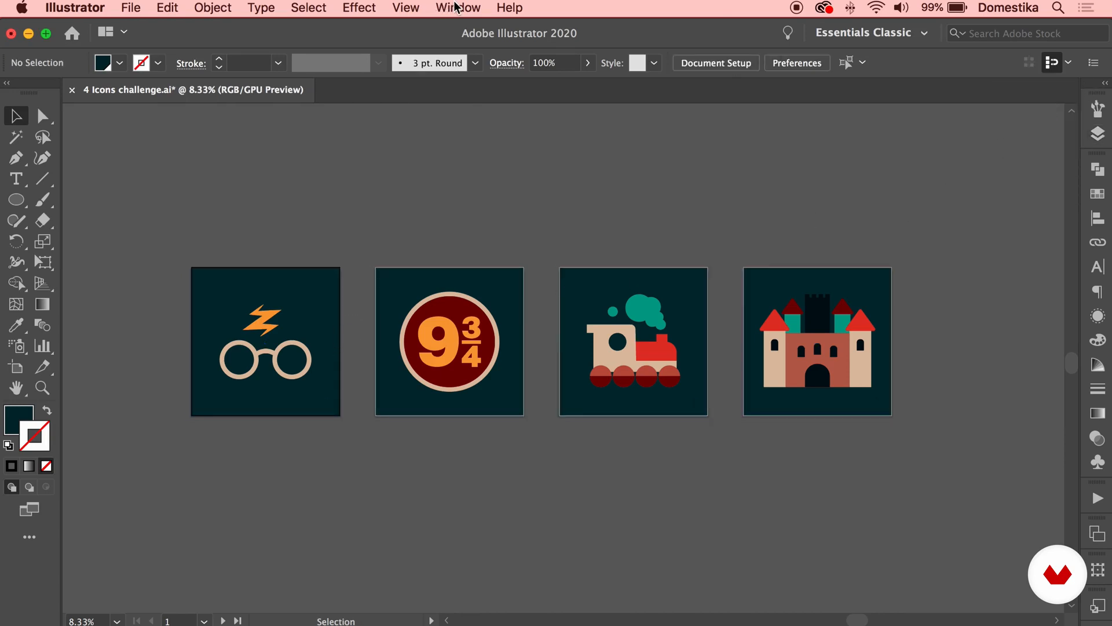
Step: Add the glasses, 9¾, train and castle icons as Assets 1–4 in the Asset Export panel
{"action": "left_click", "coordinate": [458, 7]}
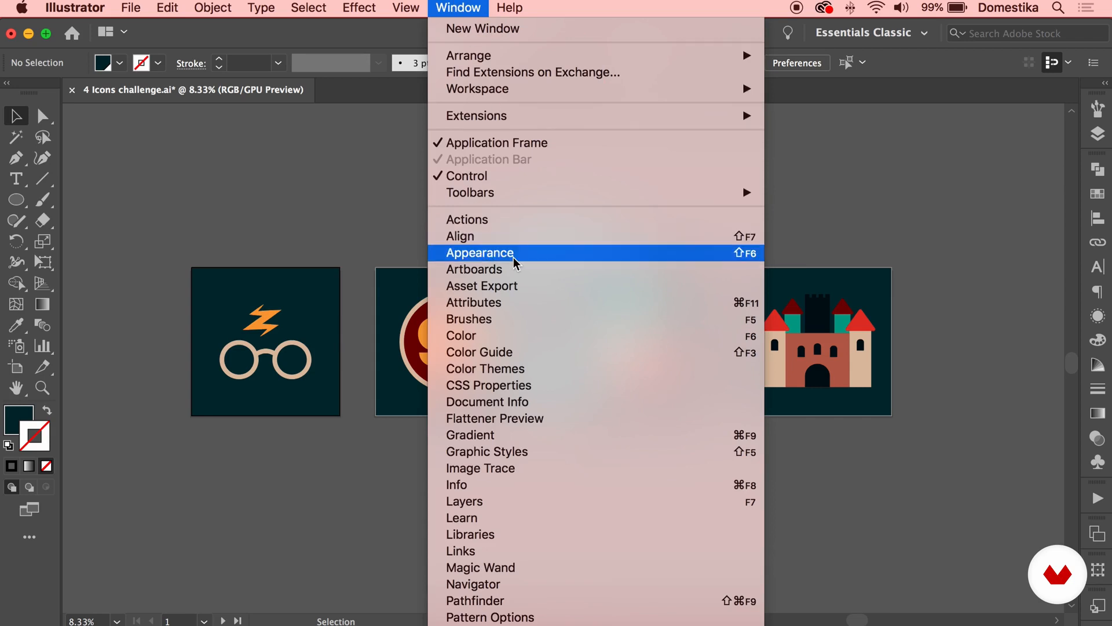
{"action": "left_click", "coordinate": [482, 285]}
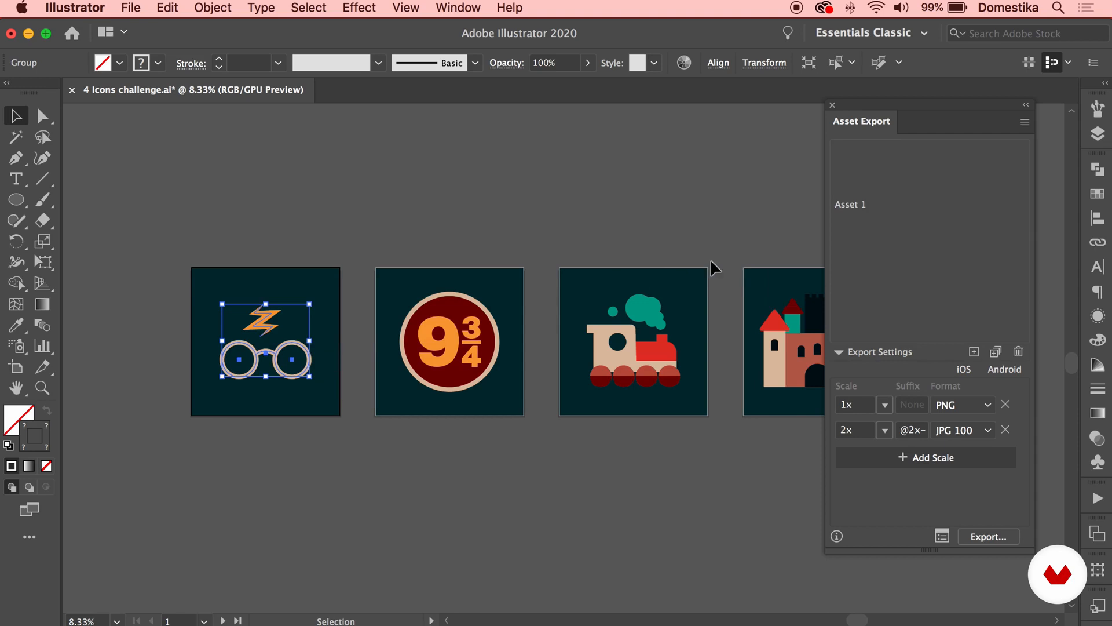
{"action": "left_click", "coordinate": [449, 341]}
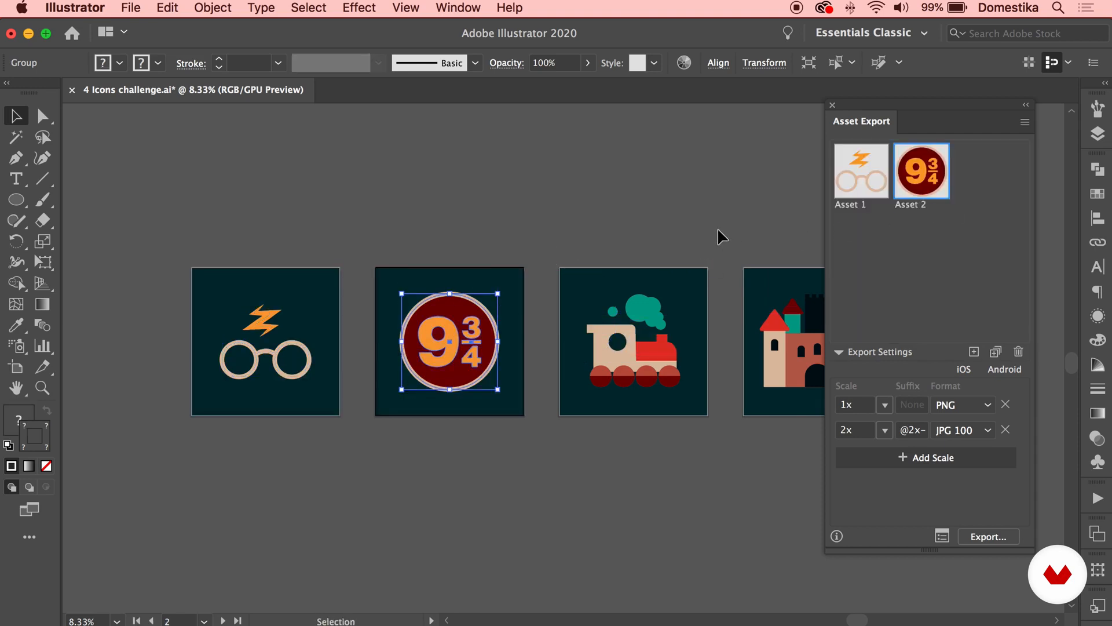
{"action": "left_click", "coordinate": [632, 342]}
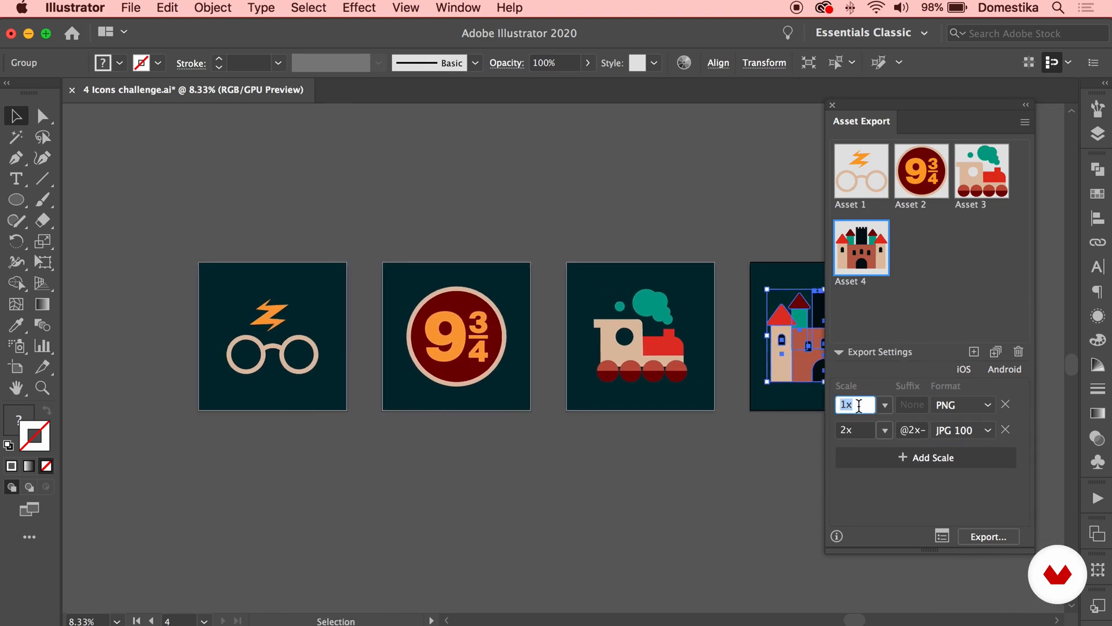
{"action": "mouse_move", "coordinate": [986, 408]}
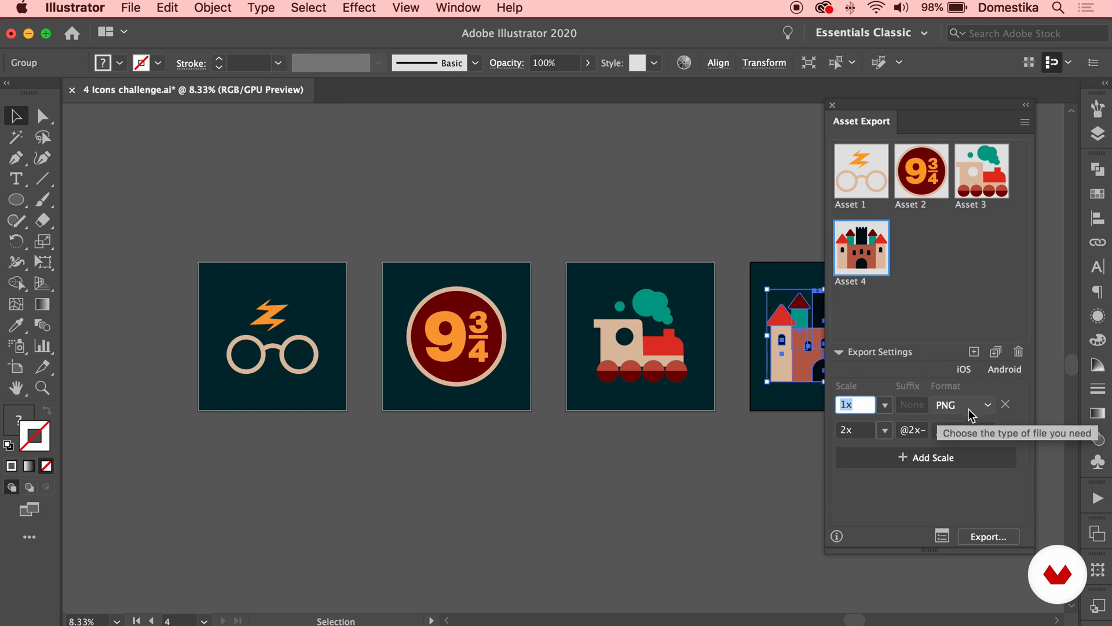
{"action": "left_click", "coordinate": [961, 430]}
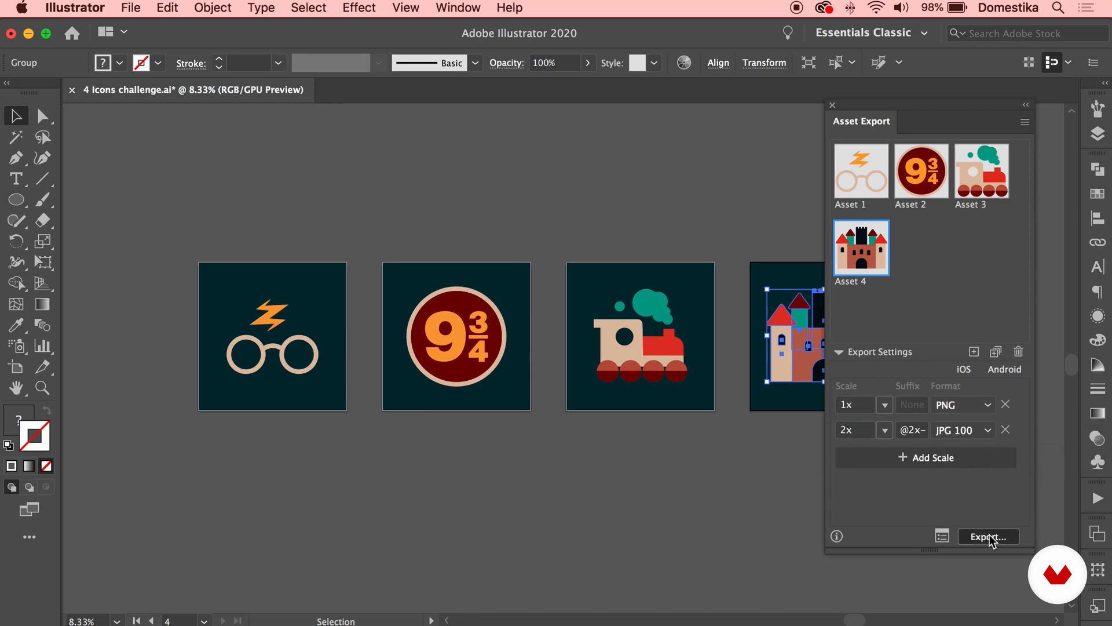
Step: Create the Desktop folder '4 icons challenge jpg+png' and export the assets into it
{"action": "left_click", "coordinate": [988, 537]}
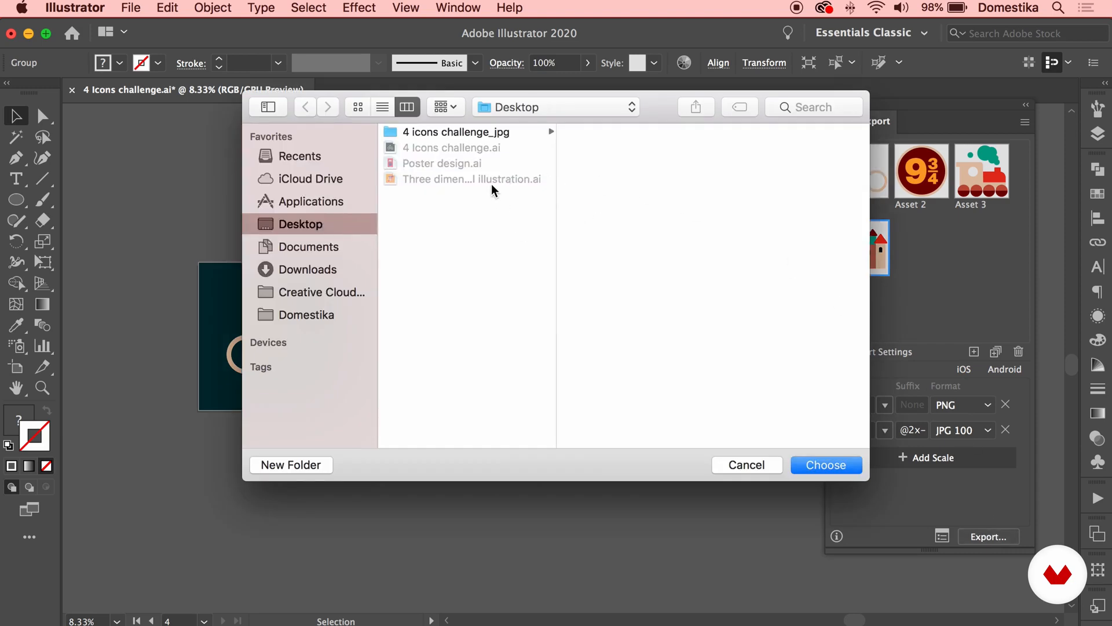
{"action": "mouse_move", "coordinate": [301, 463]}
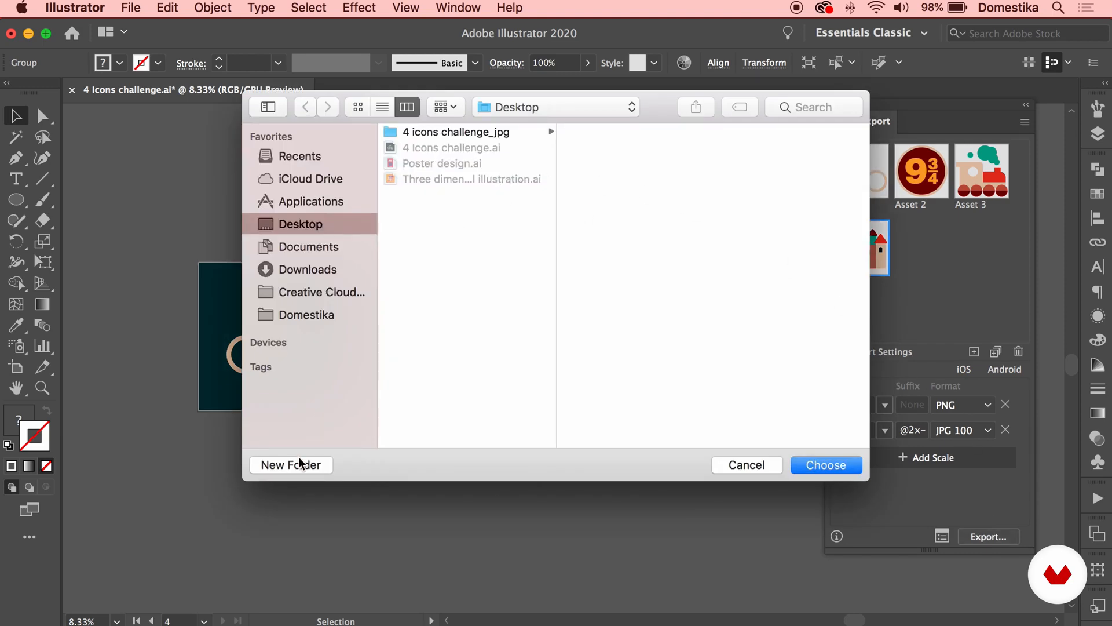
{"action": "left_click", "coordinate": [290, 464]}
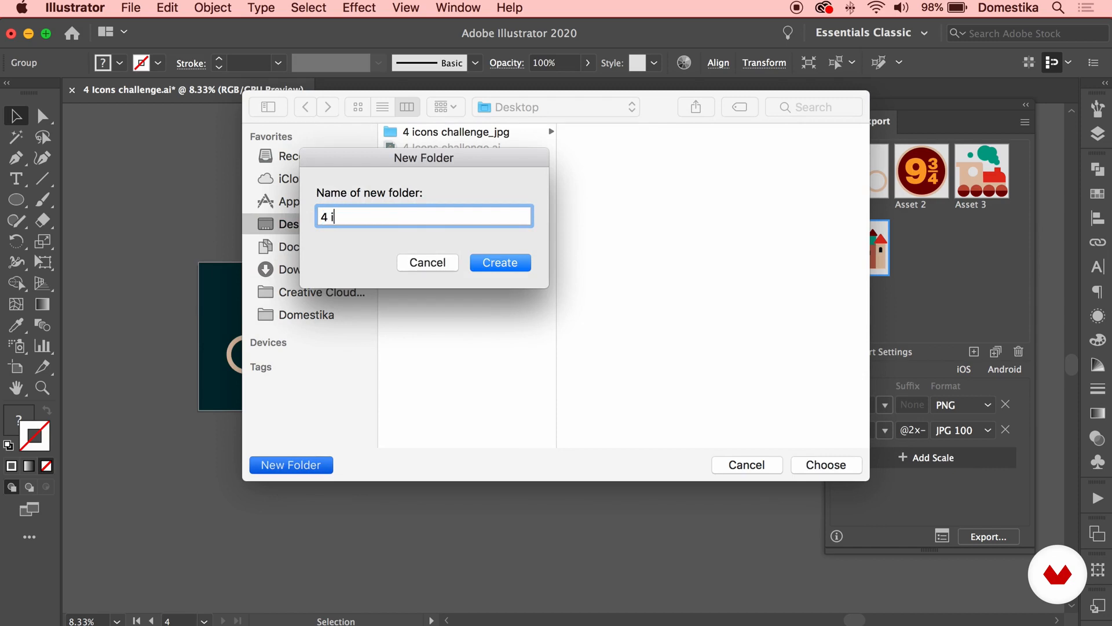
{"action": "type", "text": "cons challenge"}
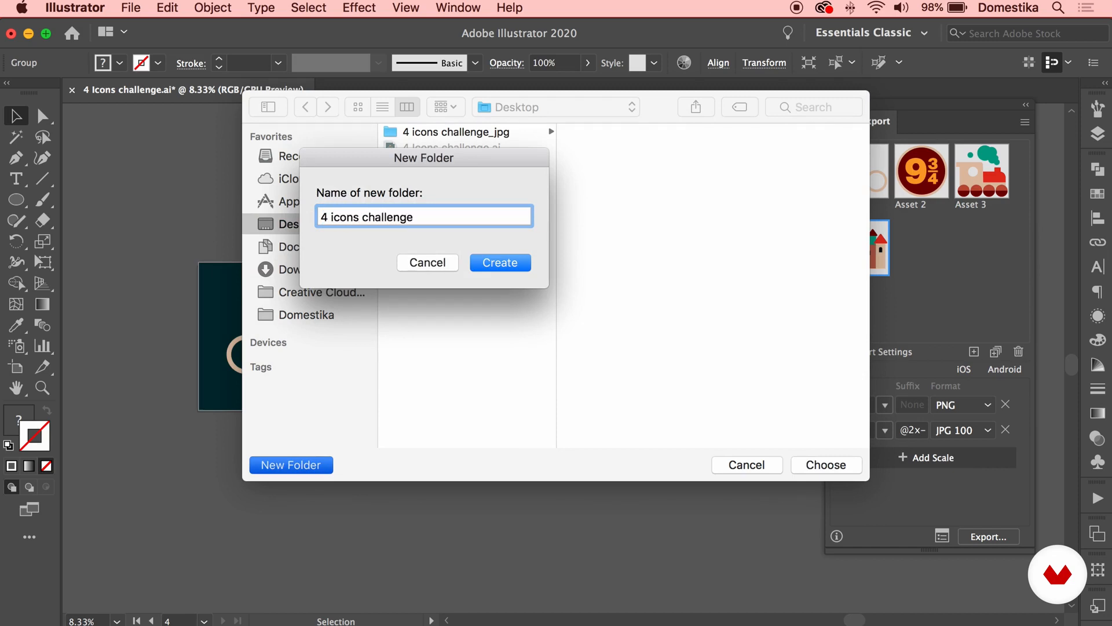
{"action": "type", "text": "jpg+pn"}
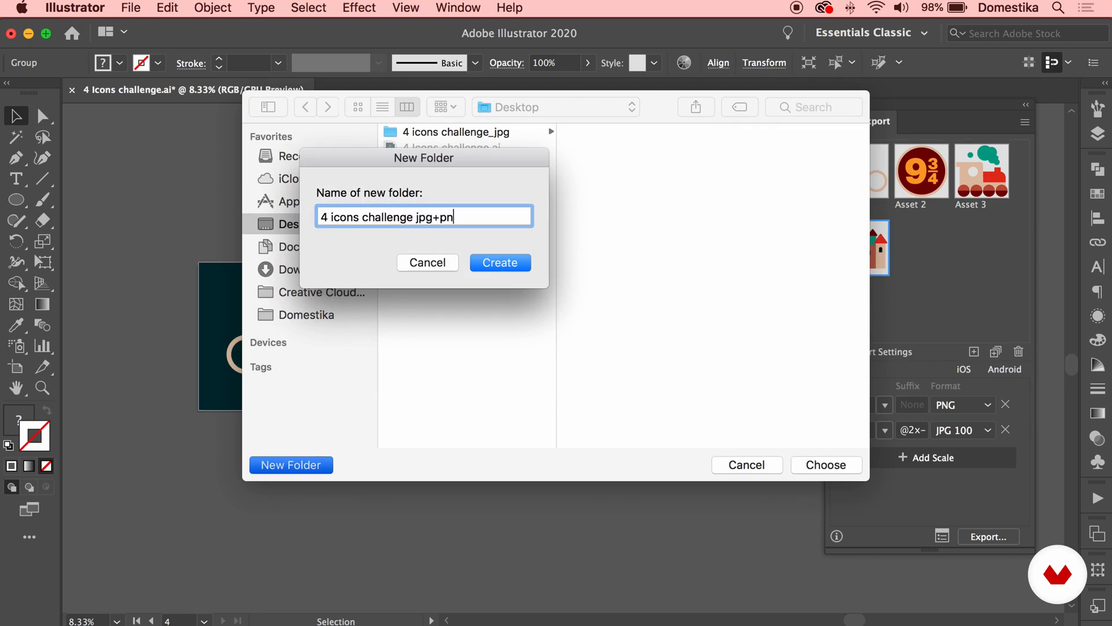
{"action": "left_click", "coordinate": [499, 263]}
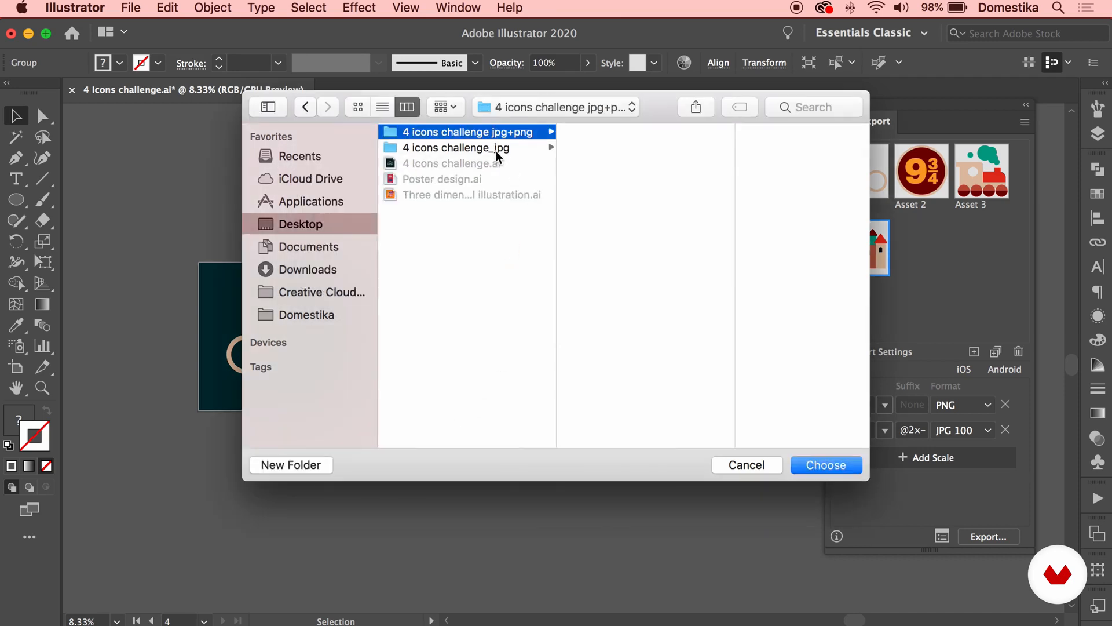
{"action": "left_click", "coordinate": [825, 464]}
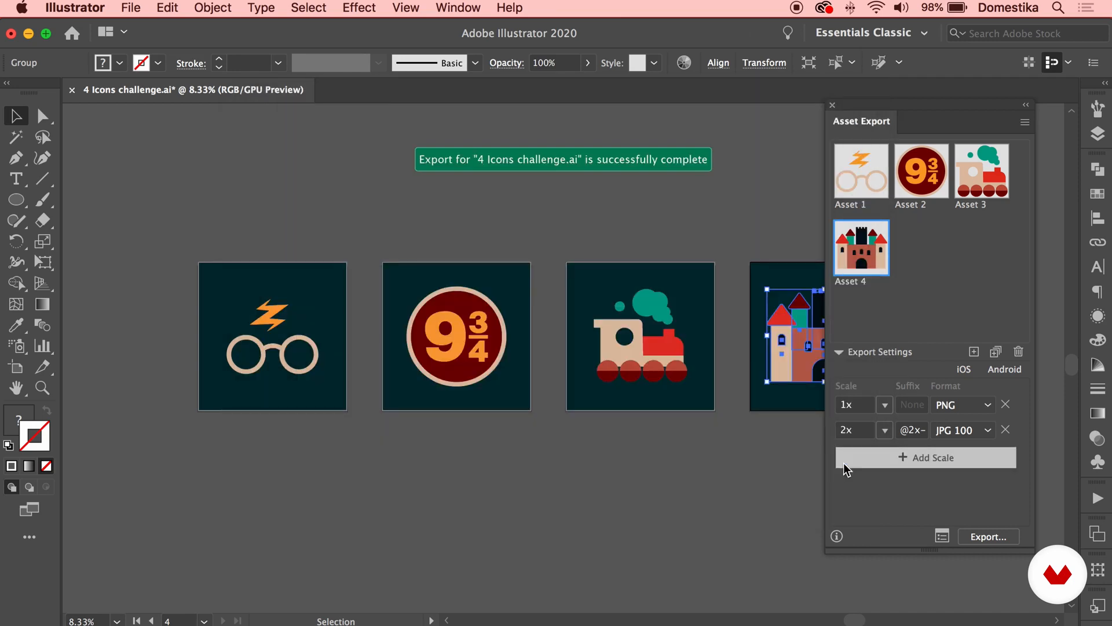
{"action": "mouse_move", "coordinate": [685, 163]}
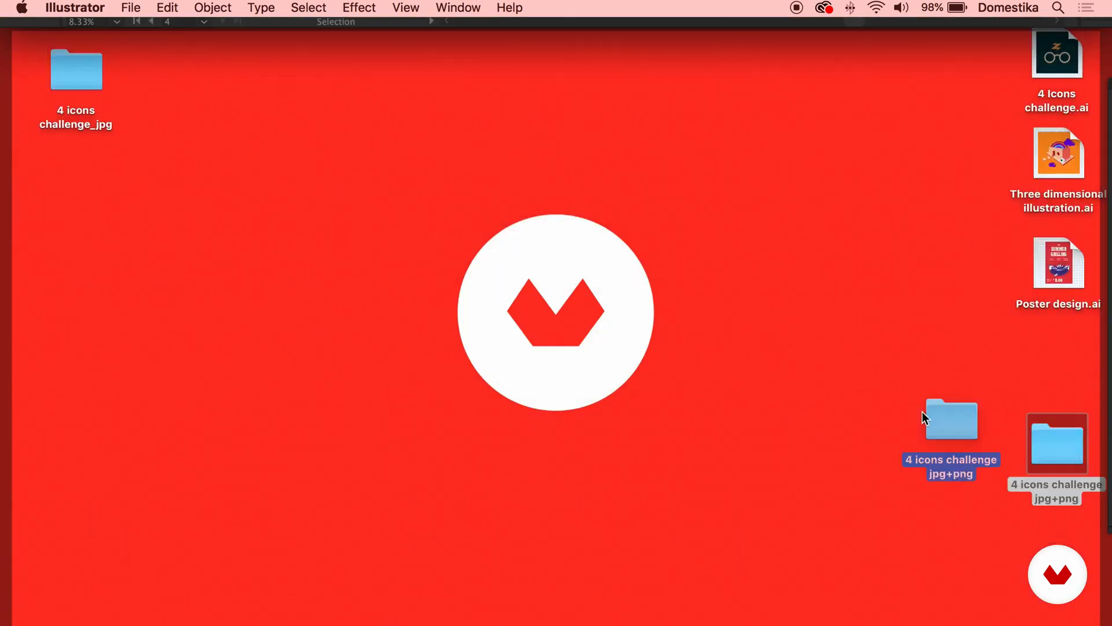
Step: Open the jpg+png folder in Finder and look inside its JPG and PNG subfolders
{"action": "double_click", "coordinate": [950, 418]}
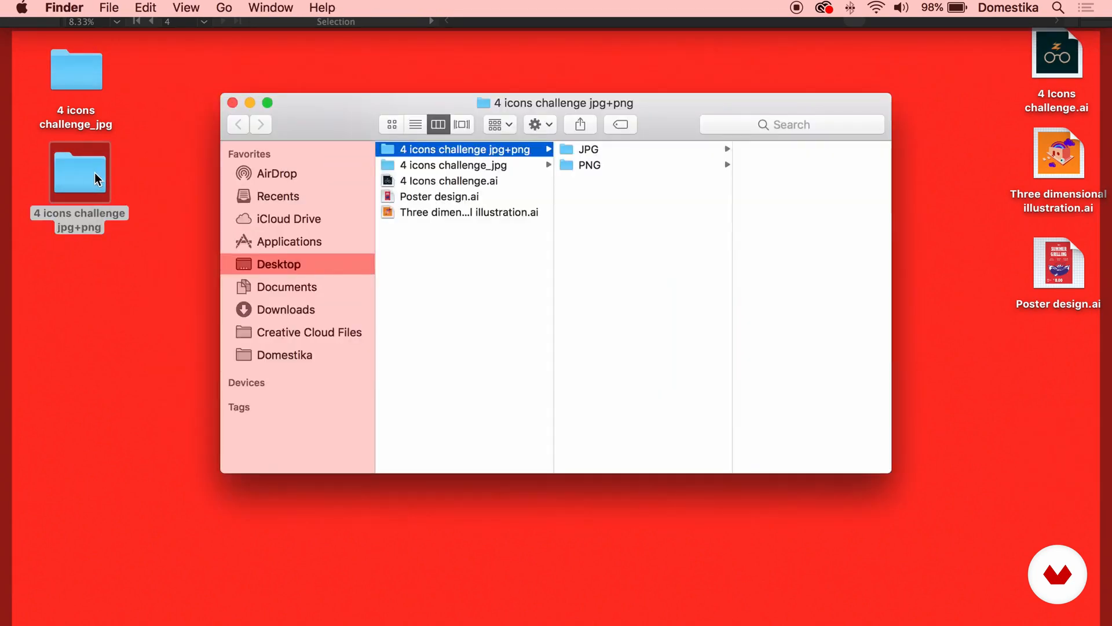
{"action": "left_click", "coordinate": [589, 148]}
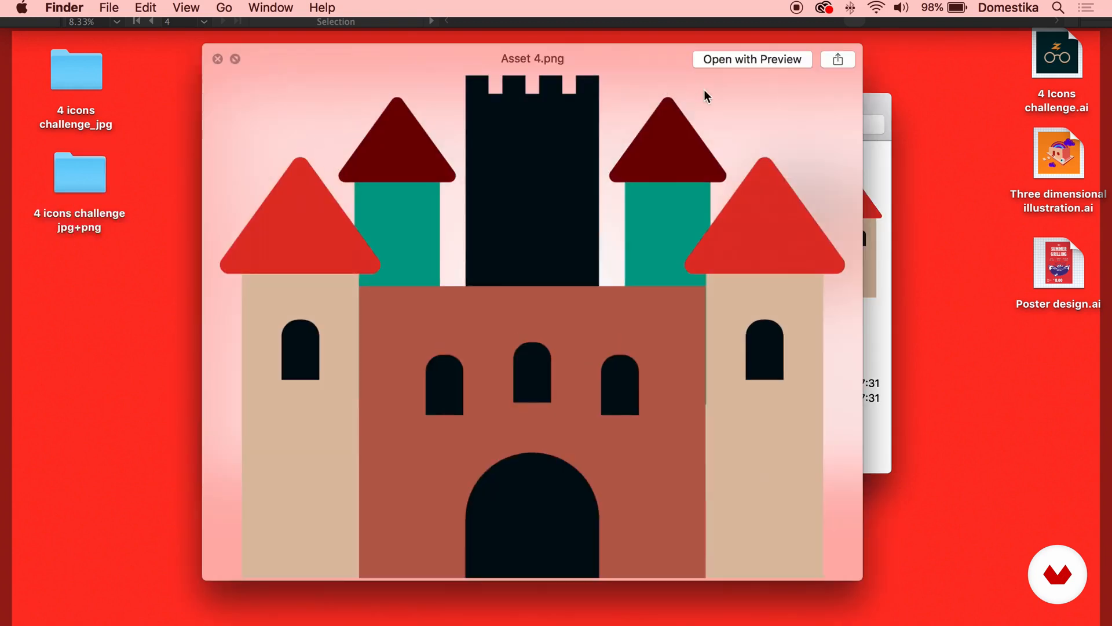
{"action": "mouse_move", "coordinate": [319, 130]}
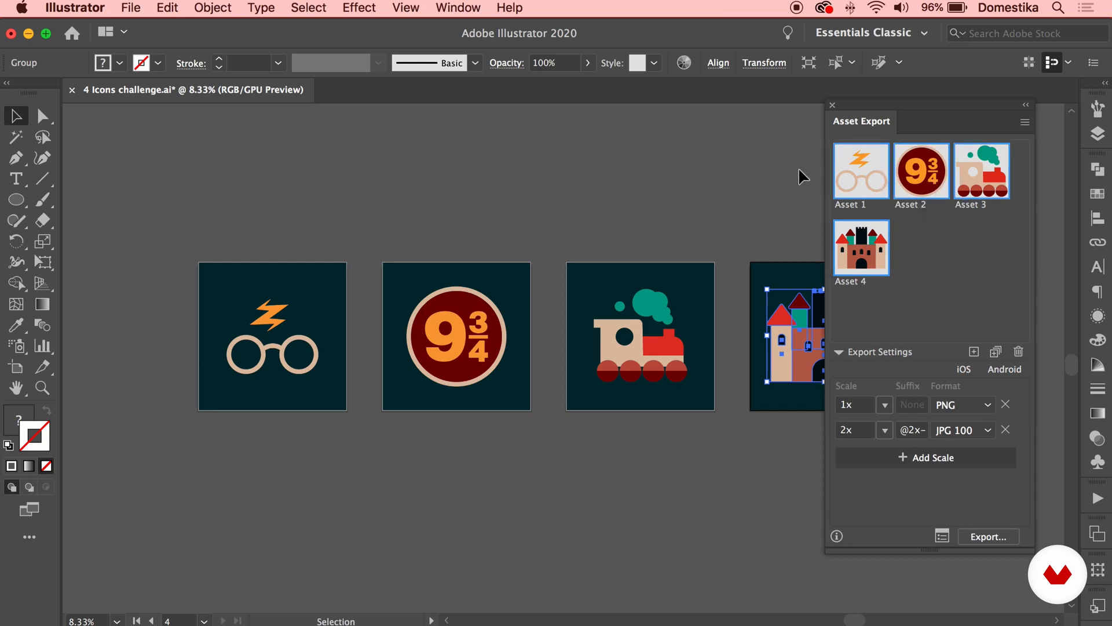
{"action": "mouse_move", "coordinate": [1001, 560]}
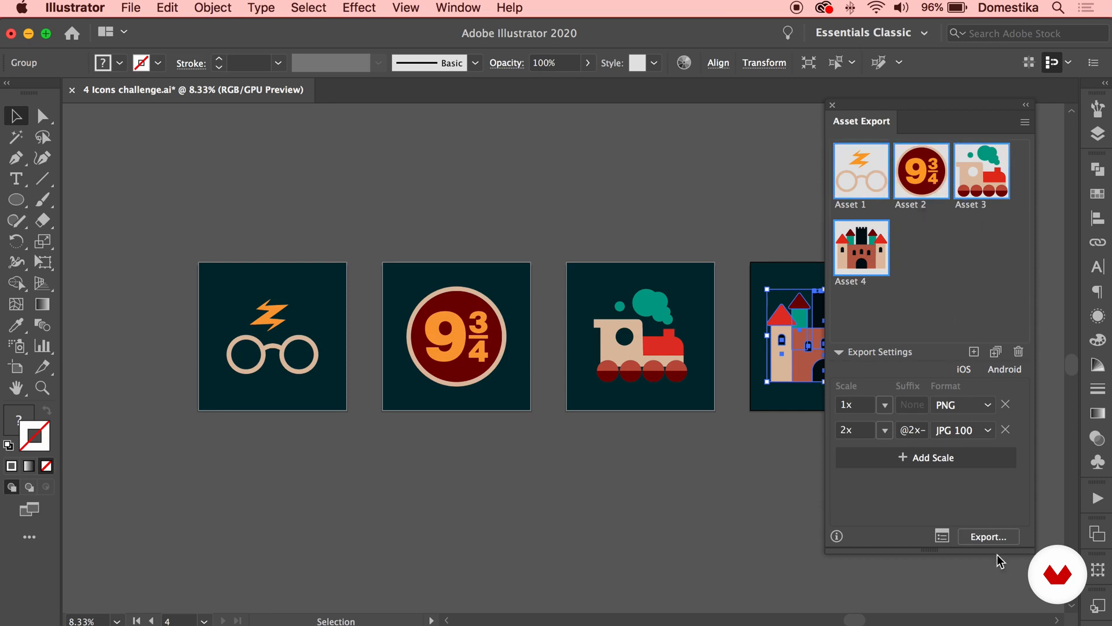
Step: Re-export all four assets to Desktop > 4 icons challenge jpg+png, replacing the Asset 4 files
{"action": "left_click", "coordinate": [986, 535]}
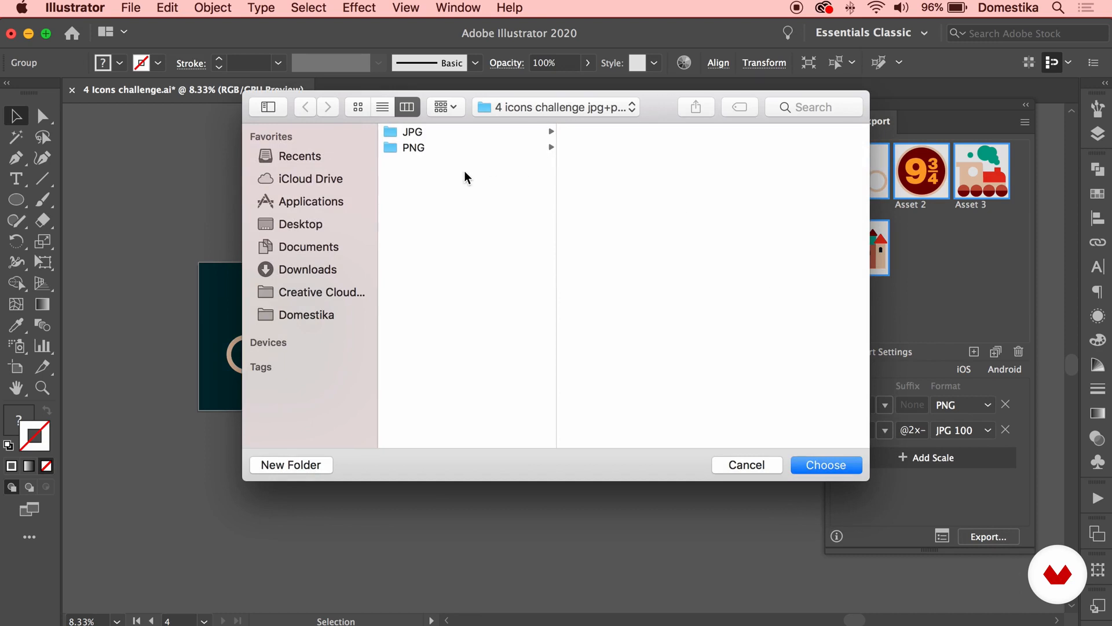
{"action": "left_click", "coordinate": [300, 225]}
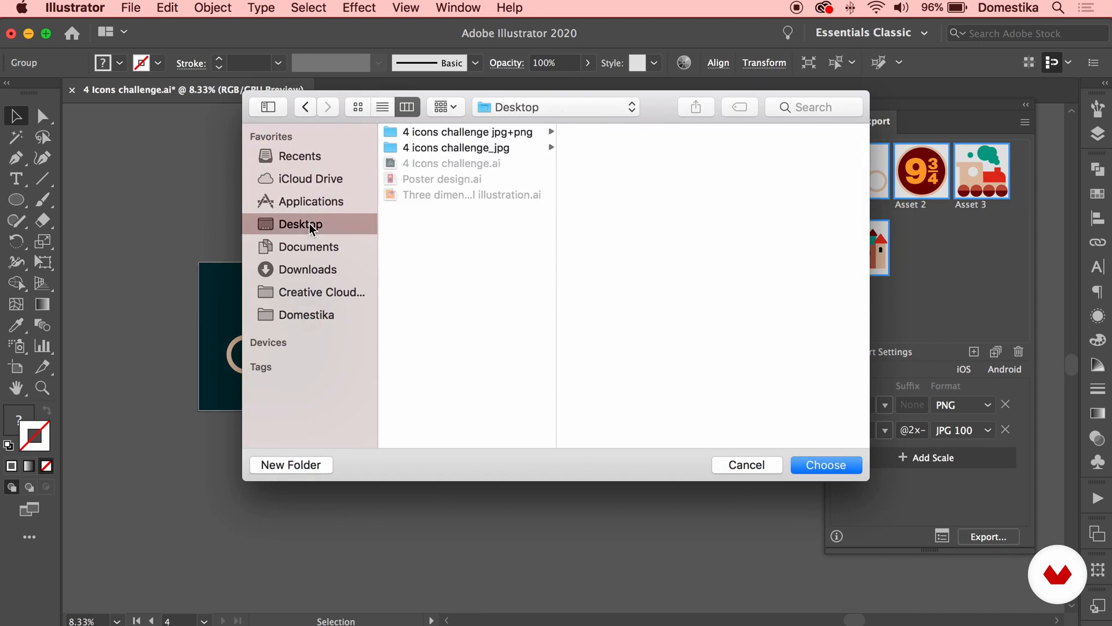
{"action": "left_click", "coordinate": [468, 132]}
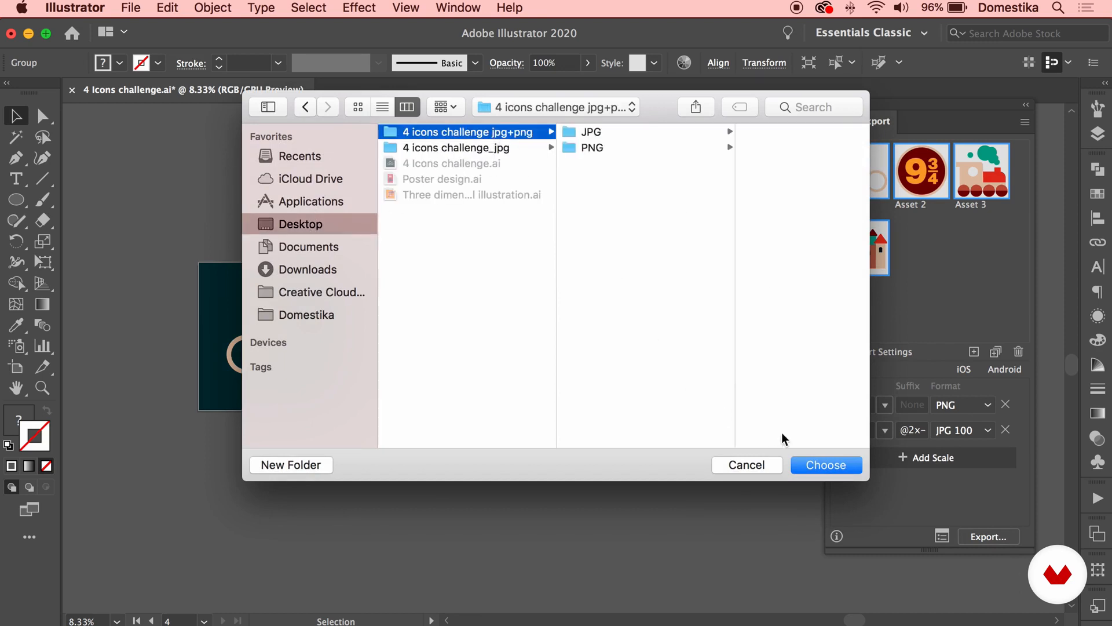
{"action": "left_click", "coordinate": [824, 465]}
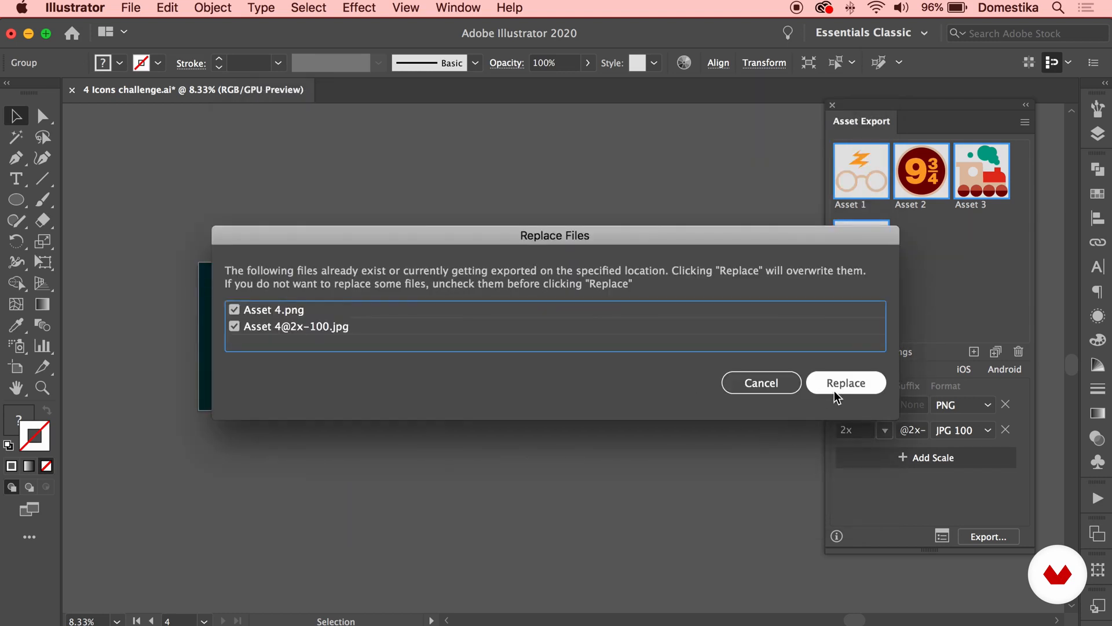
{"action": "left_click", "coordinate": [845, 383]}
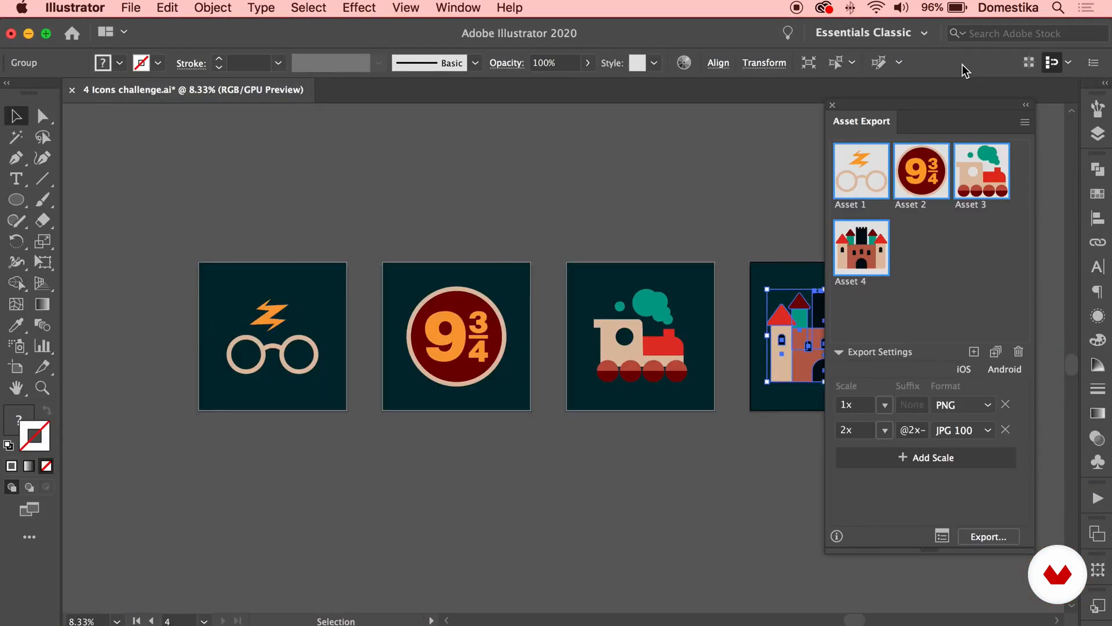
Step: Close 4 Icons challenge without saving, close Finder, and open Three dimensional illustration.ai
{"action": "left_click", "coordinate": [832, 104]}
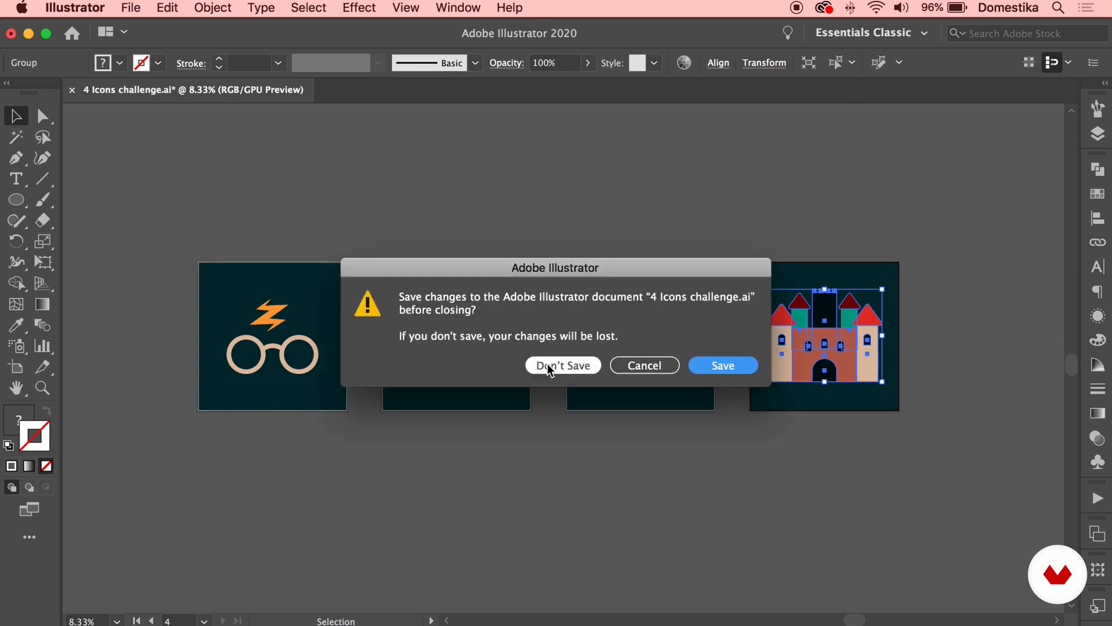
{"action": "left_click", "coordinate": [562, 364]}
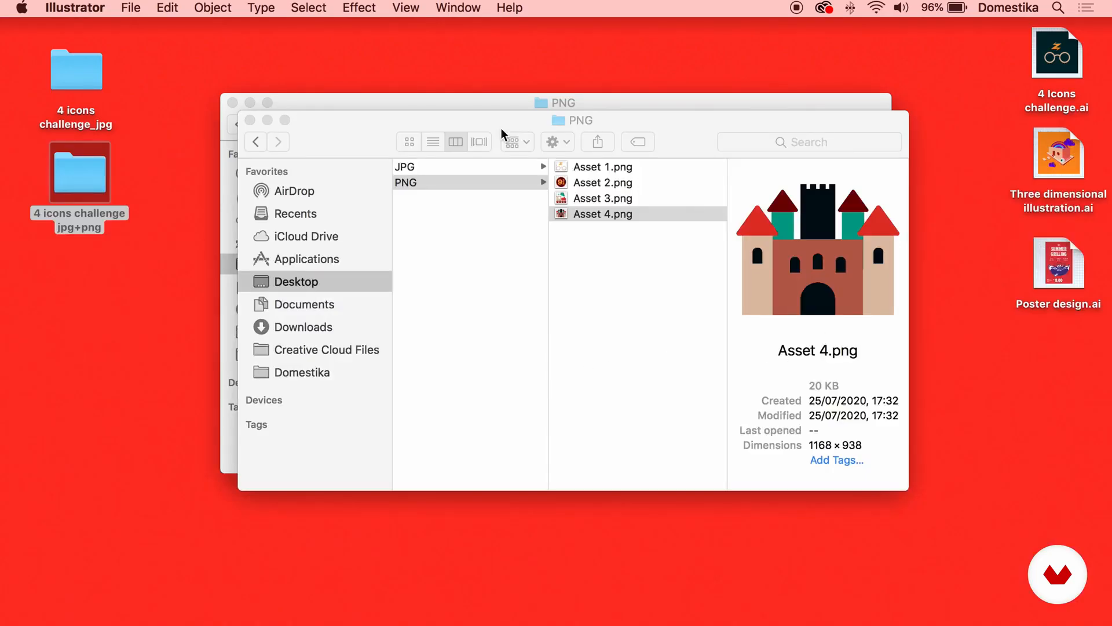
{"action": "left_click", "coordinate": [249, 120]}
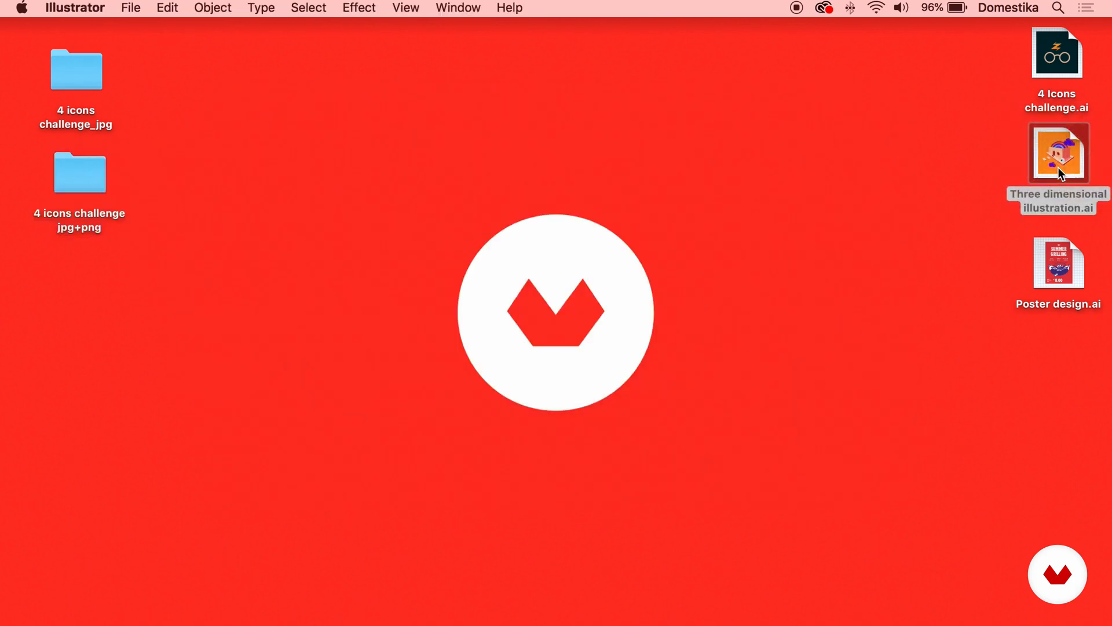
{"action": "double_click", "coordinate": [1058, 151]}
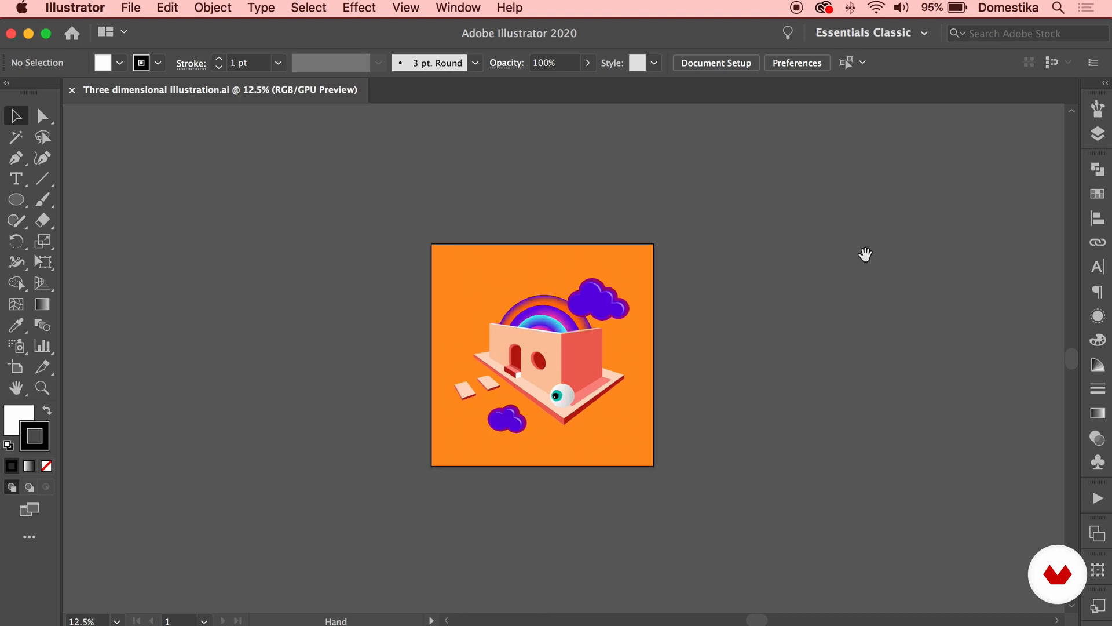
Step: Add a tall portrait artboard right of Artboard 1 using the Artboard tool
{"action": "left_click", "coordinate": [16, 367]}
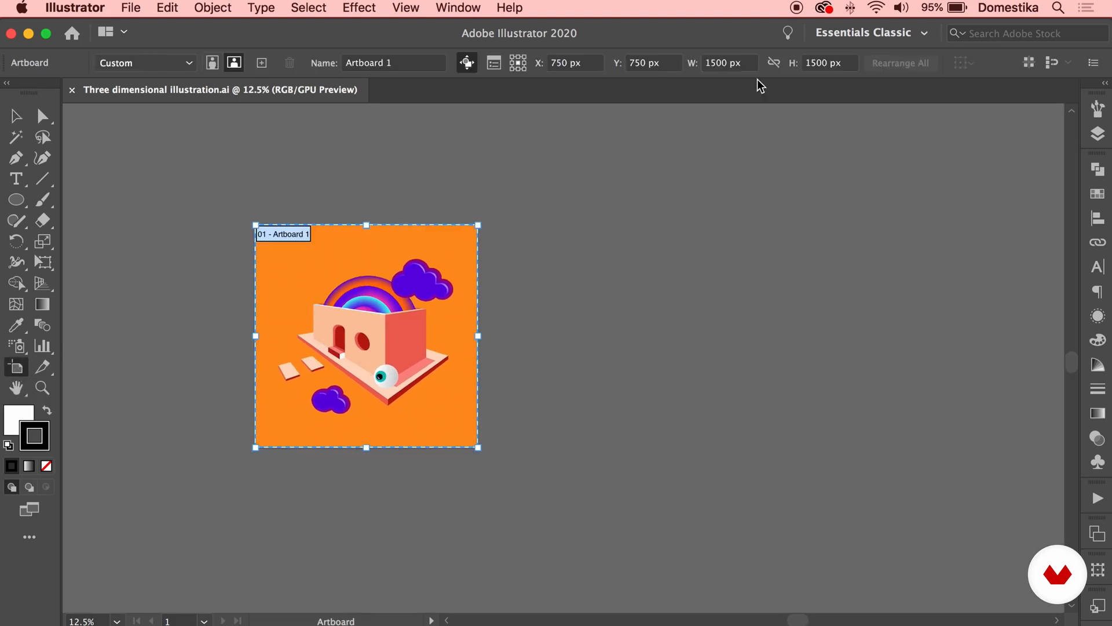
{"action": "mouse_move", "coordinate": [737, 63]}
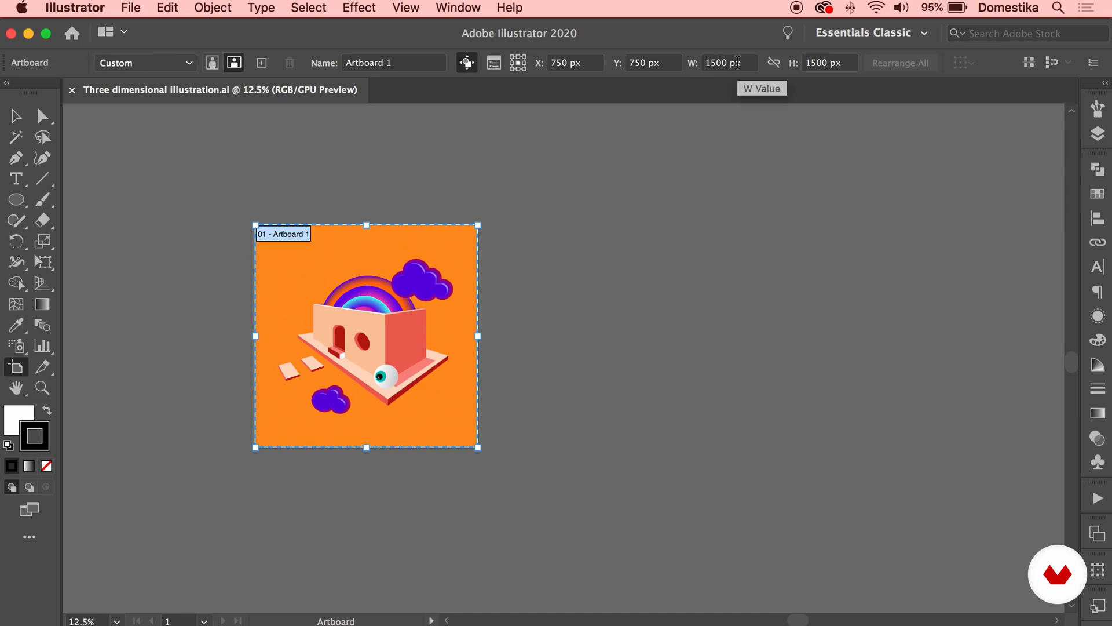
{"action": "mouse_move", "coordinate": [586, 239]}
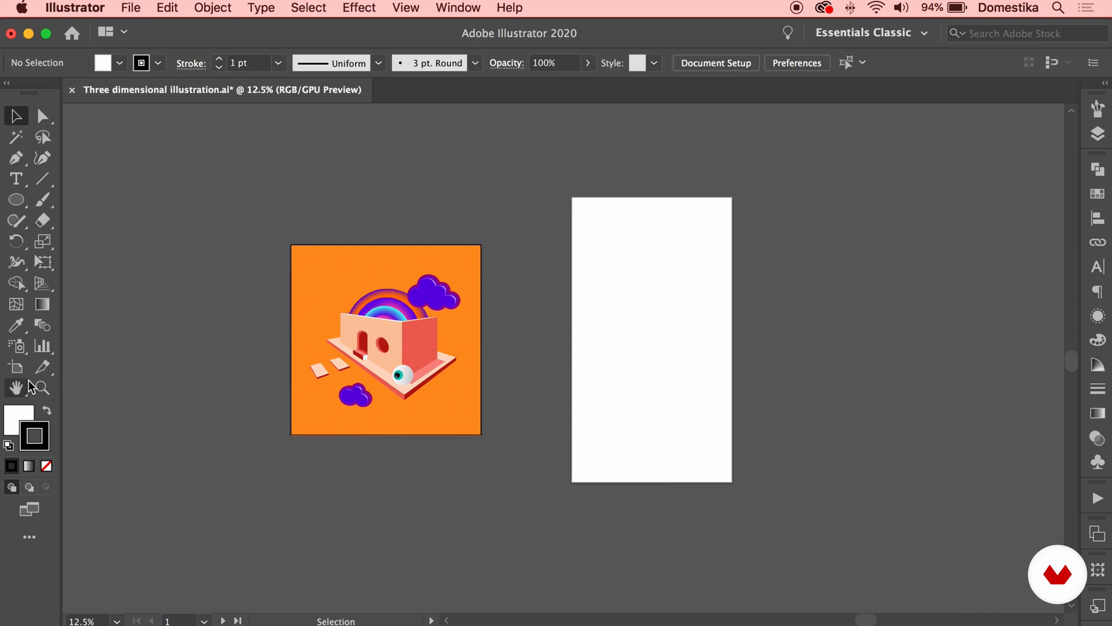
{"action": "left_click", "coordinate": [16, 367]}
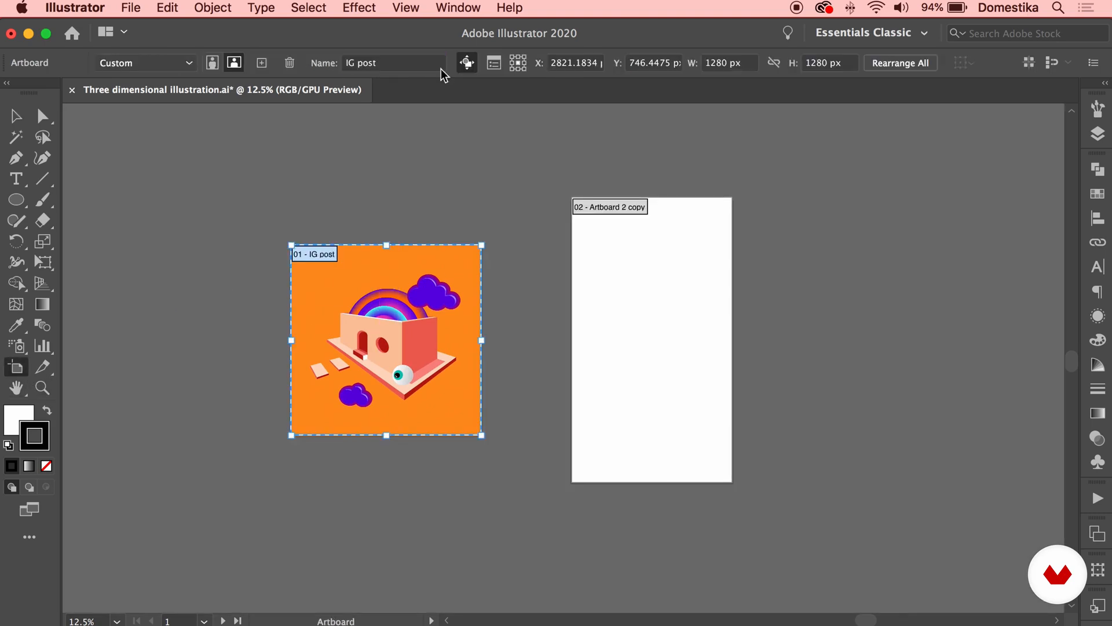
Step: Size the second artboard as 'IG story' at 1080×1920 and copy the house artwork onto it
{"action": "left_click", "coordinate": [651, 338]}
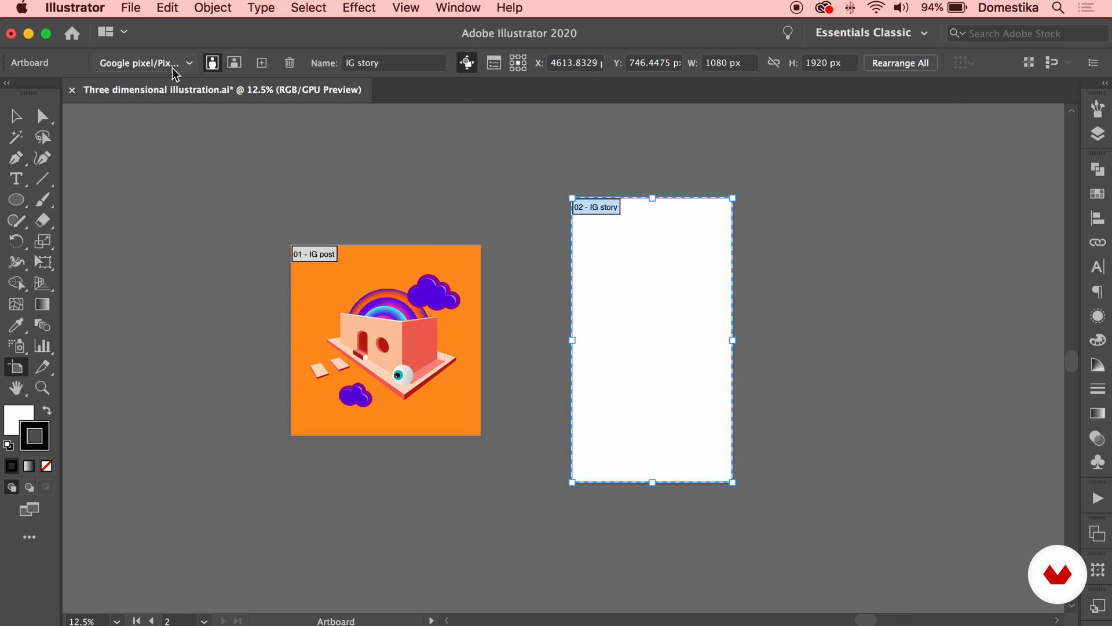
{"action": "left_click", "coordinate": [385, 339]}
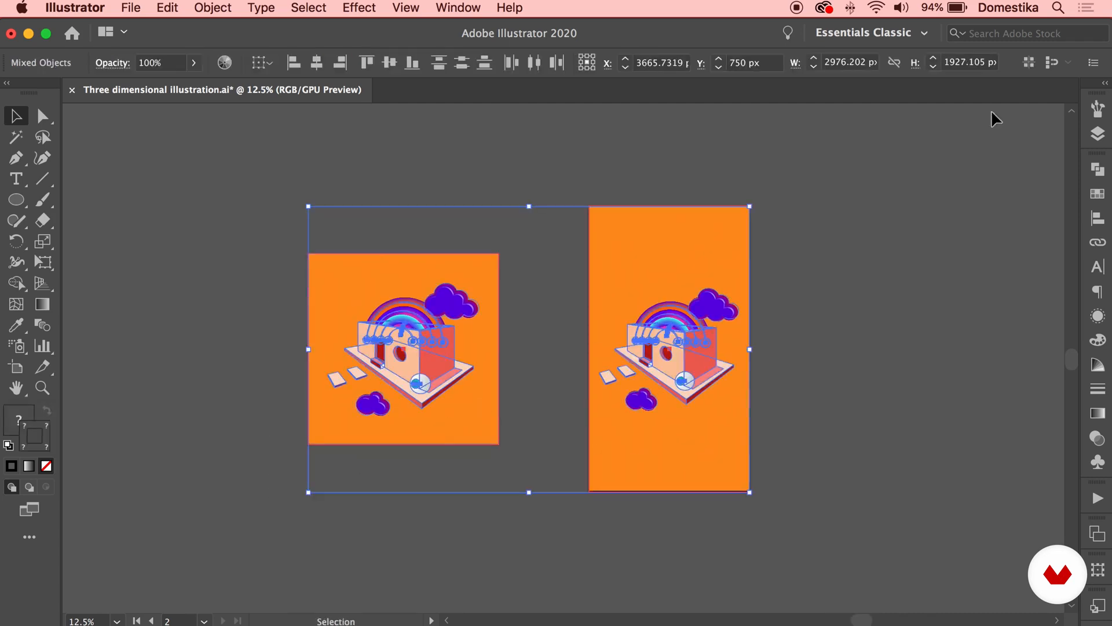
{"action": "mouse_move", "coordinate": [1029, 63]}
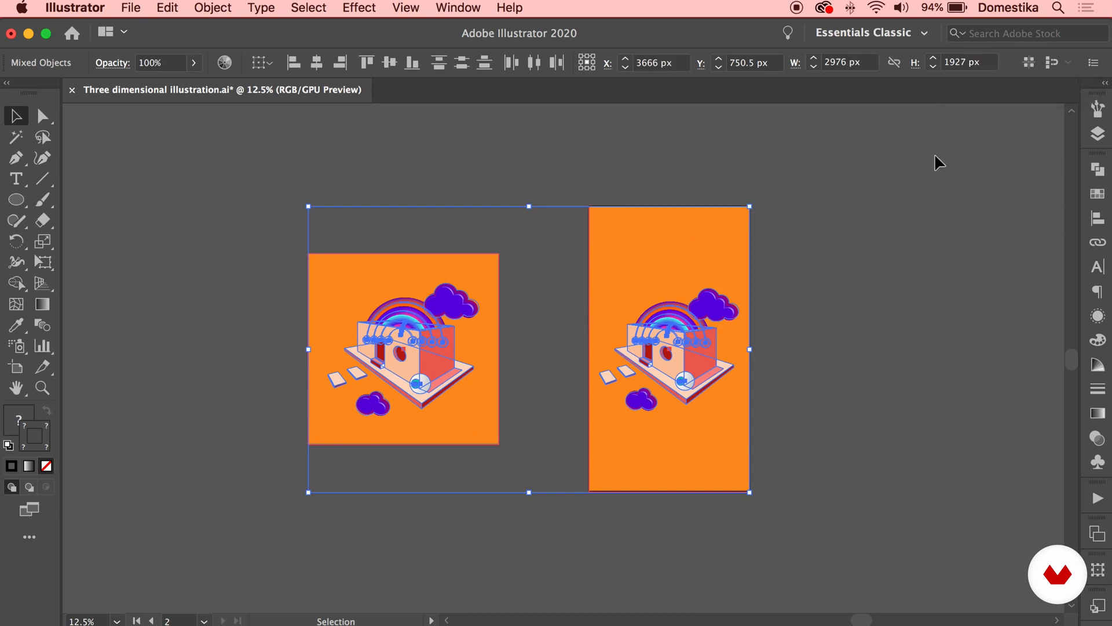
{"action": "mouse_move", "coordinate": [931, 170]}
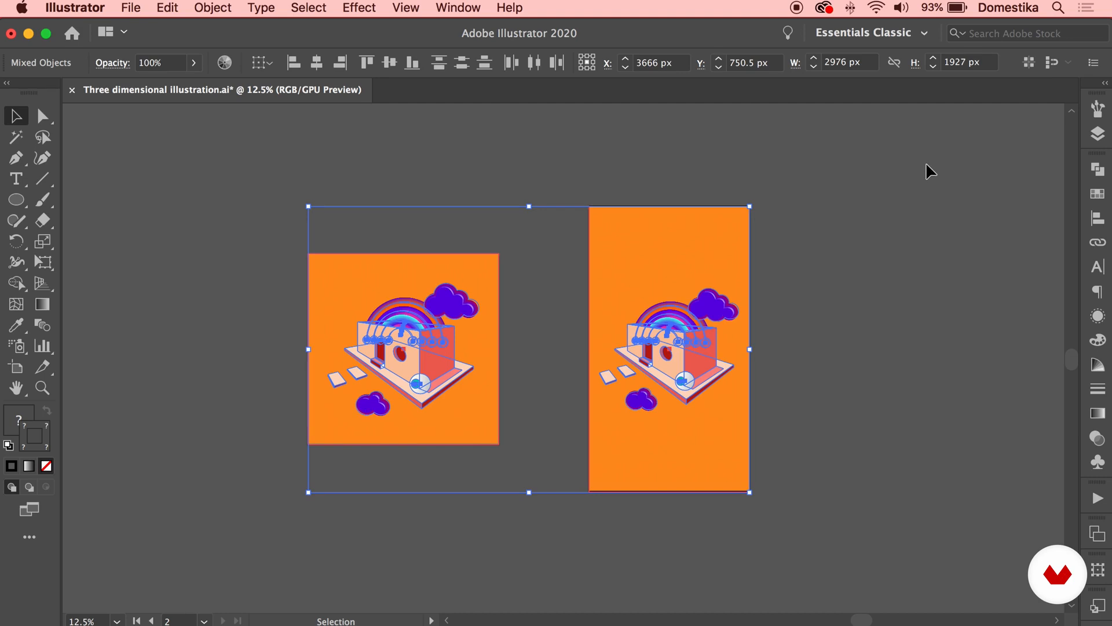
{"action": "left_click", "coordinate": [833, 165]}
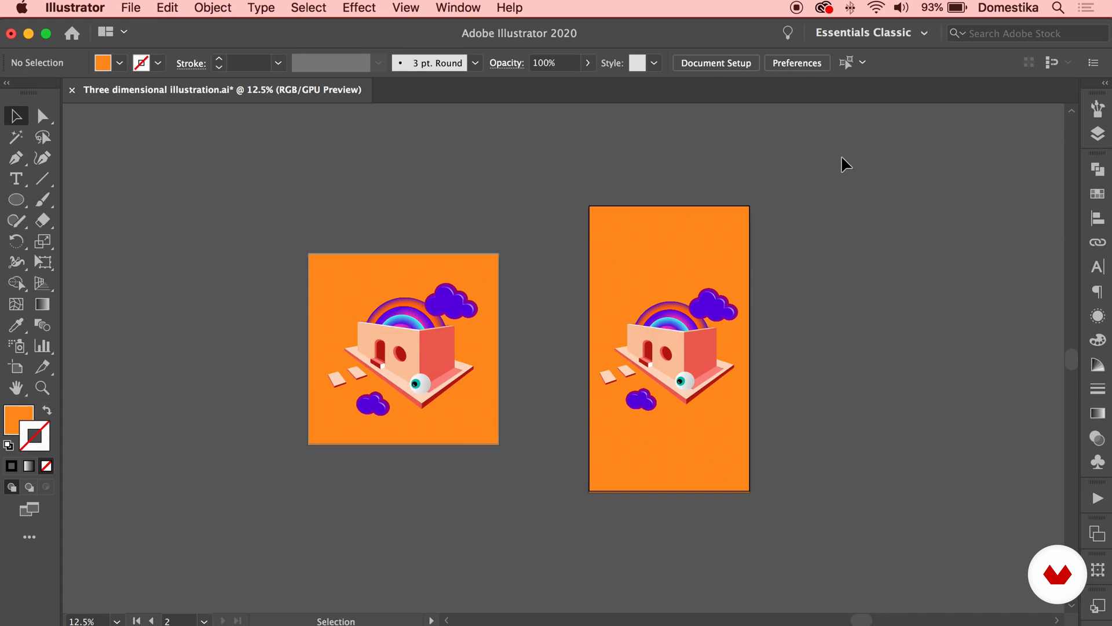
{"action": "mouse_move", "coordinate": [130, 8]}
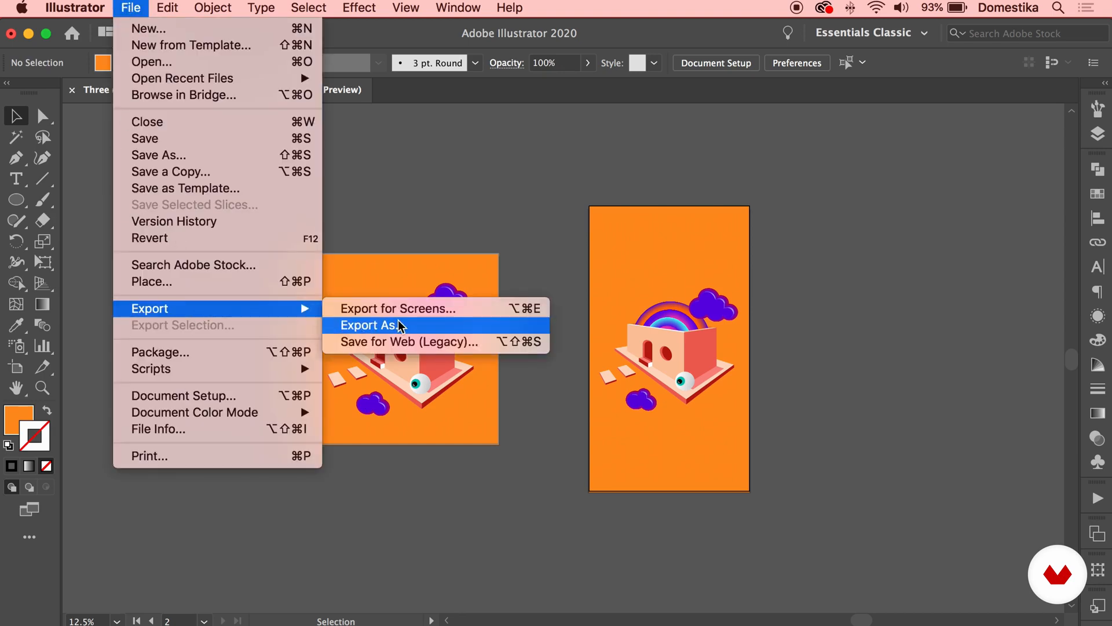
Step: Export both artboards as separate maximum-quality JPEGs to the Desktop
{"action": "left_click", "coordinate": [370, 325]}
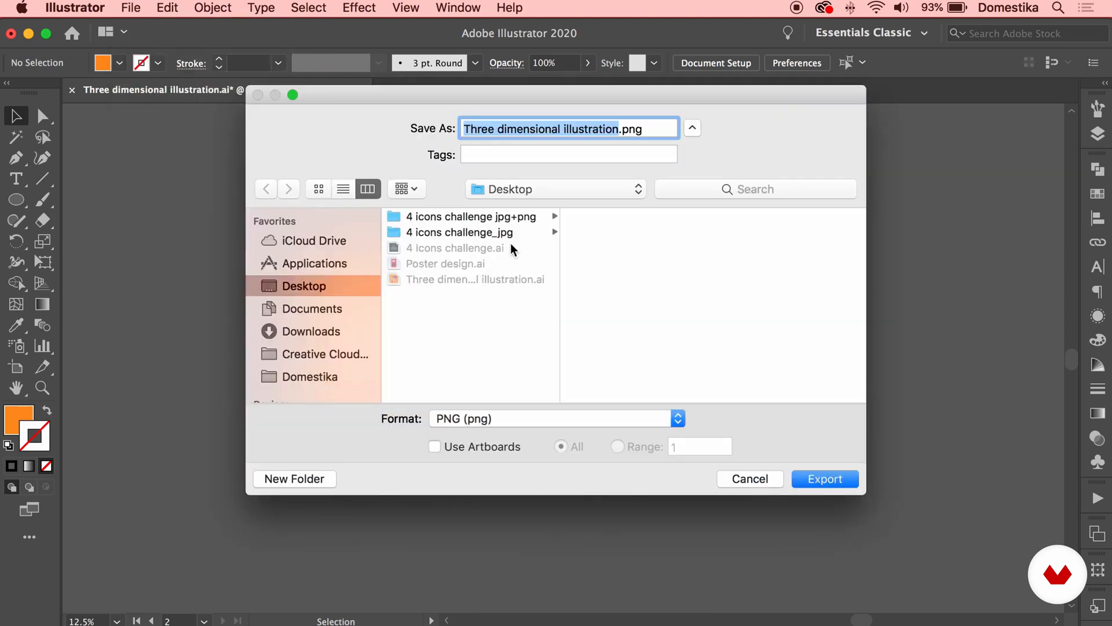
{"action": "mouse_move", "coordinate": [446, 404]}
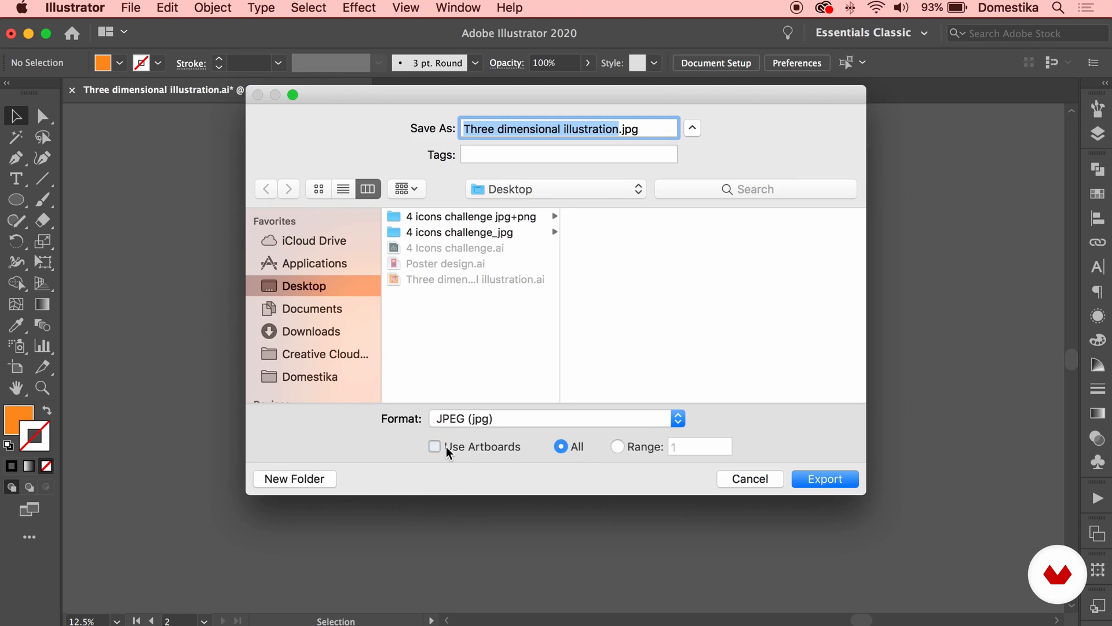
{"action": "left_click", "coordinate": [434, 446]}
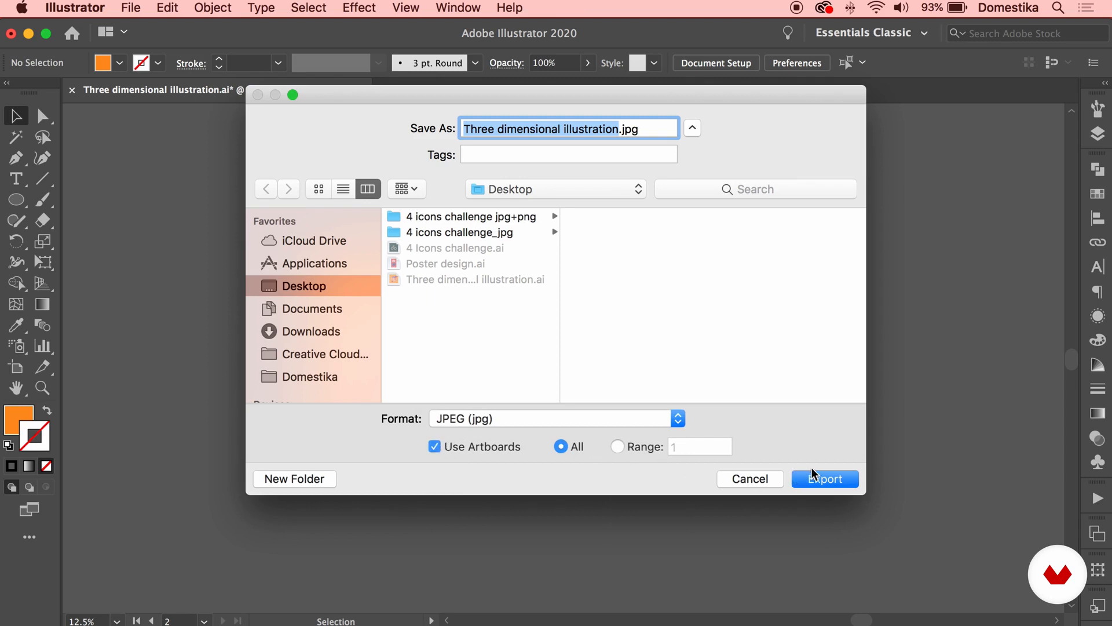
{"action": "left_click", "coordinate": [825, 478]}
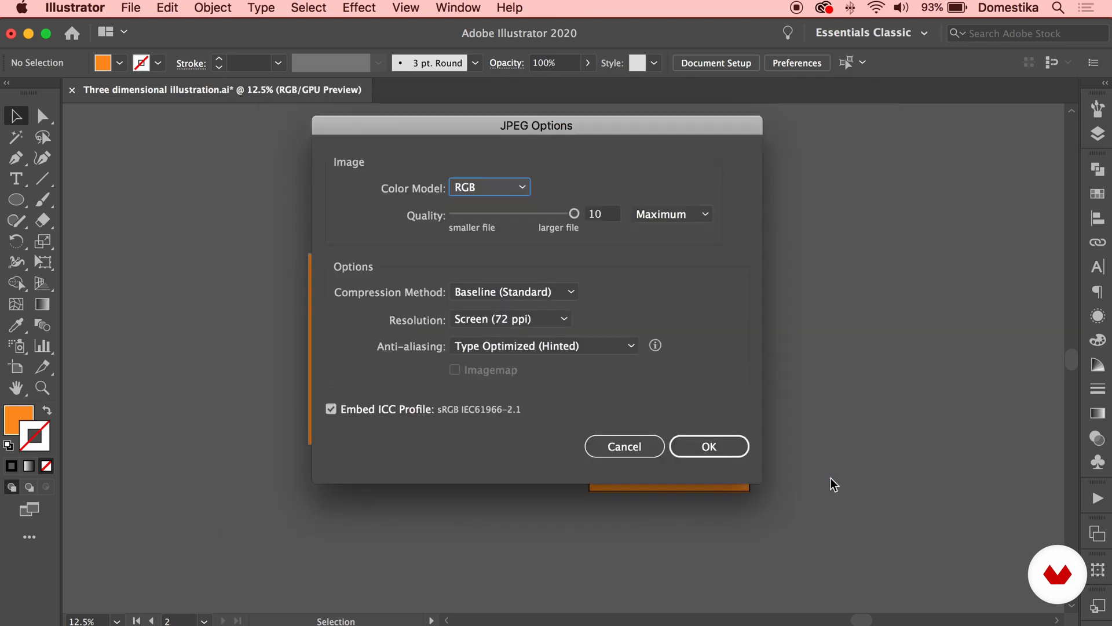
{"action": "mouse_move", "coordinate": [512, 261]}
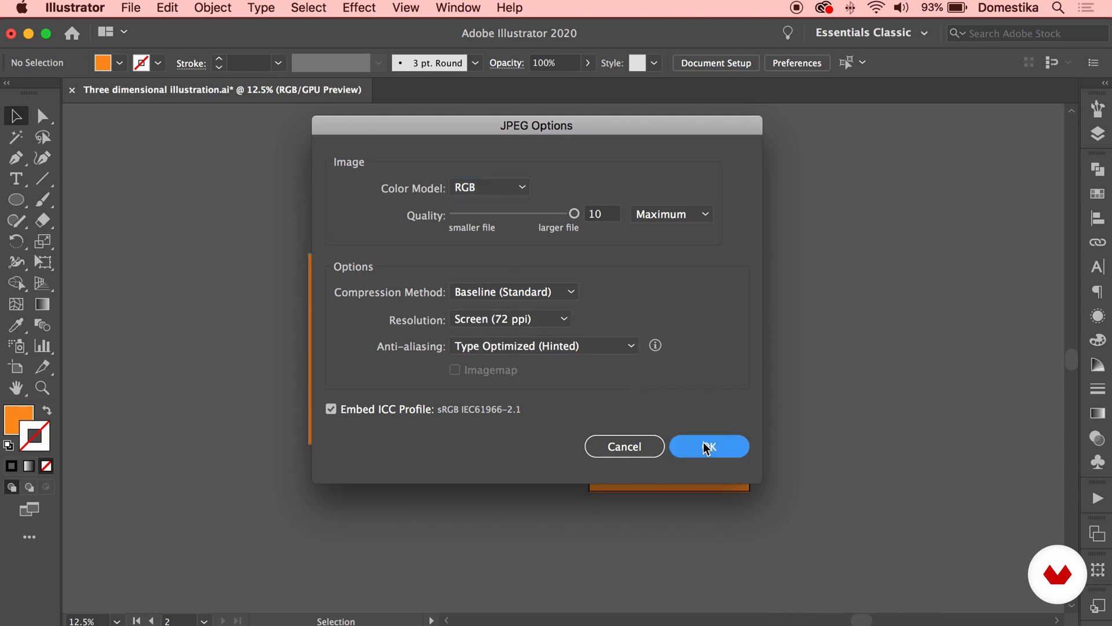
{"action": "left_click", "coordinate": [708, 446]}
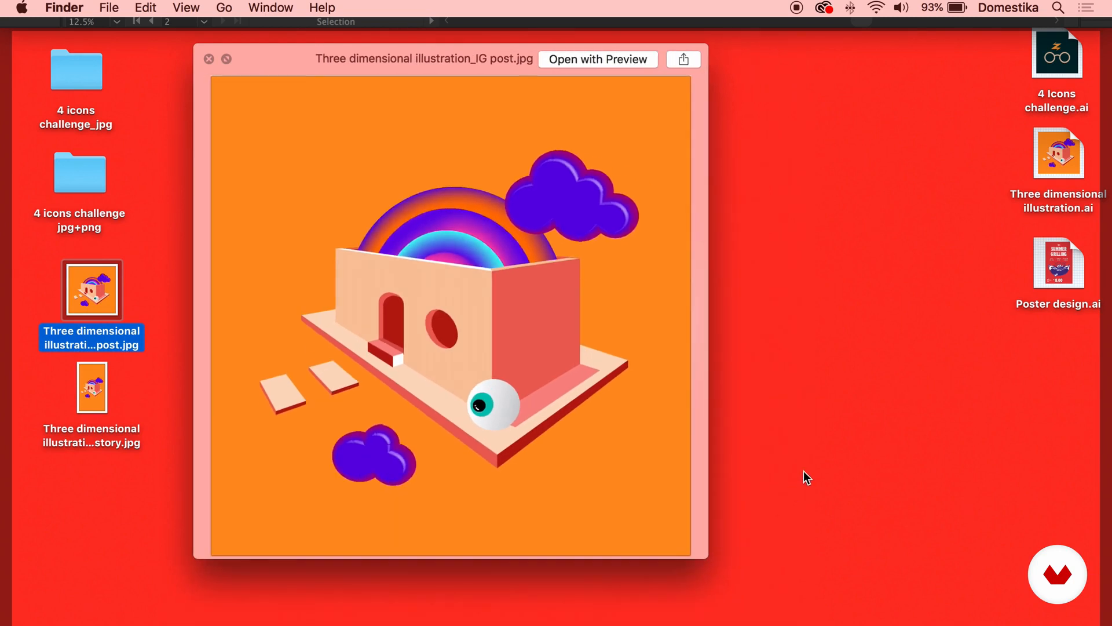
Step: Quick Look the exported IG story.jpg on the Desktop, then close the preview
{"action": "left_click", "coordinate": [91, 387]}
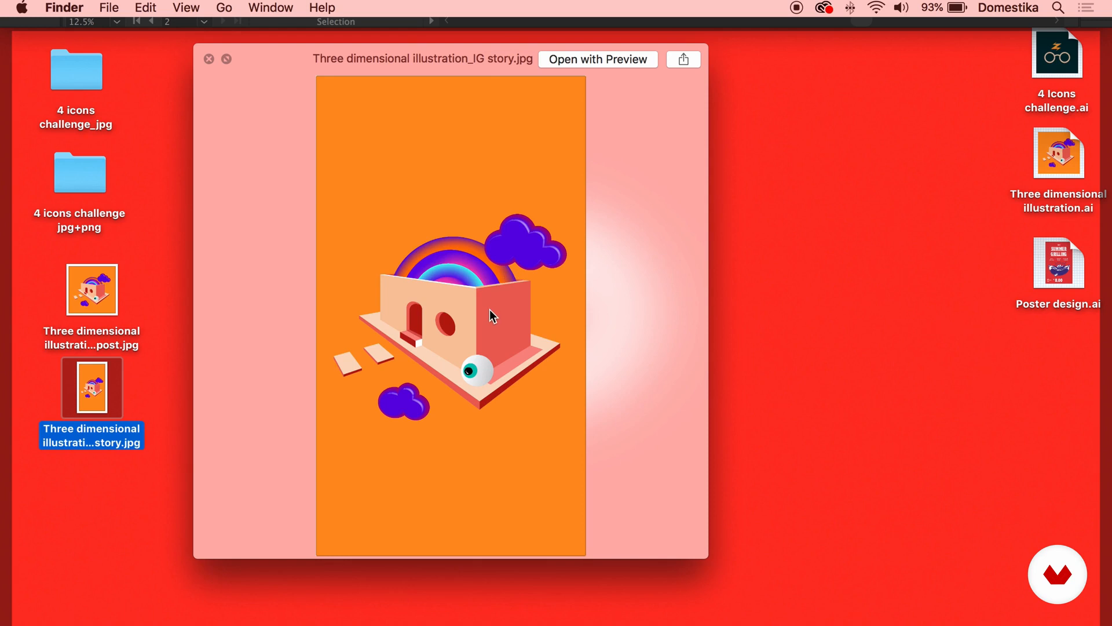
{"action": "mouse_move", "coordinate": [311, 68]}
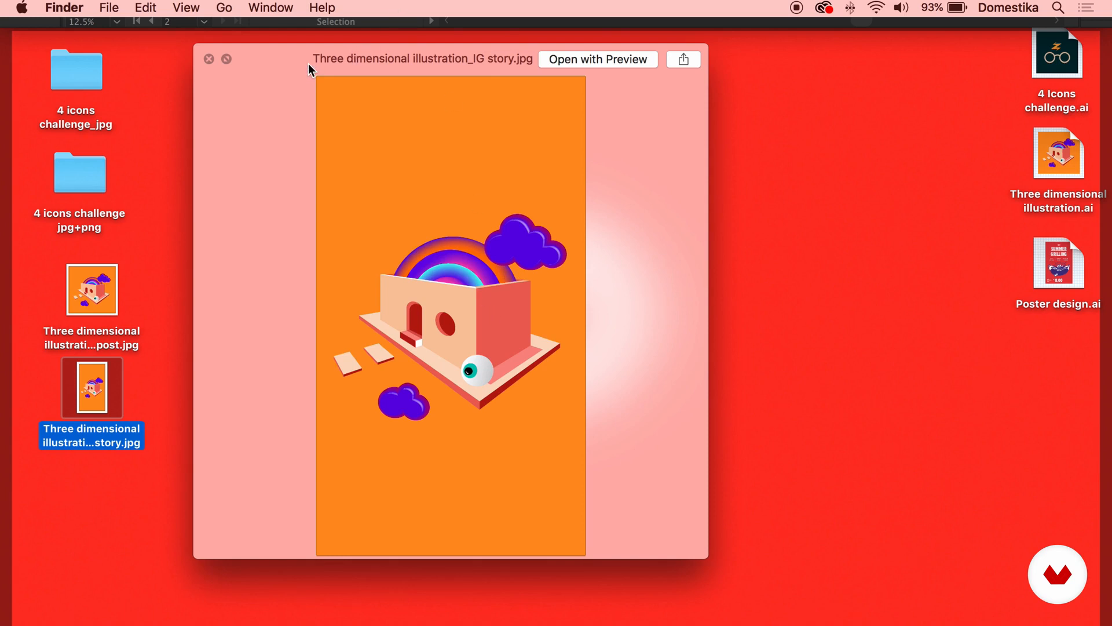
{"action": "mouse_move", "coordinate": [443, 69]}
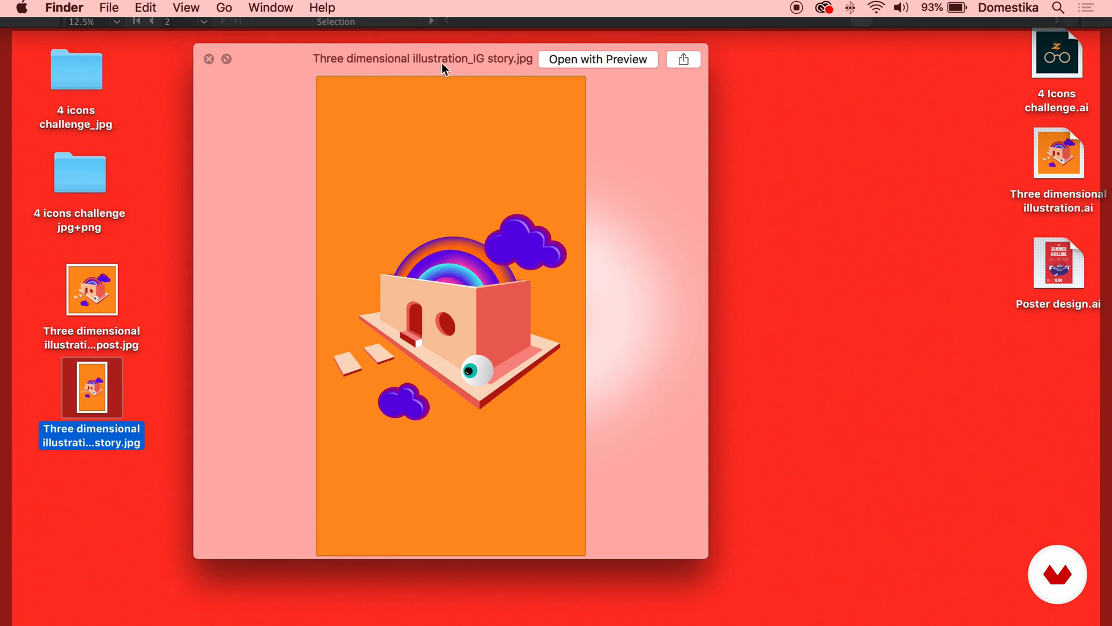
{"action": "mouse_move", "coordinate": [515, 64]}
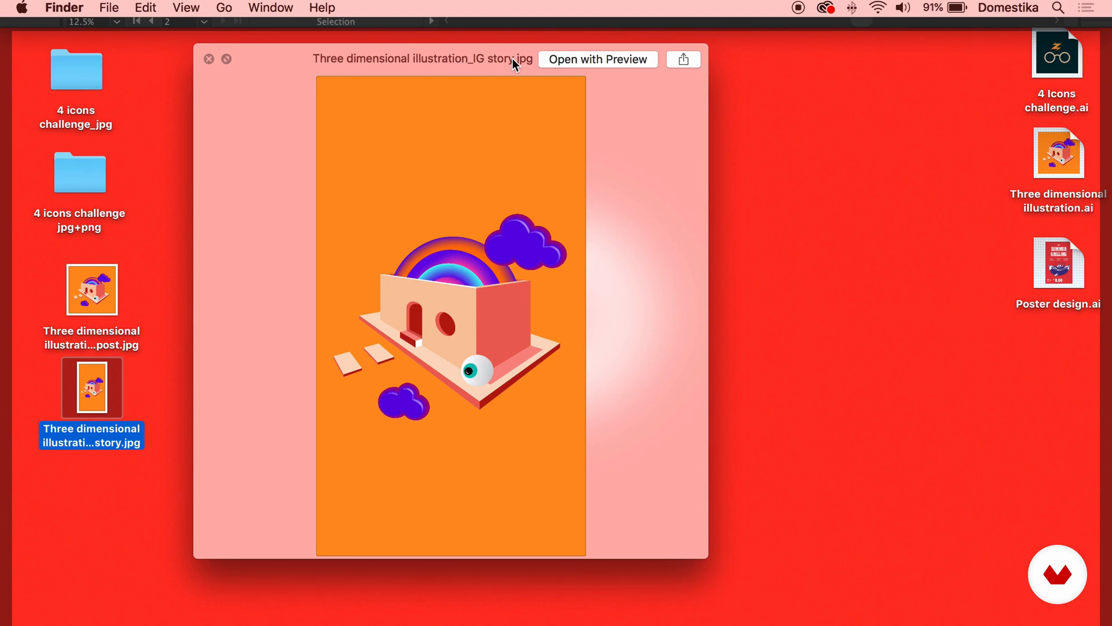
{"action": "left_click", "coordinate": [207, 59]}
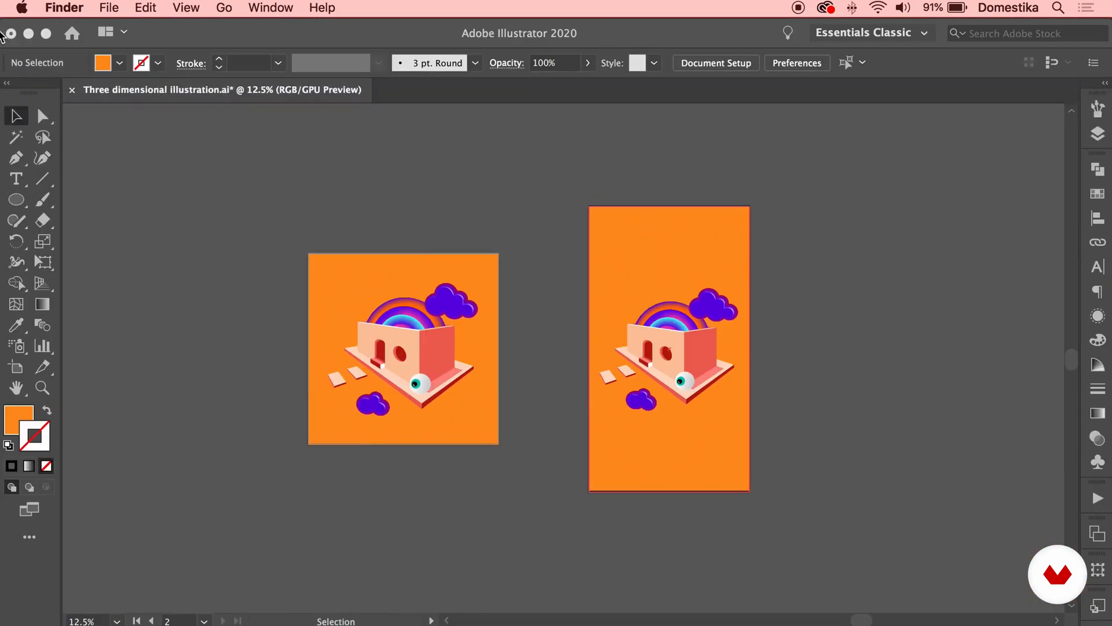
{"action": "mouse_move", "coordinate": [11, 34]}
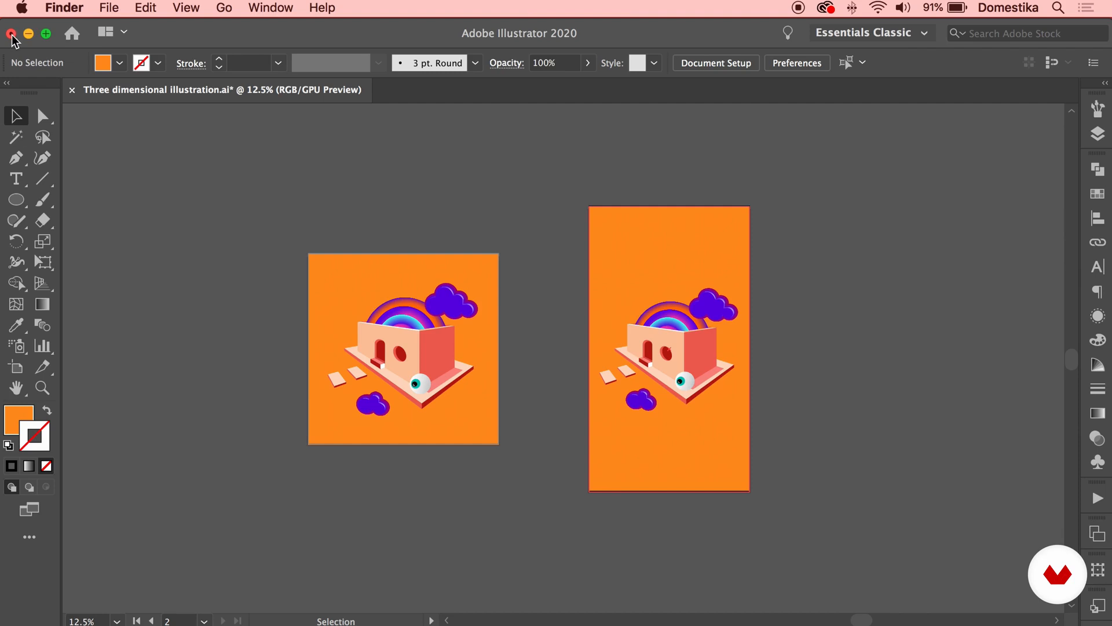
Step: Close the Three dimensional illustration document, saving its changes
{"action": "left_click", "coordinate": [12, 33]}
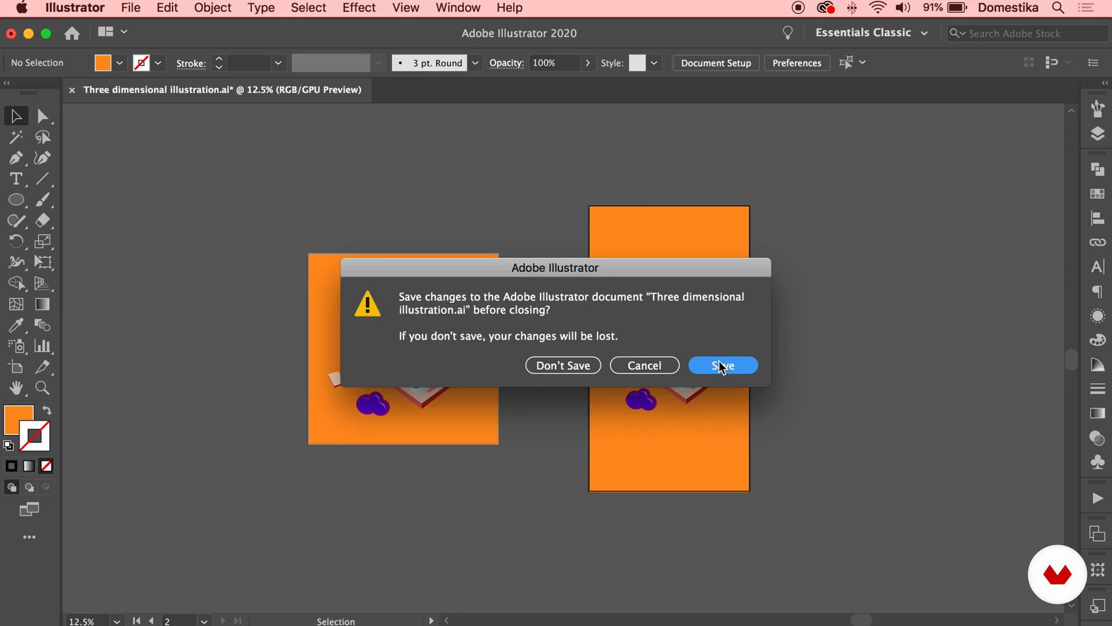
{"action": "left_click", "coordinate": [722, 364]}
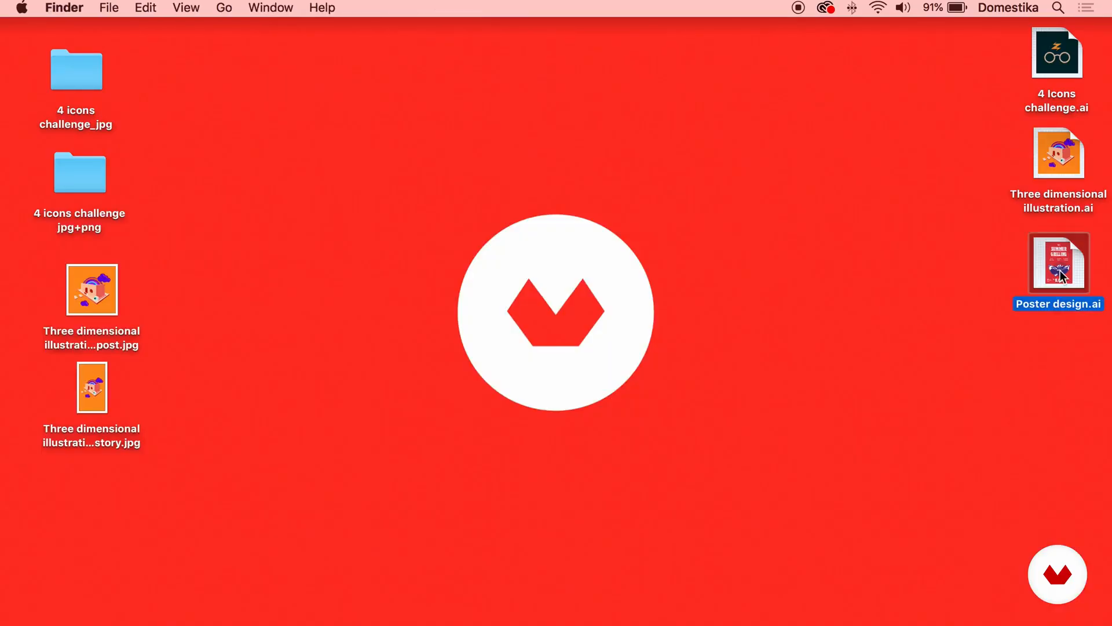
Step: Open Poster design.ai and set a 3 mm bleed on all sides in Document Setup
{"action": "double_click", "coordinate": [1057, 263]}
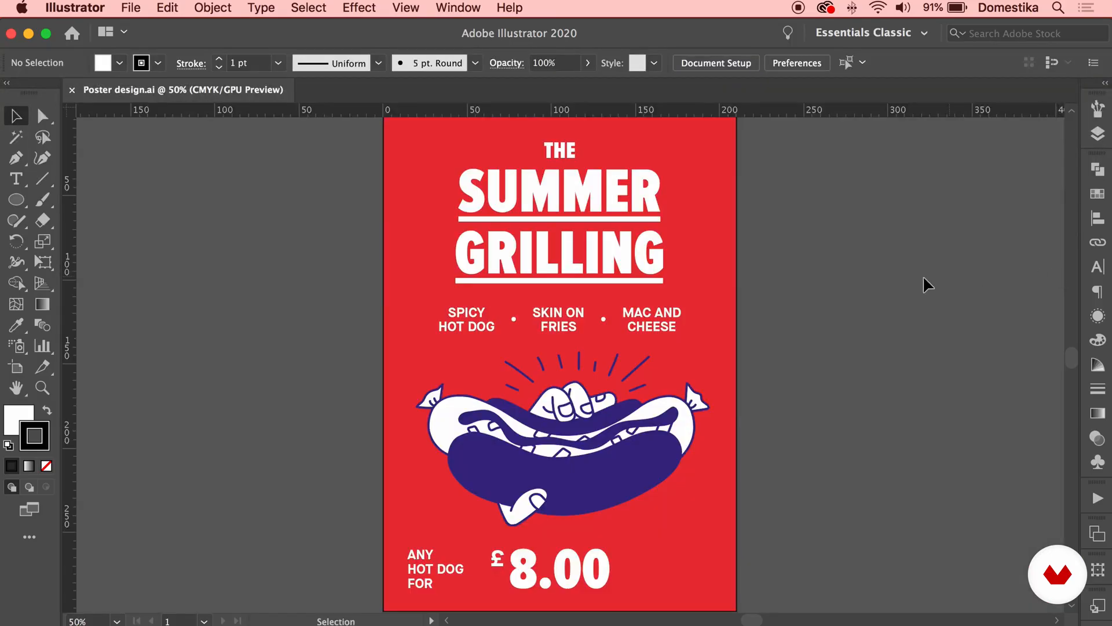
{"action": "mouse_move", "coordinate": [913, 285]}
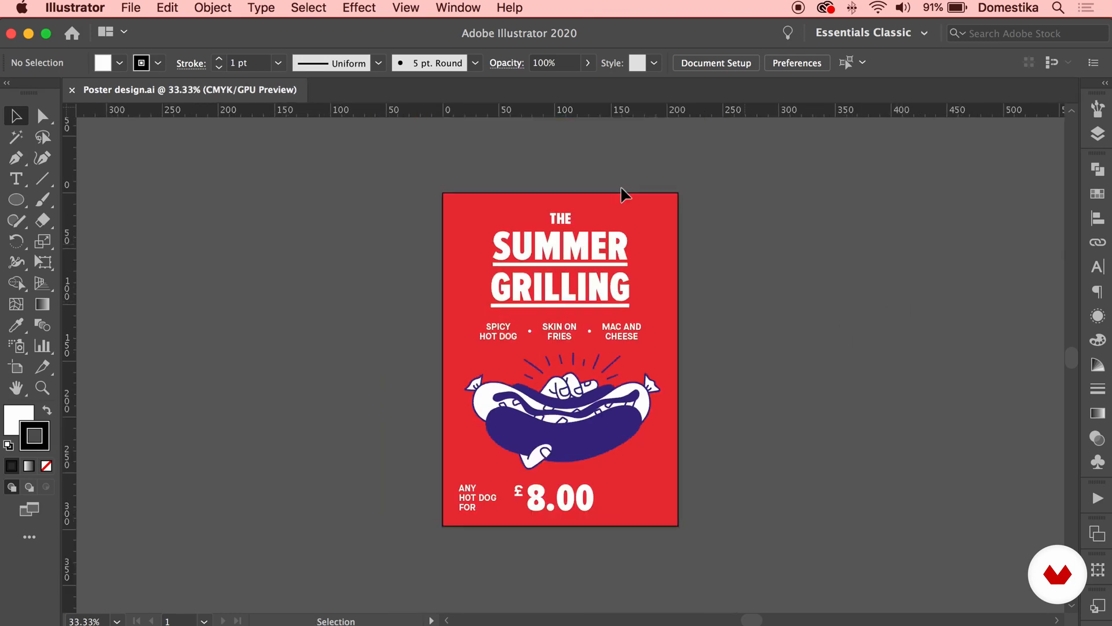
{"action": "left_click", "coordinate": [130, 8]}
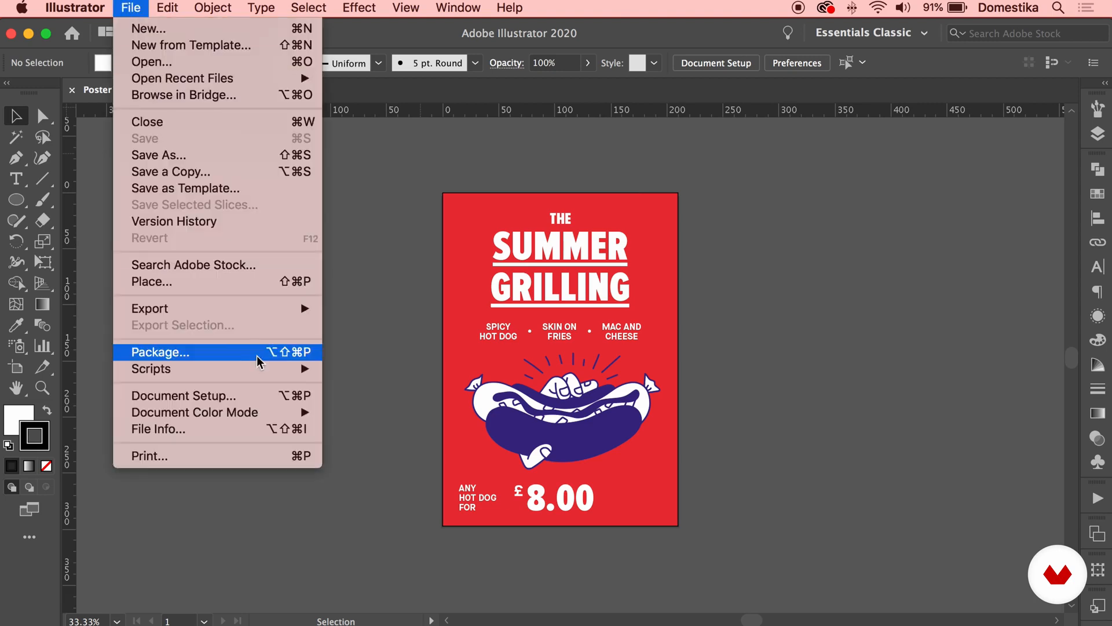
{"action": "left_click", "coordinate": [183, 396]}
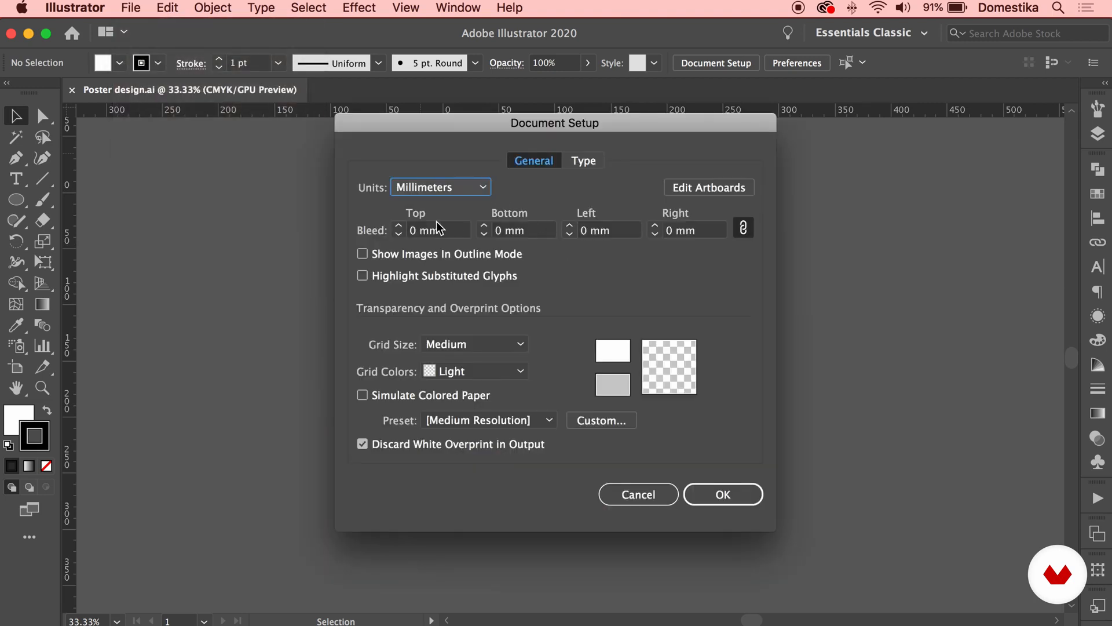
{"action": "left_click", "coordinate": [398, 225]}
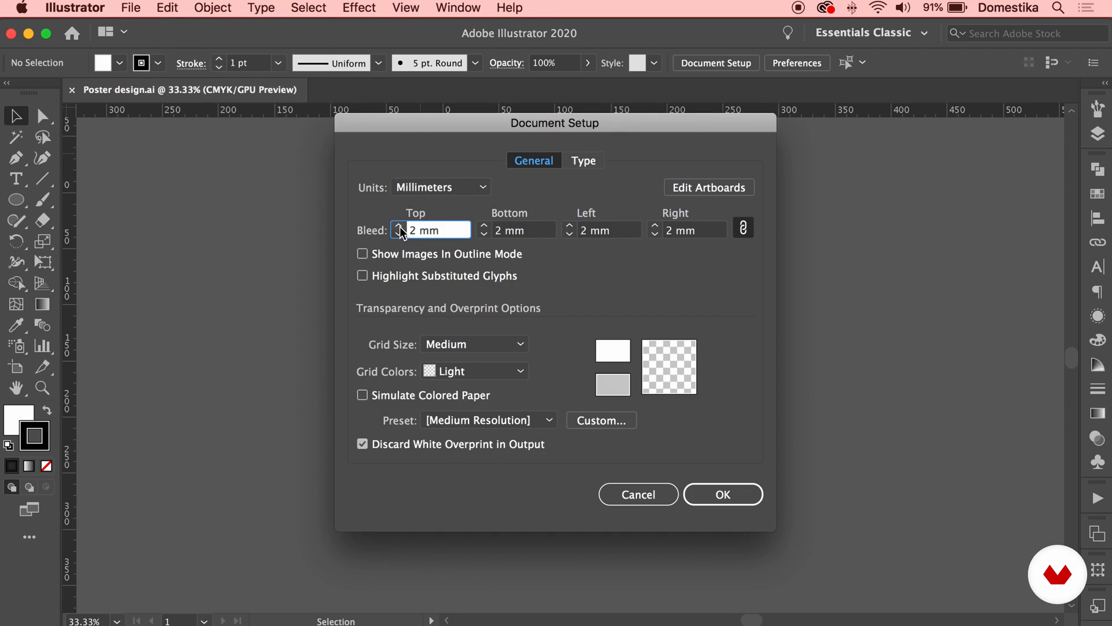
{"action": "left_click", "coordinate": [398, 225]}
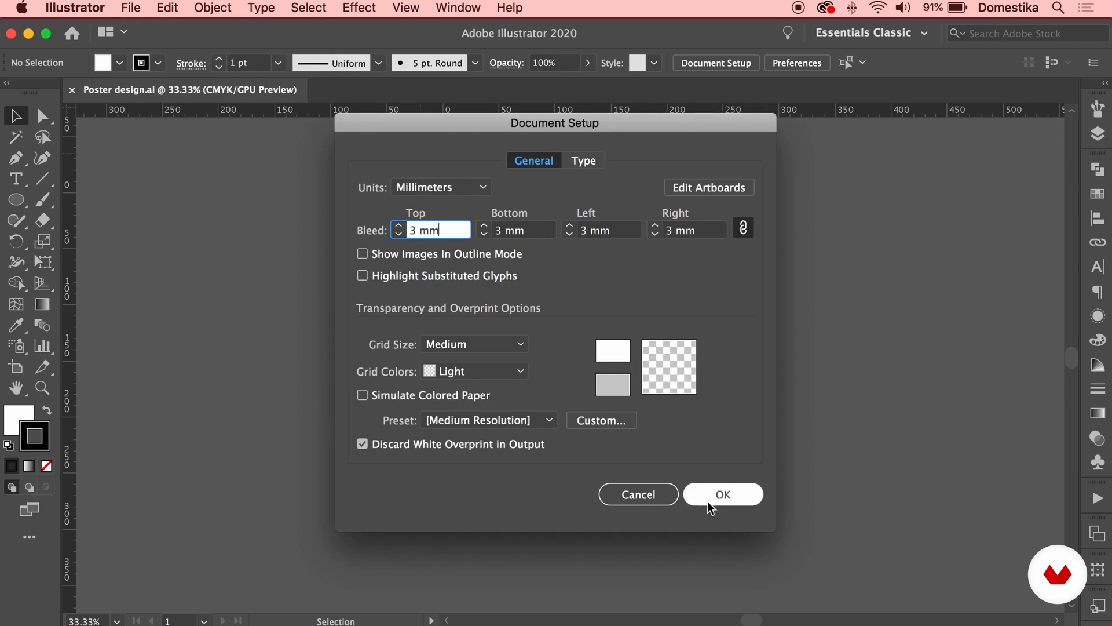
{"action": "left_click", "coordinate": [722, 493]}
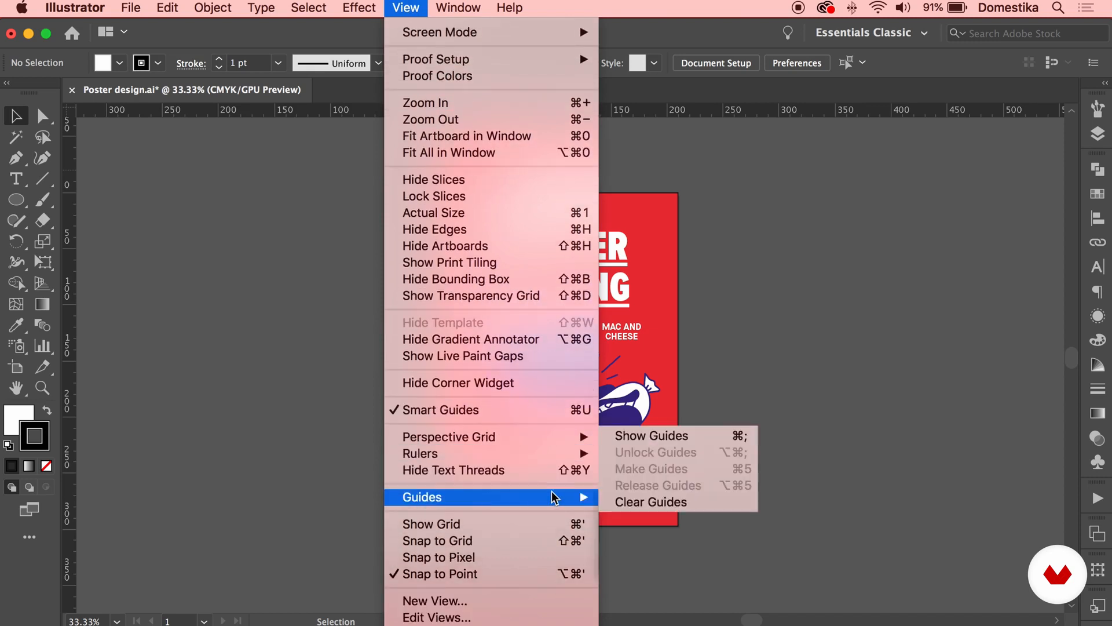
Step: Clear the poster's guides and stretch the red background rectangle to the 3 mm bleed edge
{"action": "left_click", "coordinate": [650, 436]}
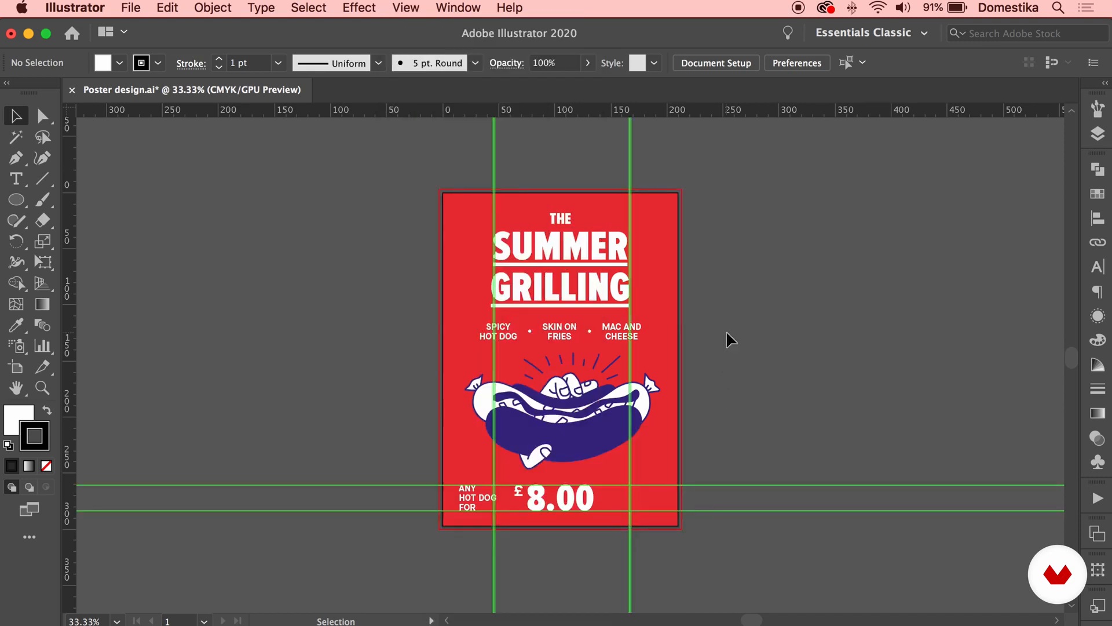
{"action": "mouse_move", "coordinate": [827, 547]}
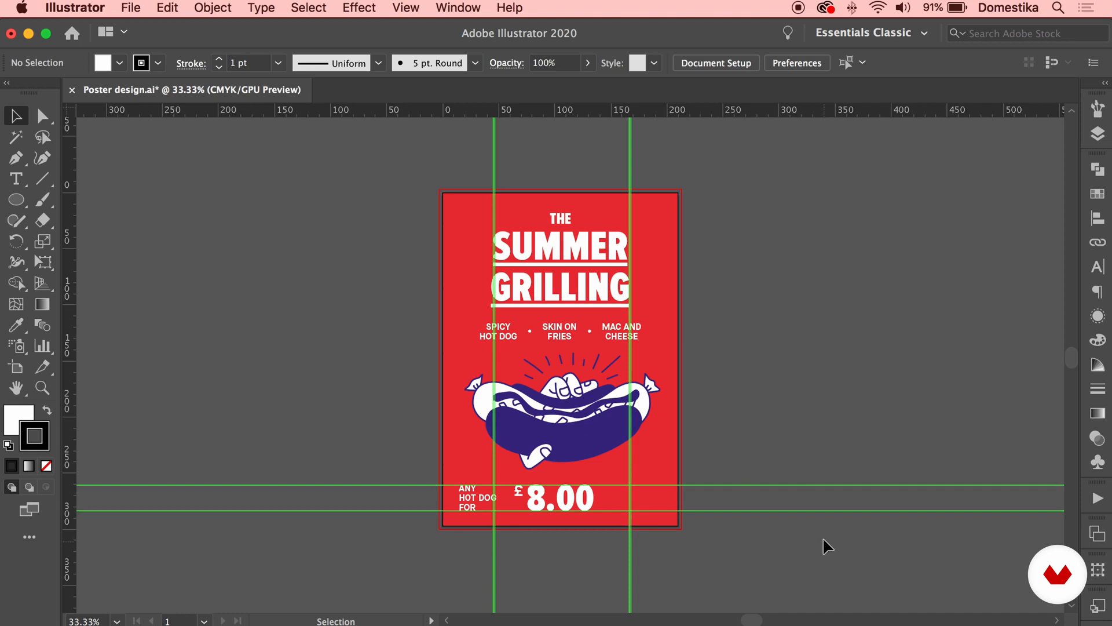
{"action": "left_click", "coordinate": [815, 484]}
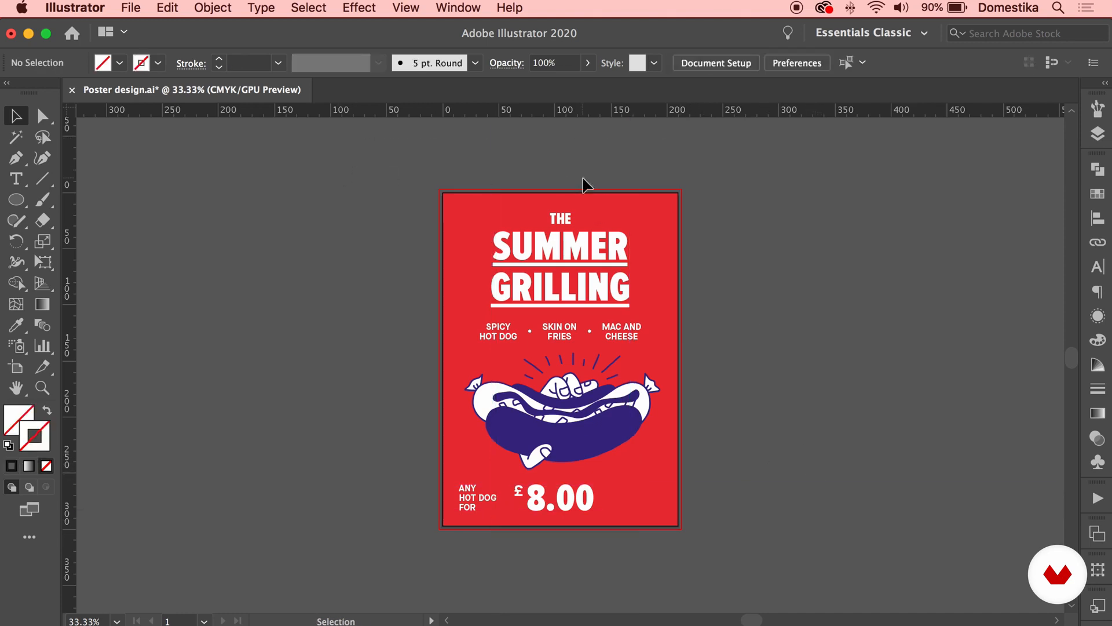
{"action": "mouse_move", "coordinate": [1099, 134]}
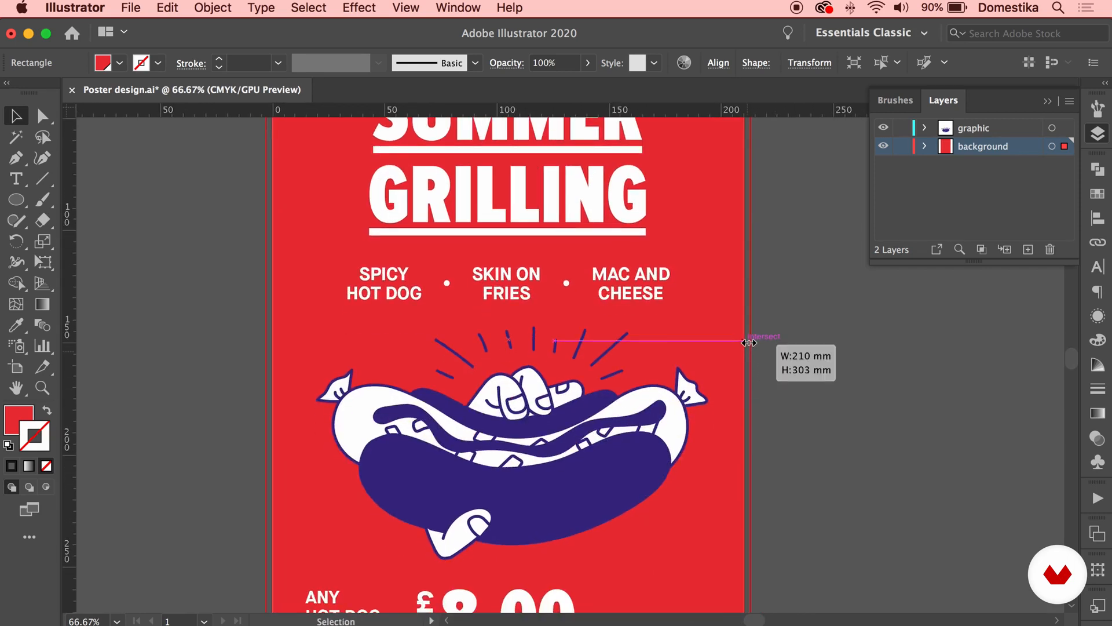
{"action": "left_click", "coordinate": [816, 374]}
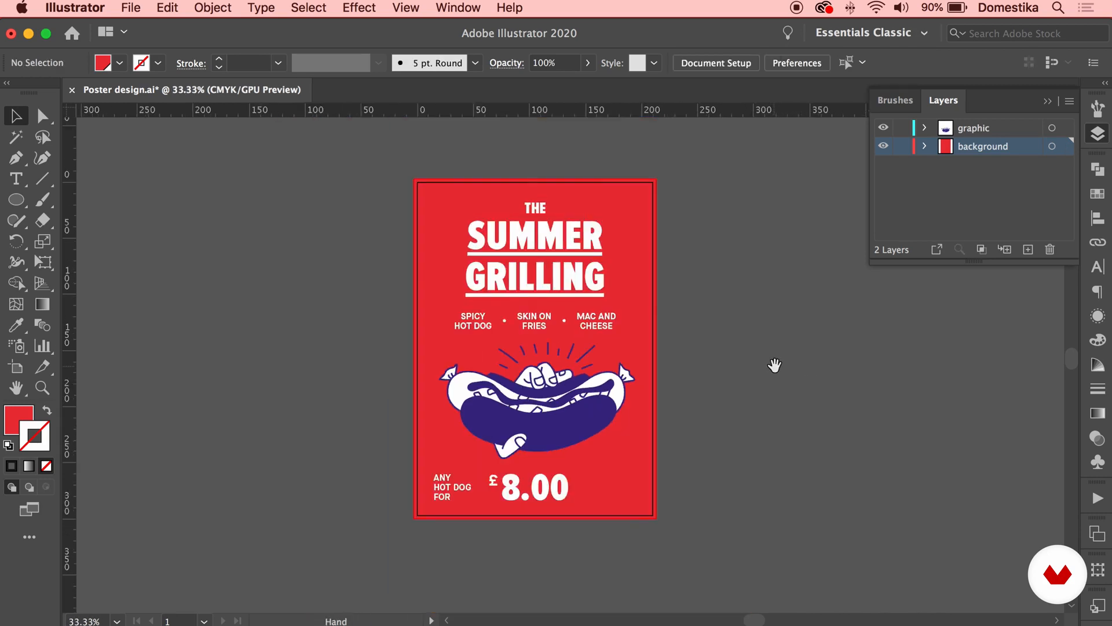
{"action": "left_click", "coordinate": [1095, 195]}
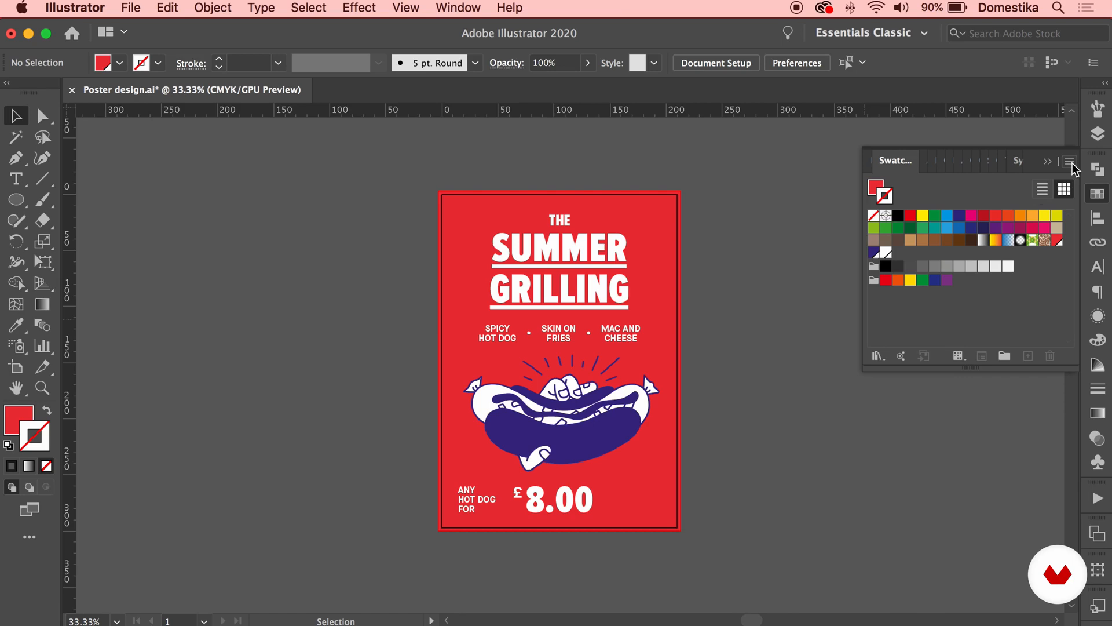
Step: Delete all unused swatches plus the leftover grayscale swatch group, confirming both deletions
{"action": "left_click", "coordinate": [1069, 161]}
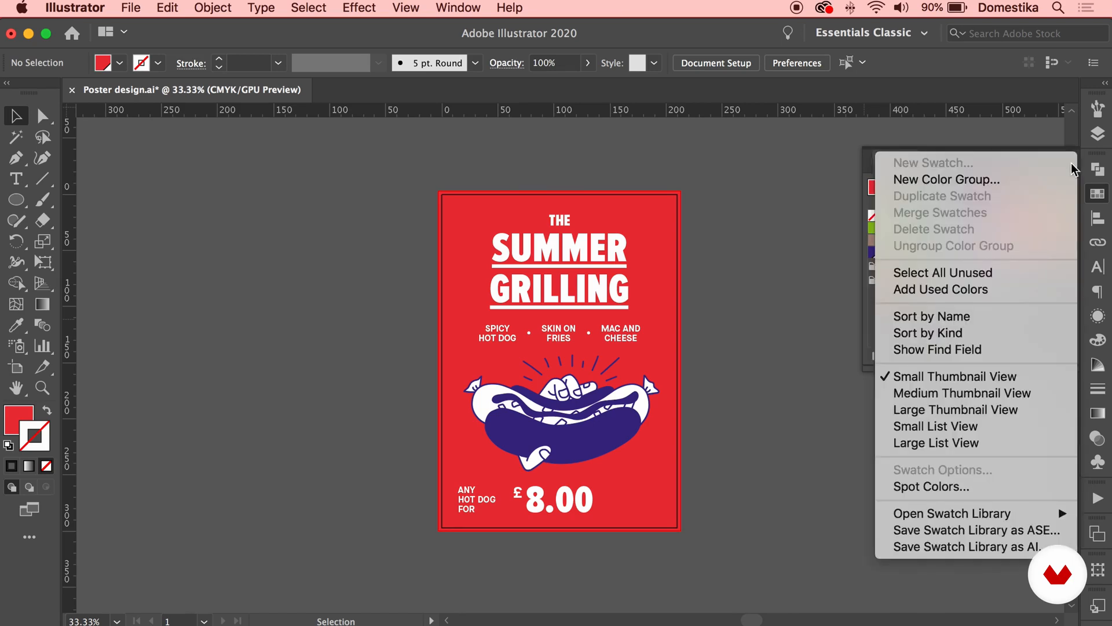
{"action": "mouse_move", "coordinate": [942, 272]}
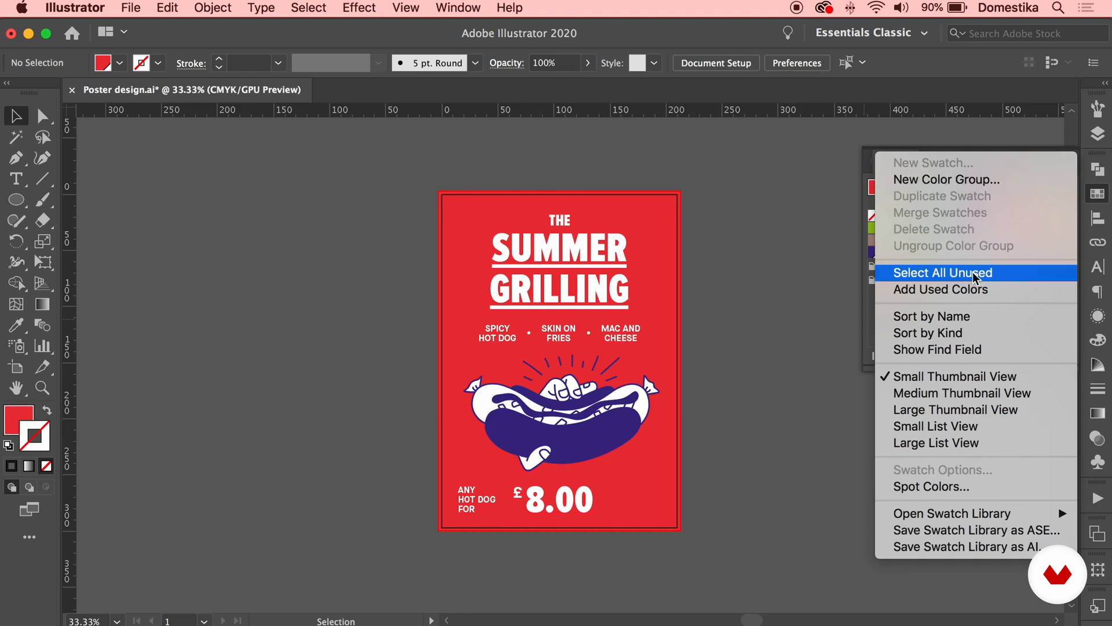
{"action": "left_click", "coordinate": [942, 271]}
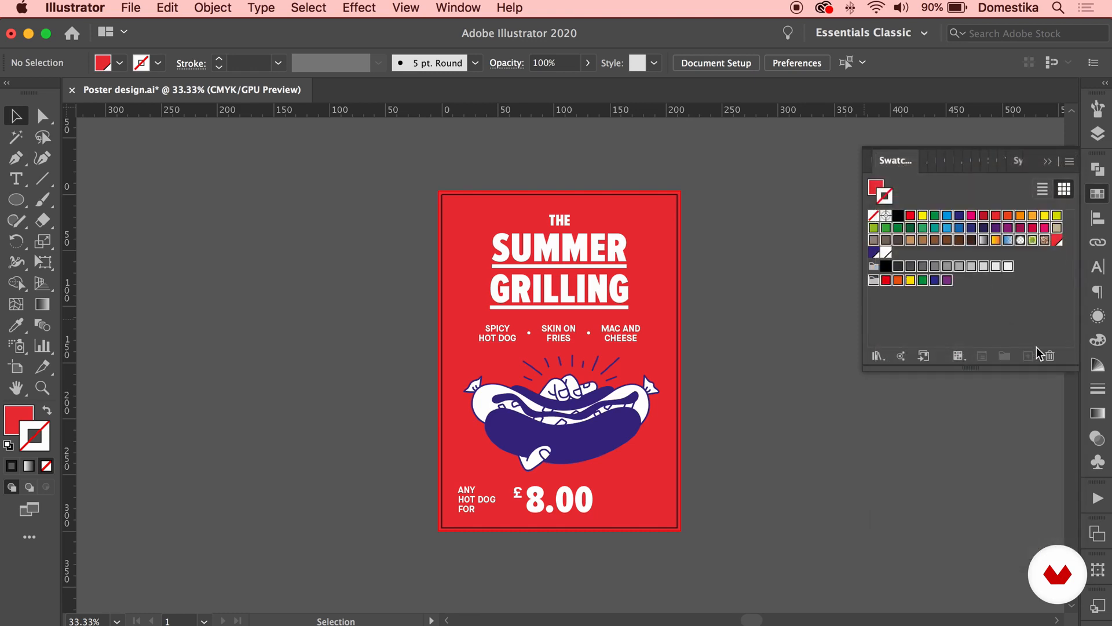
{"action": "left_click", "coordinate": [1049, 355]}
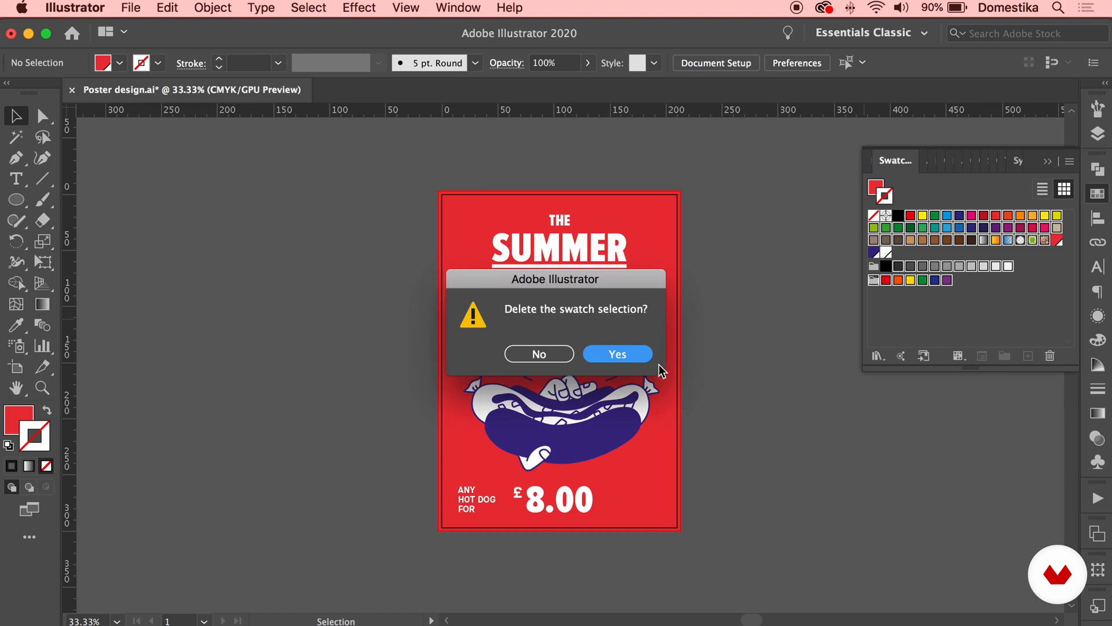
{"action": "left_click", "coordinate": [615, 353]}
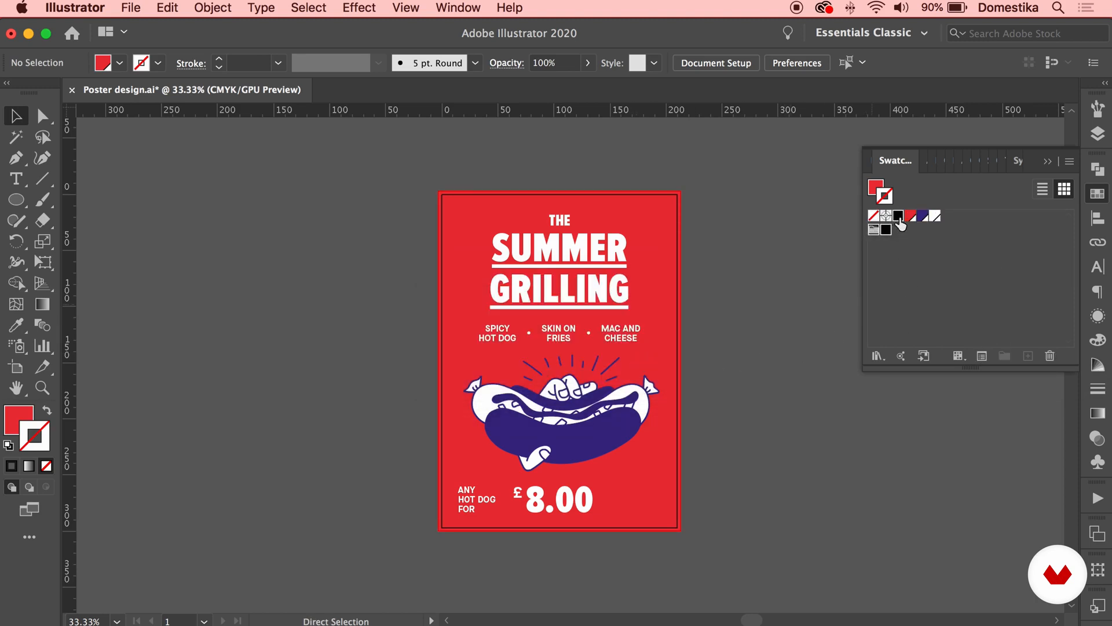
{"action": "left_click", "coordinate": [1049, 355]}
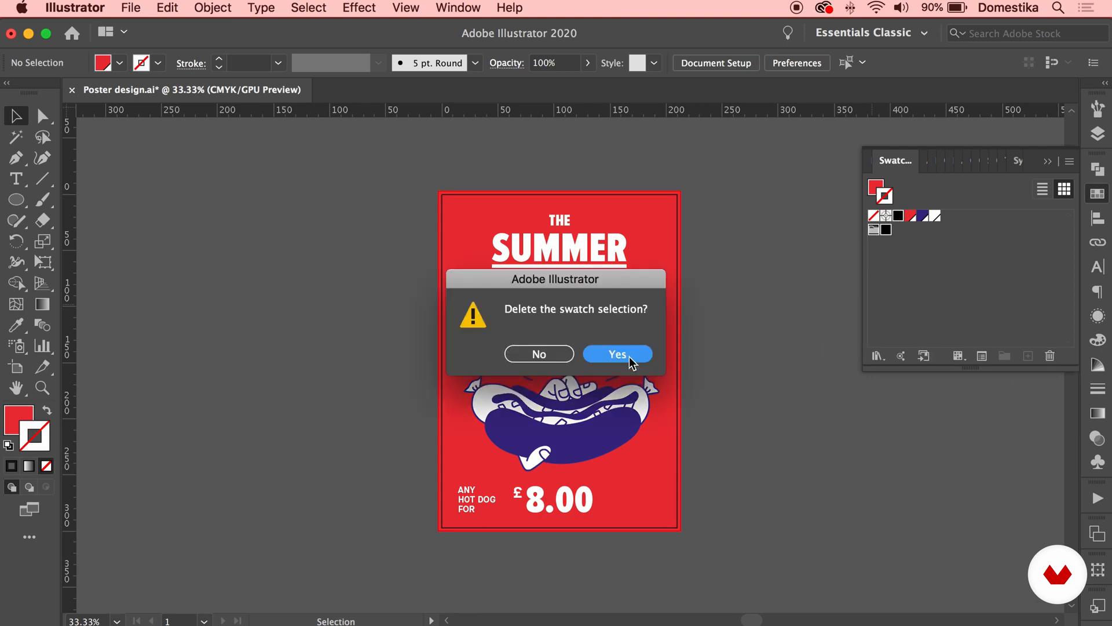
{"action": "left_click", "coordinate": [616, 354]}
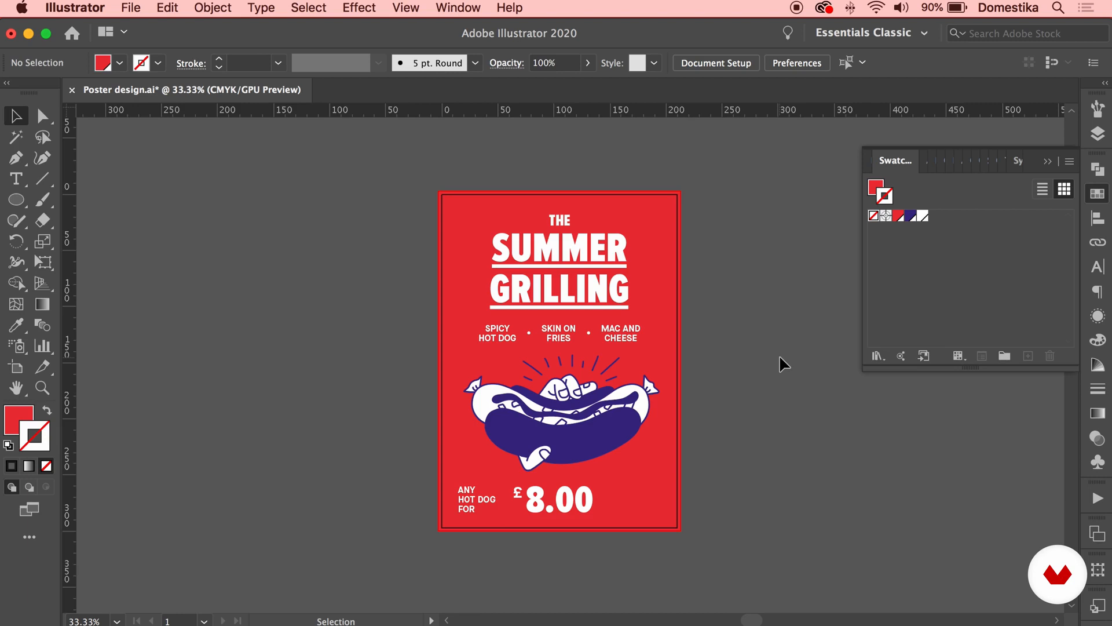
{"action": "mouse_move", "coordinate": [1073, 177]}
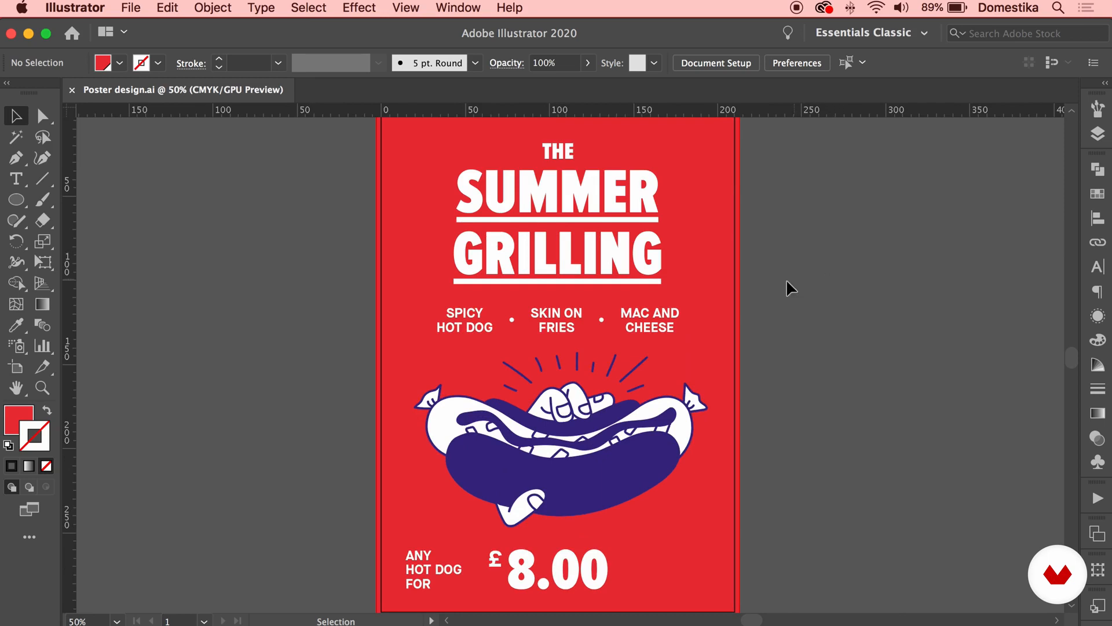
{"action": "mouse_move", "coordinate": [793, 289]}
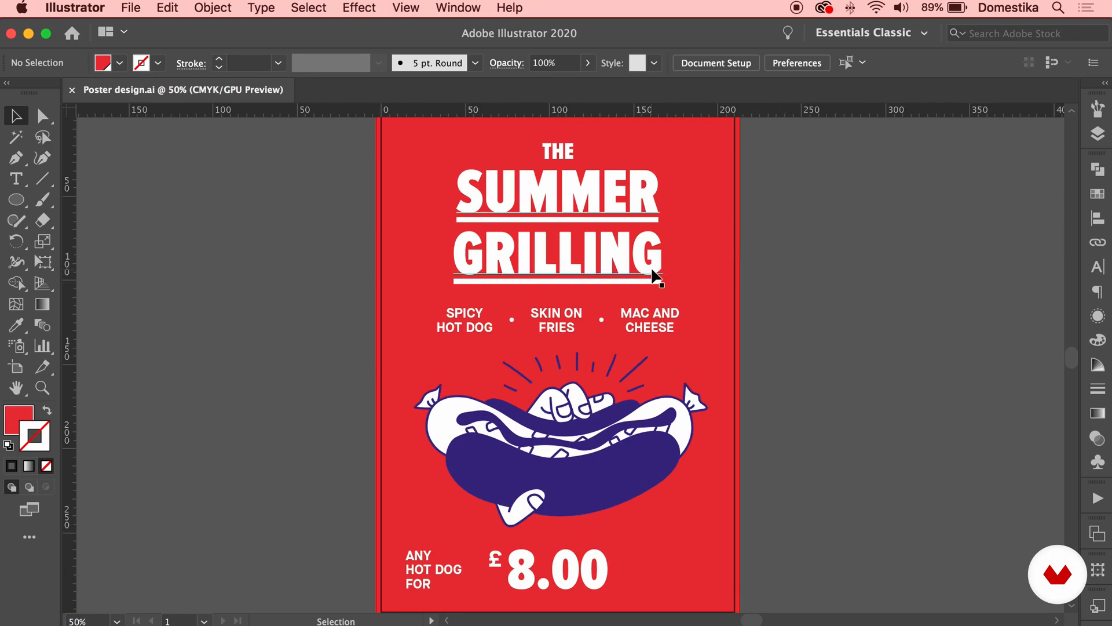
Step: Save Poster design.ai with Cmd+S and bring up the File menu
{"action": "left_click", "coordinate": [131, 7]}
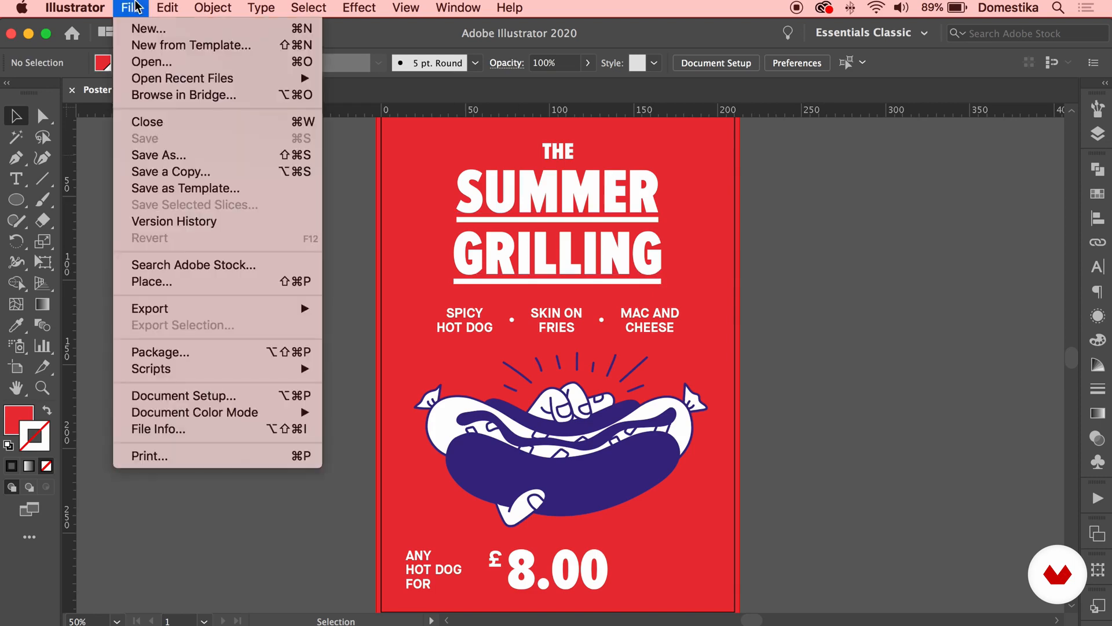
Step: Package the poster into a 'Poster design' Desktop folder, accepting the font licensing notice
{"action": "left_click", "coordinate": [160, 352]}
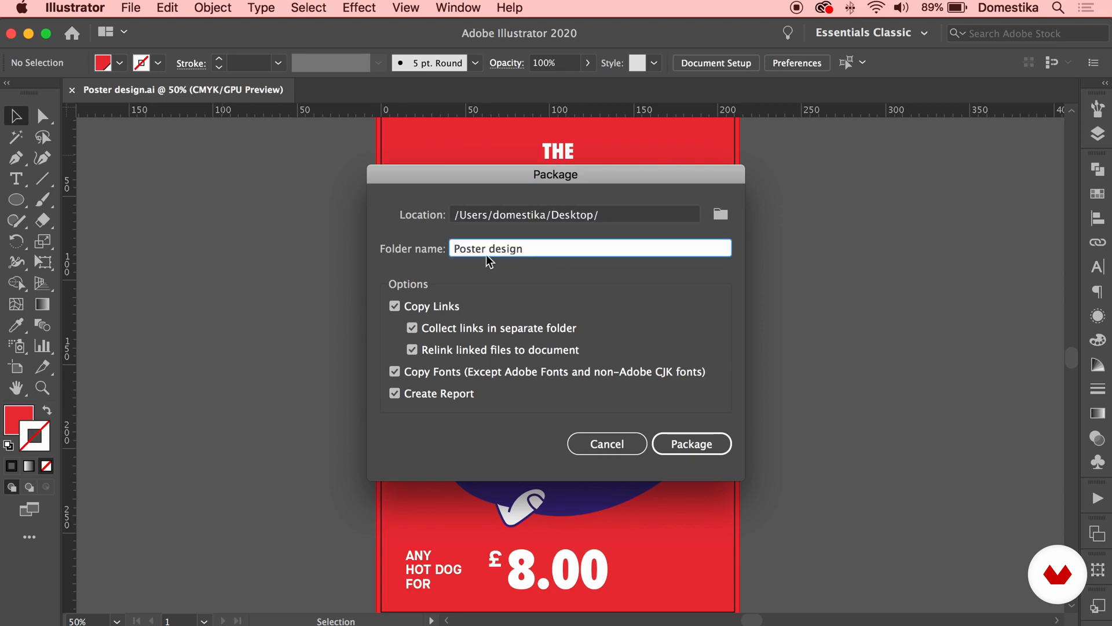
{"action": "mouse_move", "coordinate": [473, 317]}
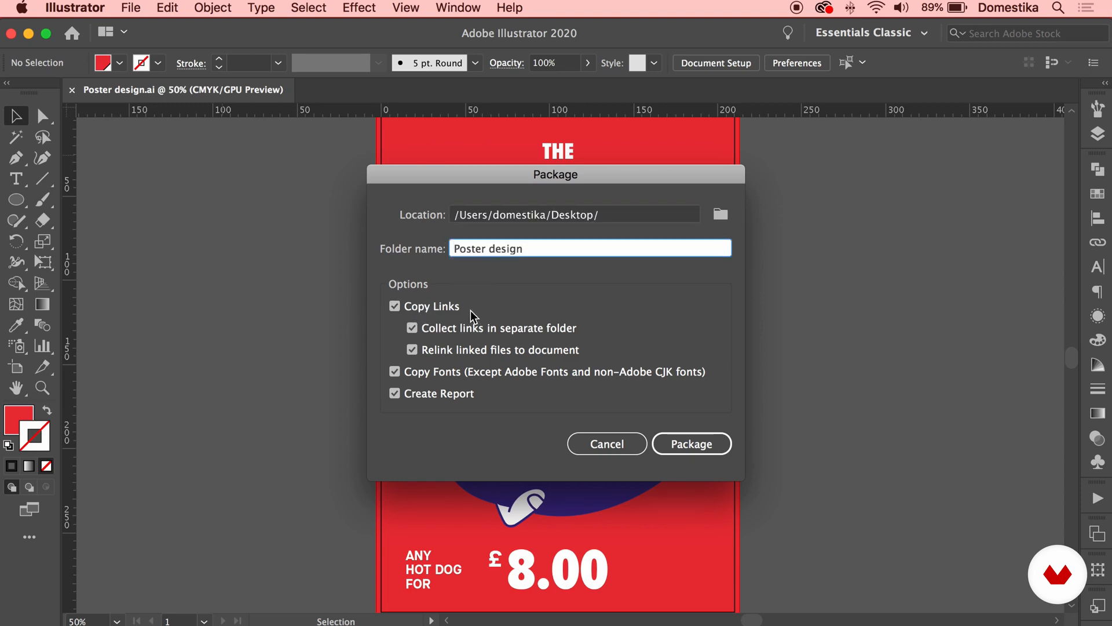
{"action": "mouse_move", "coordinate": [462, 413]}
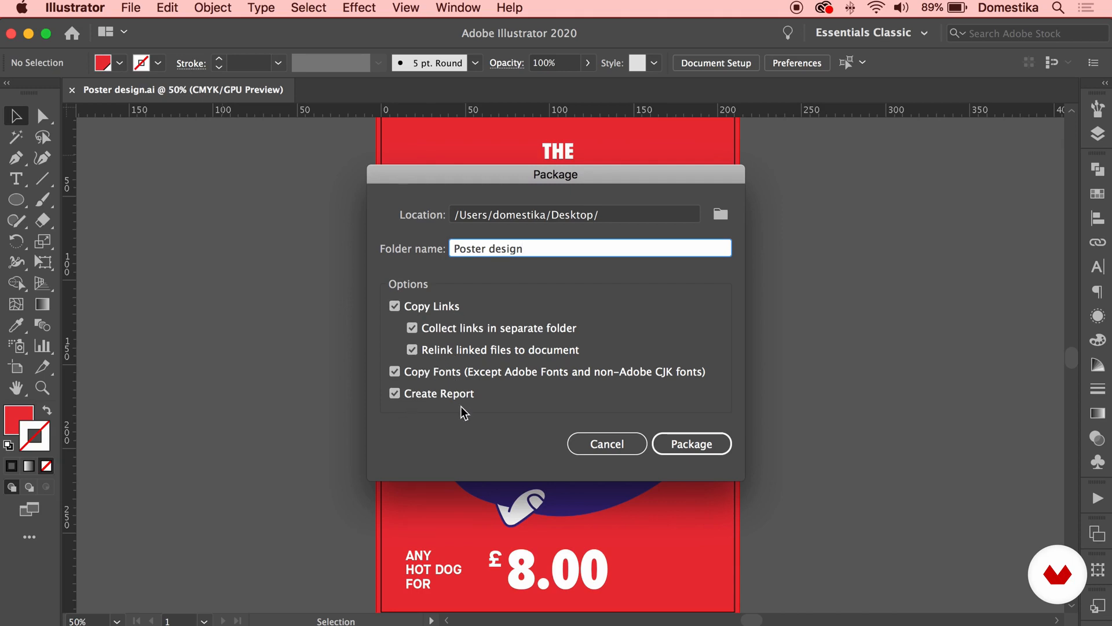
{"action": "mouse_move", "coordinate": [423, 440]}
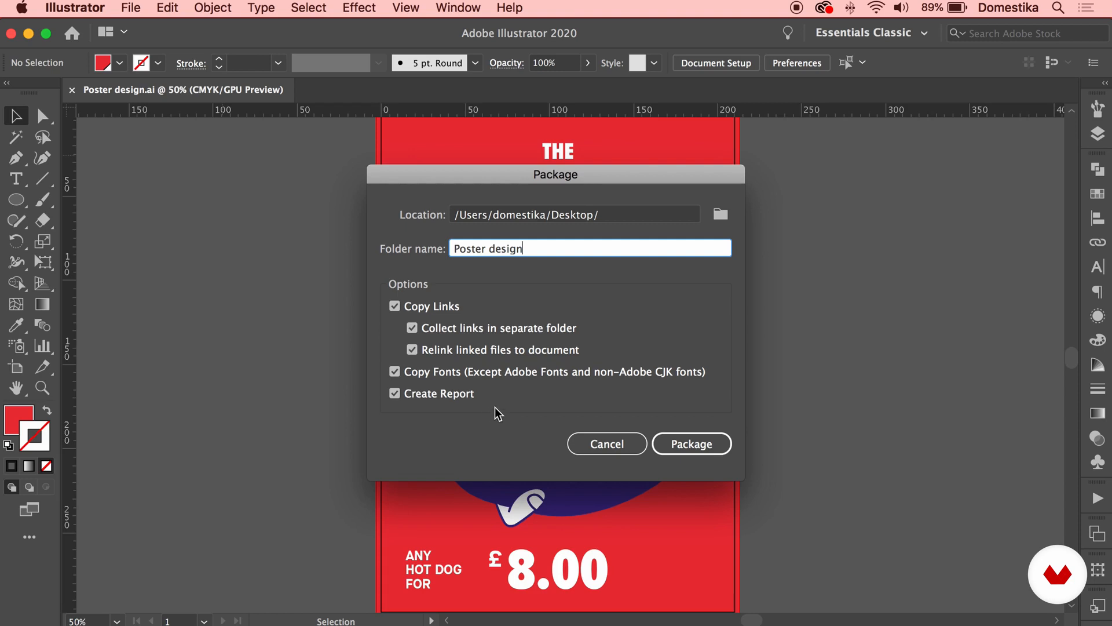
{"action": "mouse_move", "coordinate": [459, 404]}
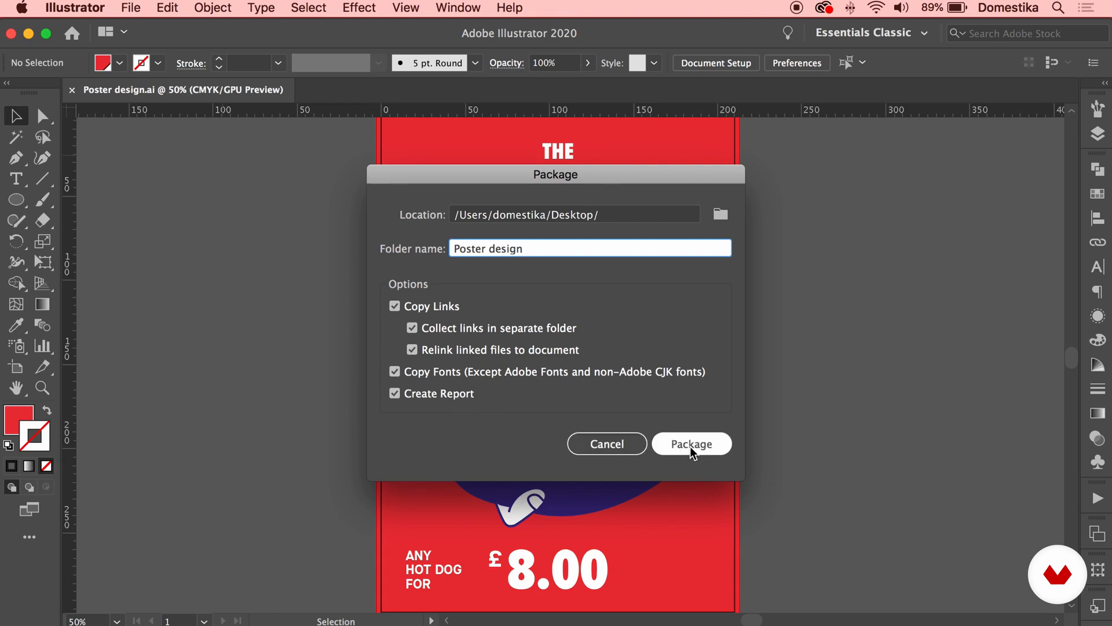
{"action": "left_click", "coordinate": [691, 443]}
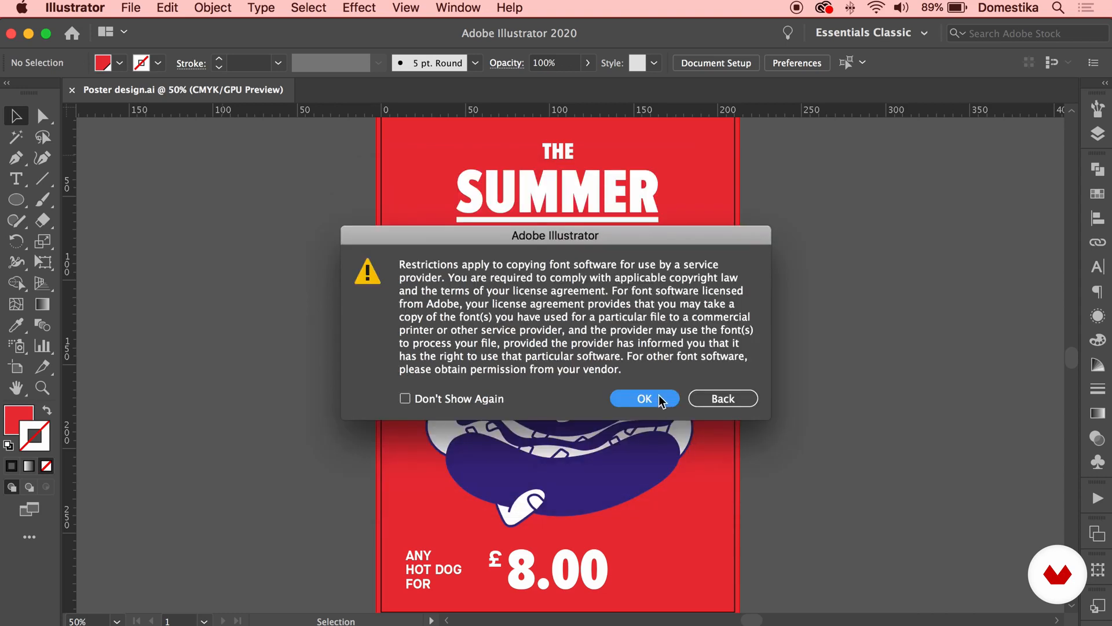
{"action": "left_click", "coordinate": [642, 398]}
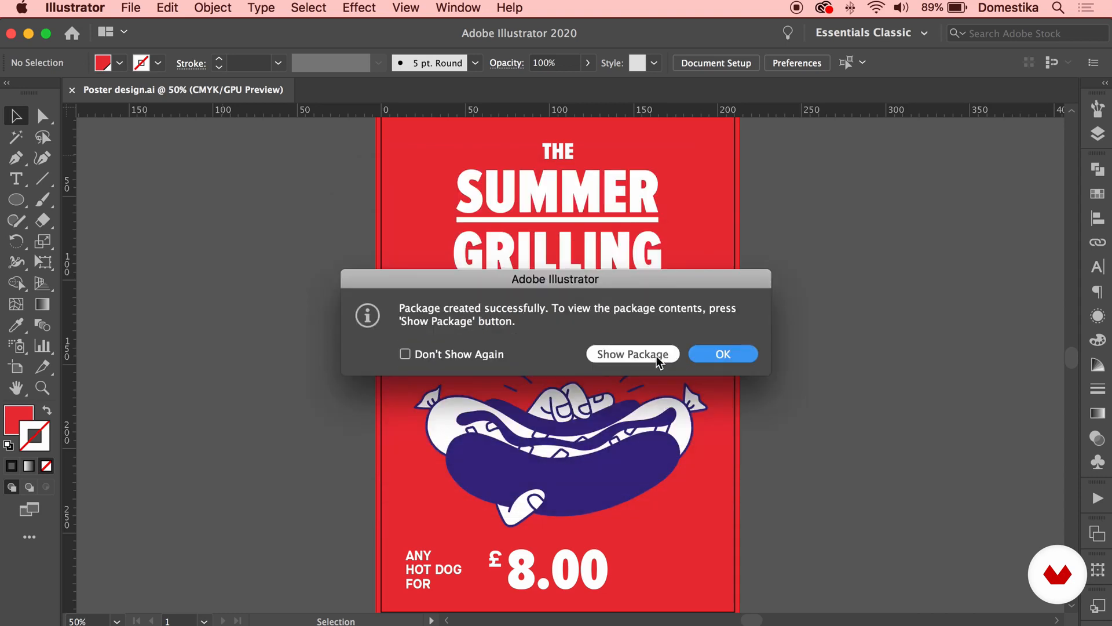
Step: Reveal the package in Finder and preview its Fonts folder, report and poster file
{"action": "left_click", "coordinate": [632, 353]}
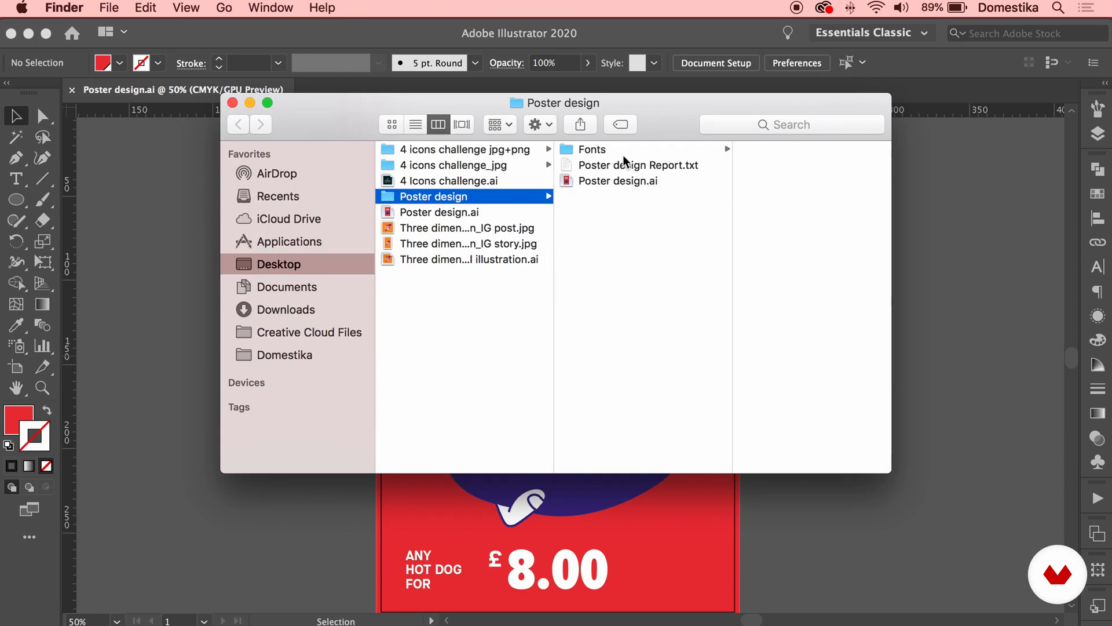
{"action": "mouse_move", "coordinate": [609, 152]}
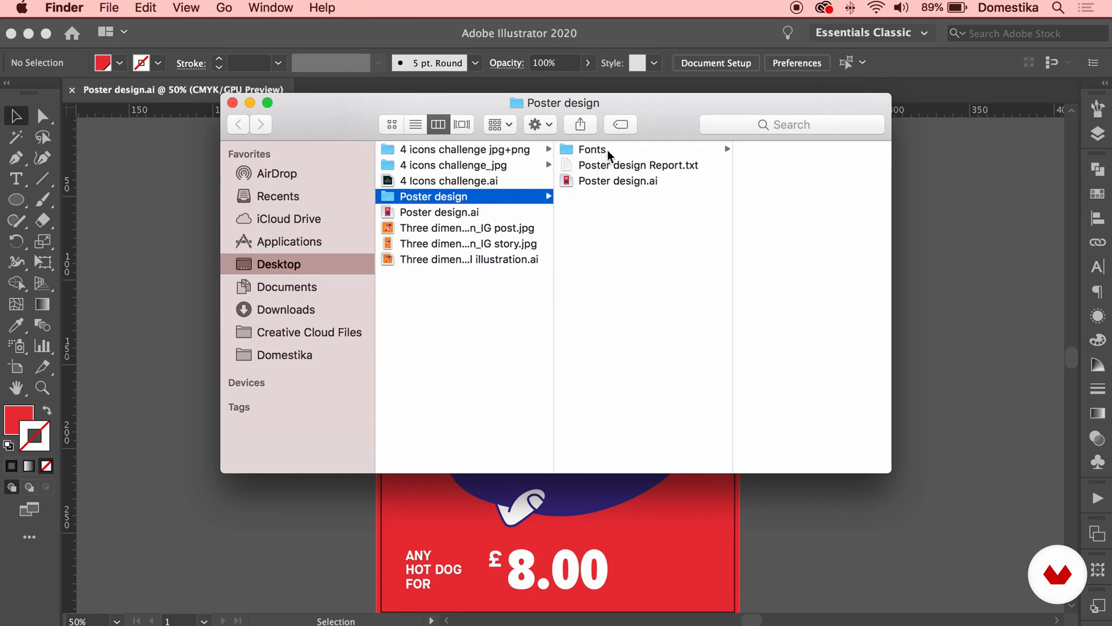
{"action": "left_click", "coordinate": [590, 148]}
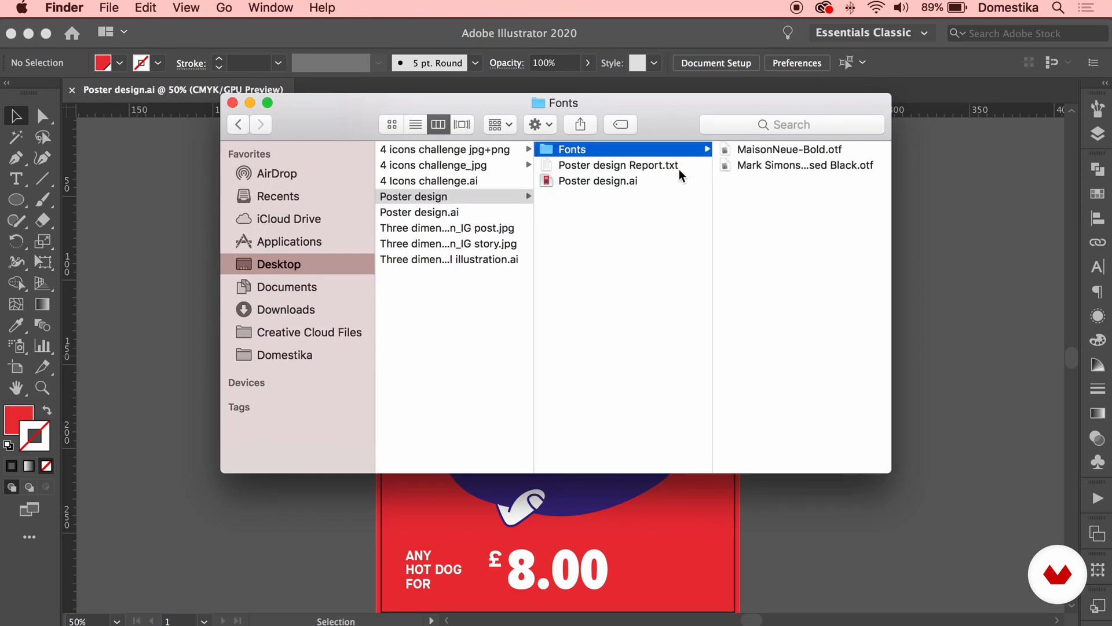
{"action": "left_click", "coordinate": [618, 164]}
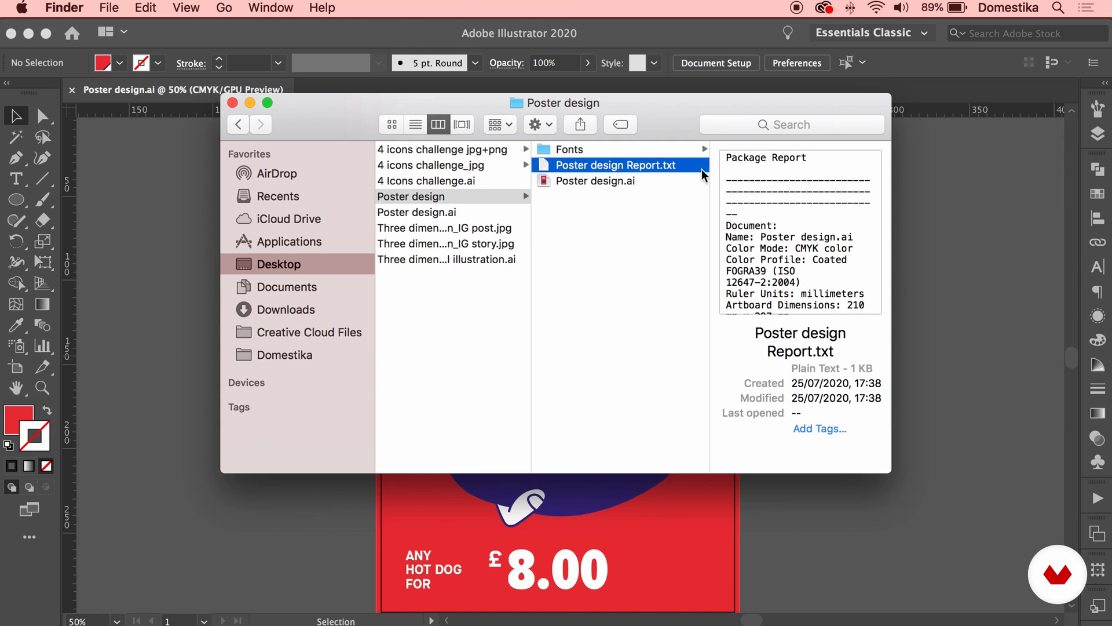
{"action": "left_click", "coordinate": [595, 181]}
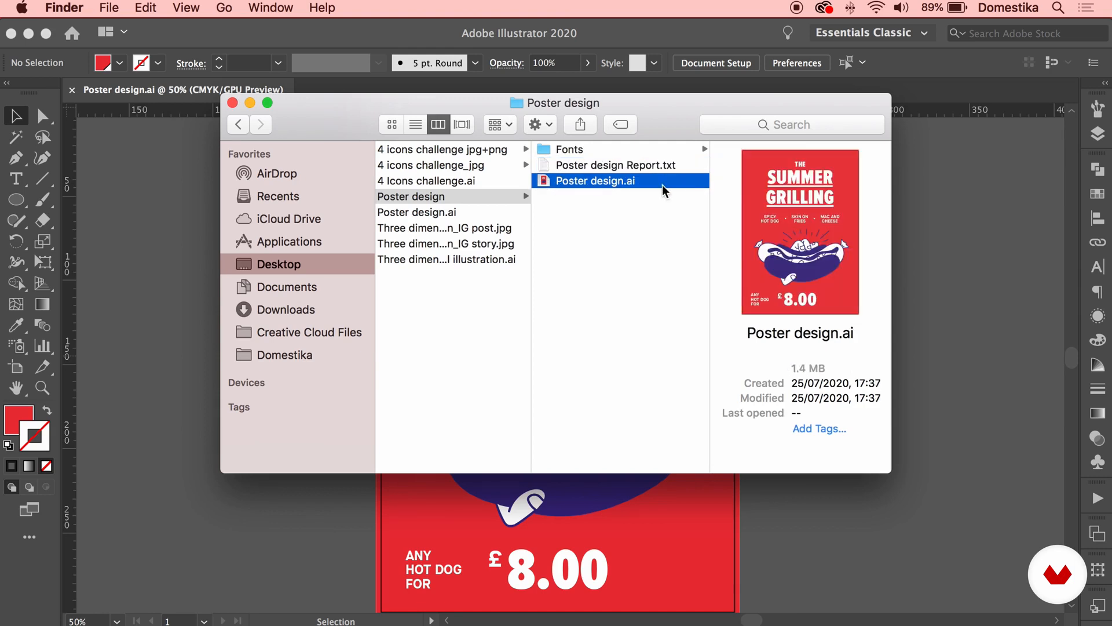
{"action": "mouse_move", "coordinate": [277, 126]}
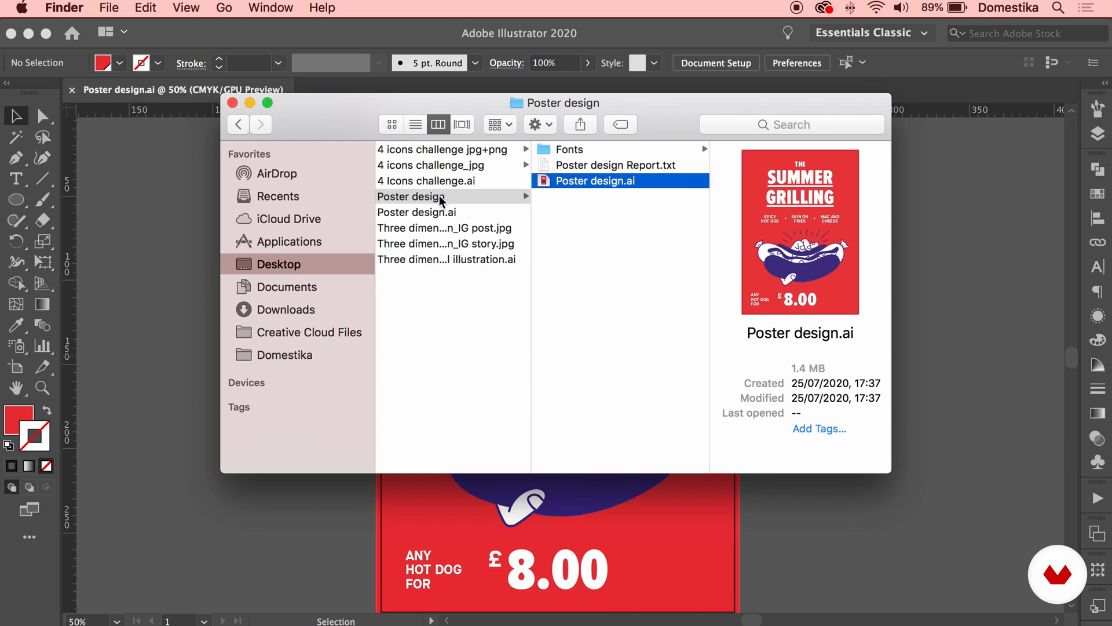
Step: Compress the Poster design folder into Poster design.zip and close the Finder window
{"action": "right_click", "coordinate": [426, 197]}
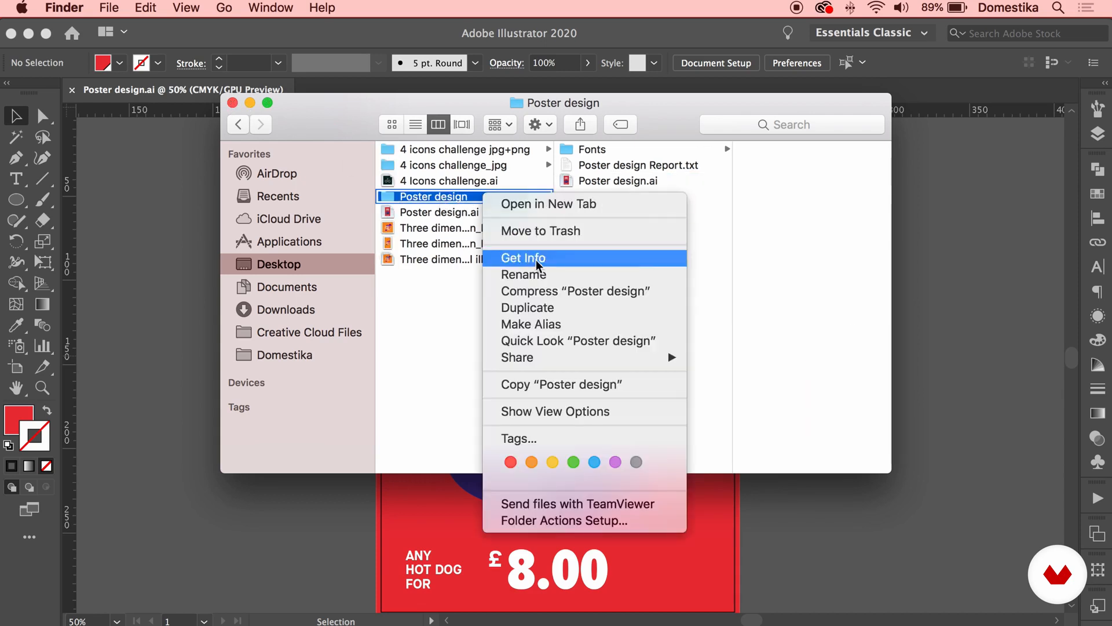
{"action": "left_click", "coordinate": [575, 291]}
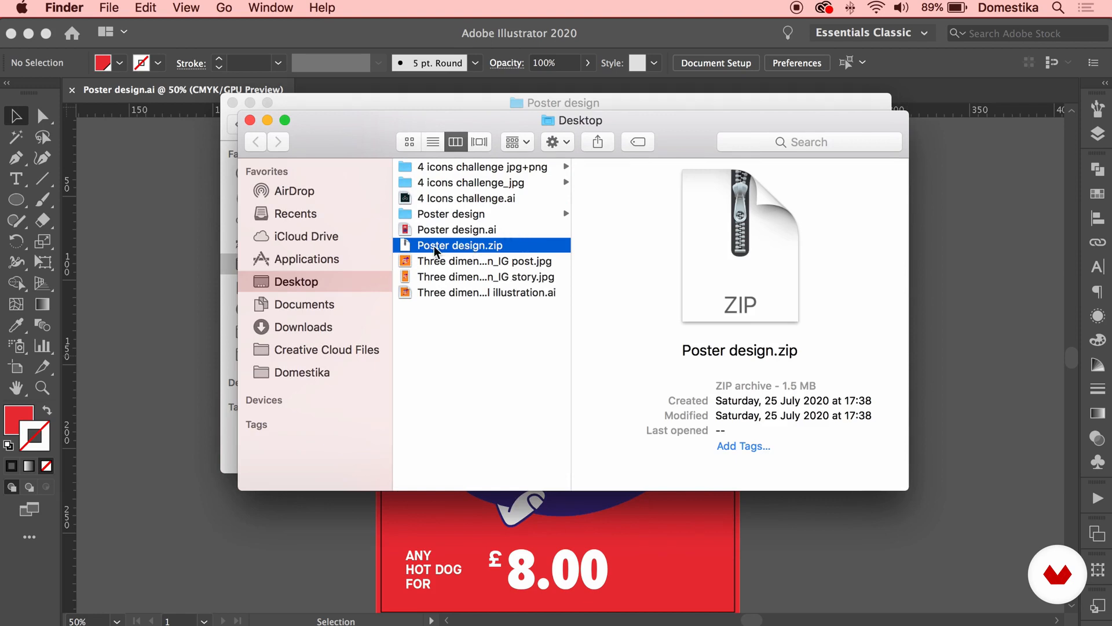
{"action": "mouse_move", "coordinate": [256, 131]}
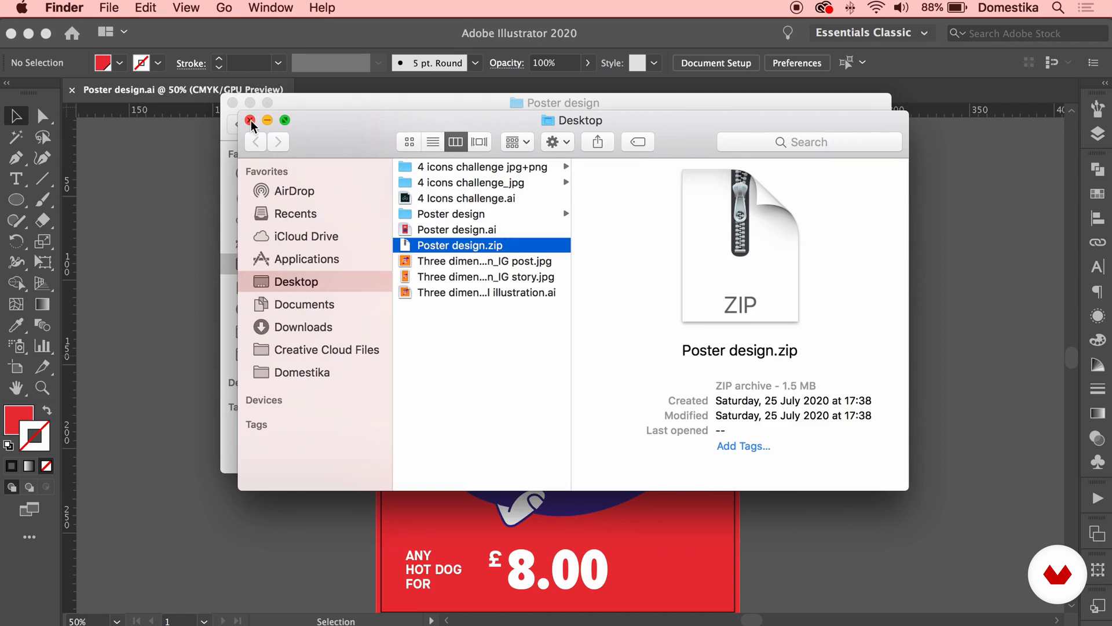
{"action": "left_click", "coordinate": [250, 120]}
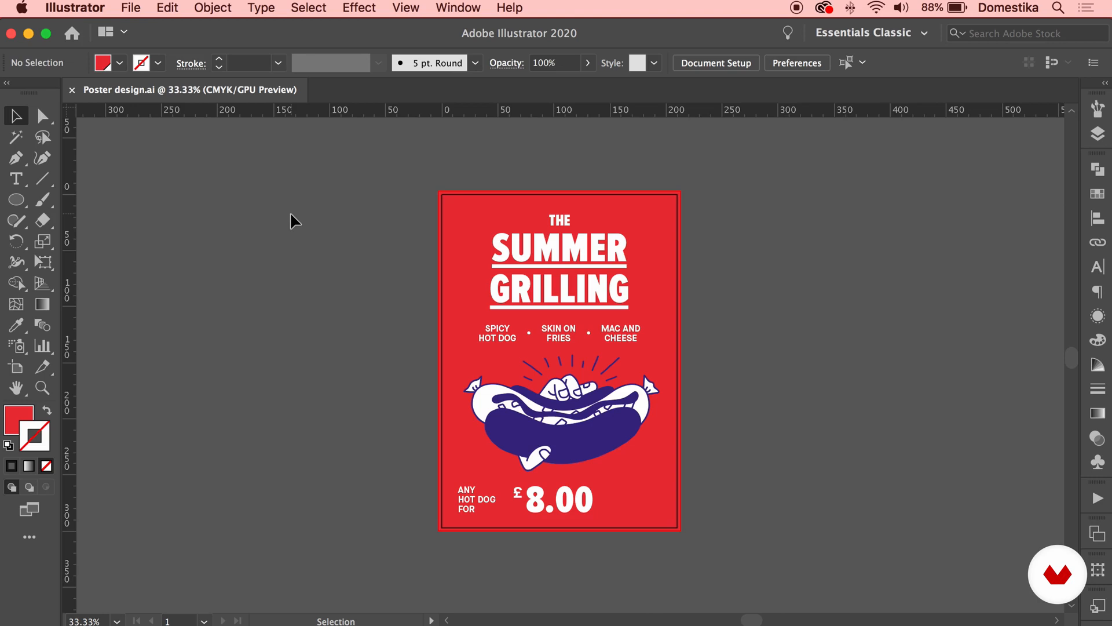
{"action": "mouse_move", "coordinate": [351, 195]}
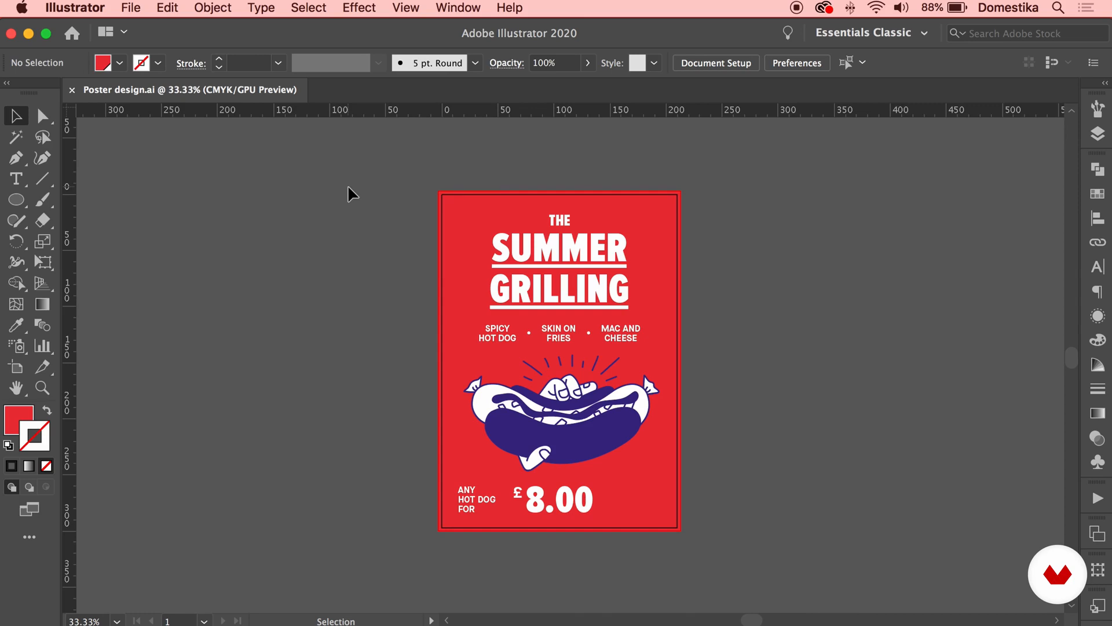
{"action": "mouse_move", "coordinate": [358, 179]}
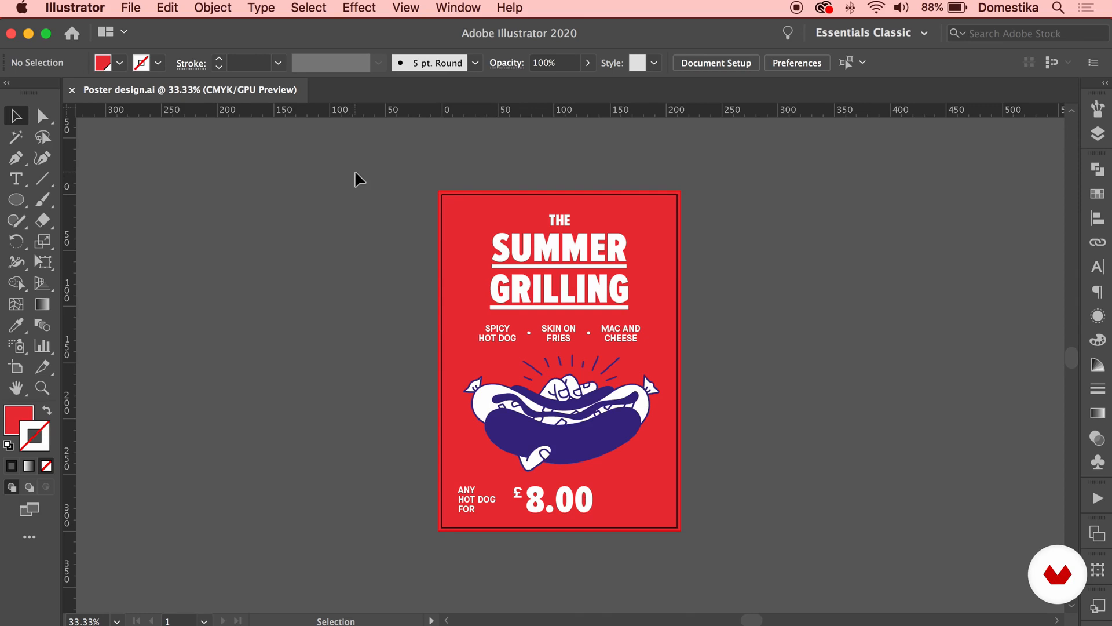
{"action": "mouse_move", "coordinate": [366, 170]}
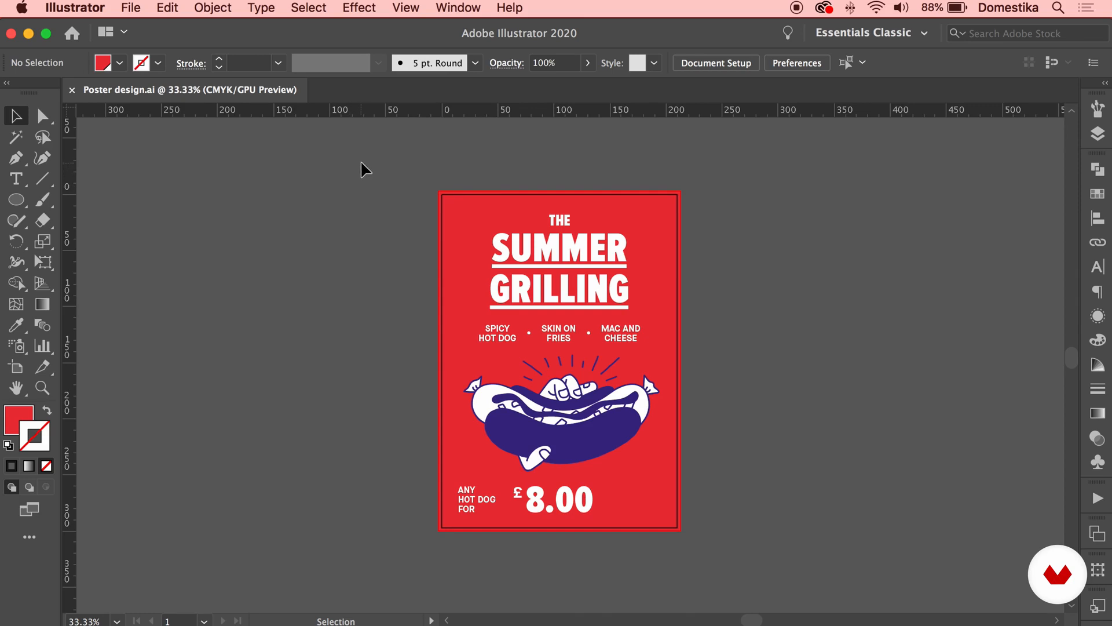
{"action": "mouse_move", "coordinate": [370, 163]}
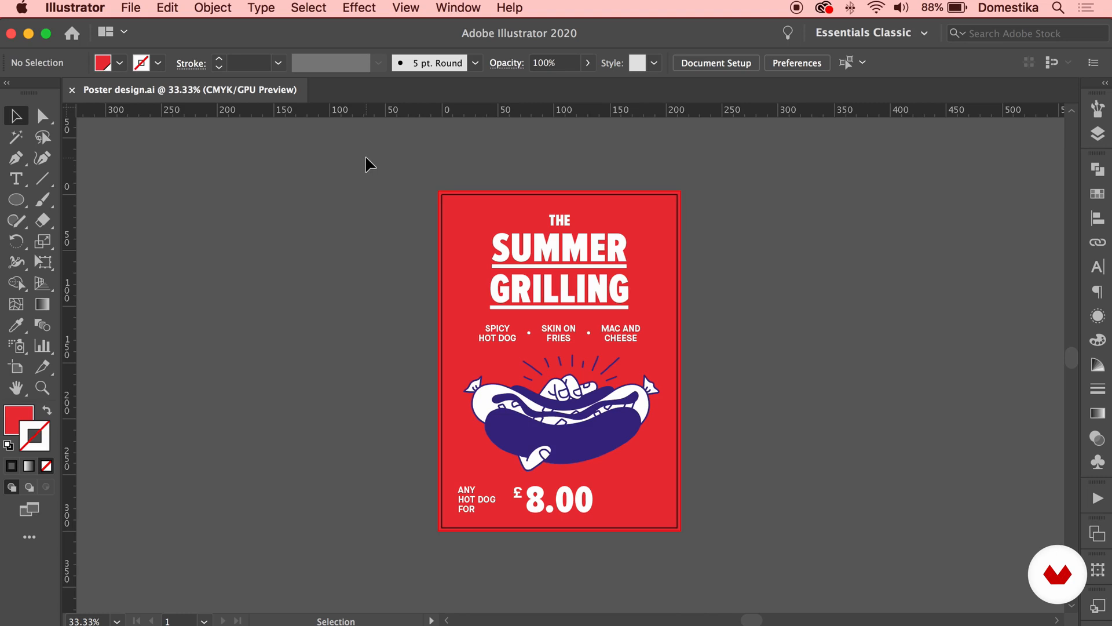
Step: Select all poster artwork, apply Expand Appearance, then Expand with Object, Fill and Stroke
{"action": "left_click", "coordinate": [560, 266]}
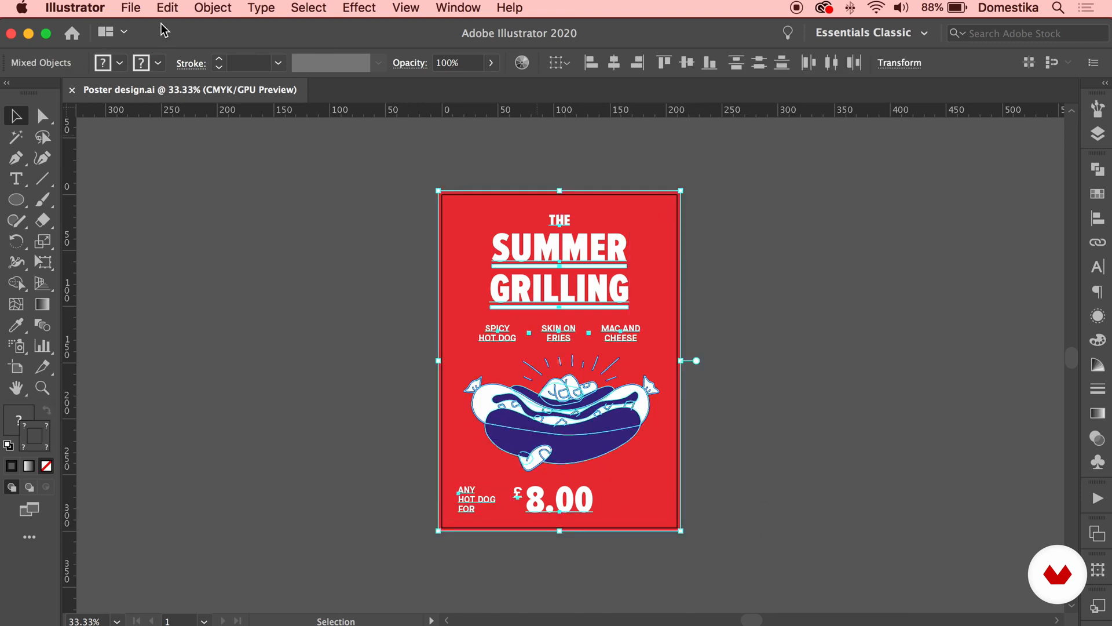
{"action": "mouse_move", "coordinate": [635, 322]}
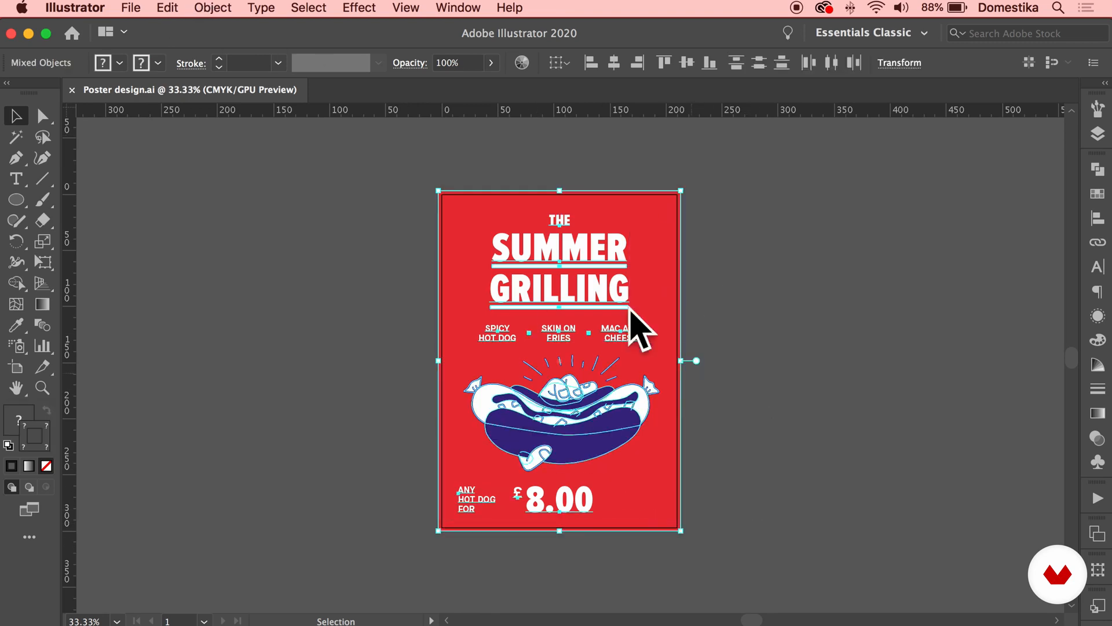
{"action": "left_click", "coordinate": [212, 8]}
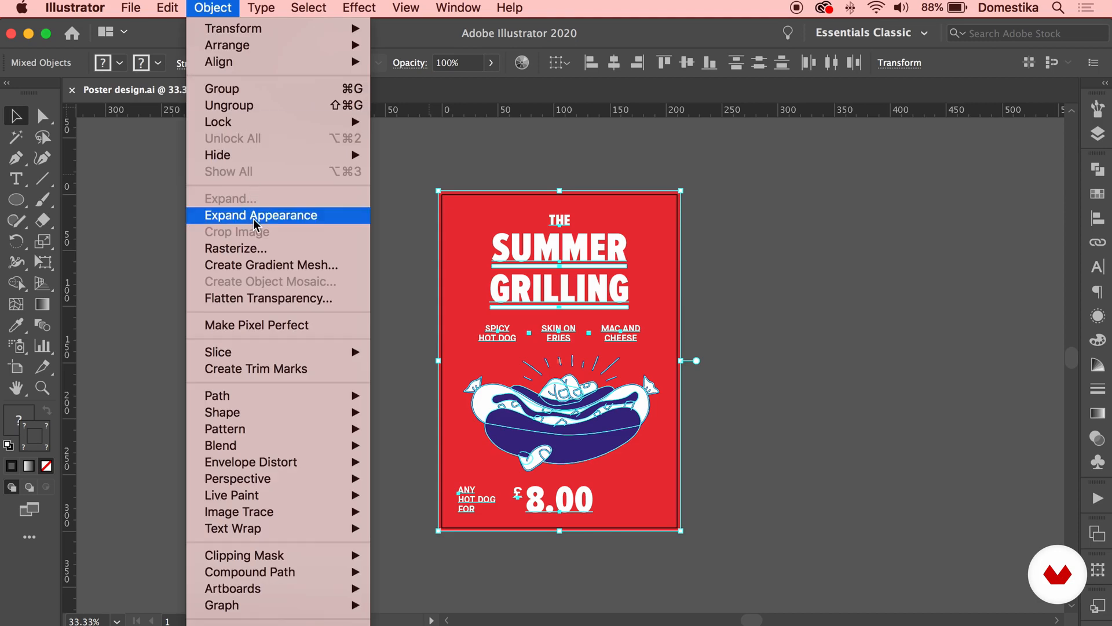
{"action": "left_click", "coordinate": [260, 215]}
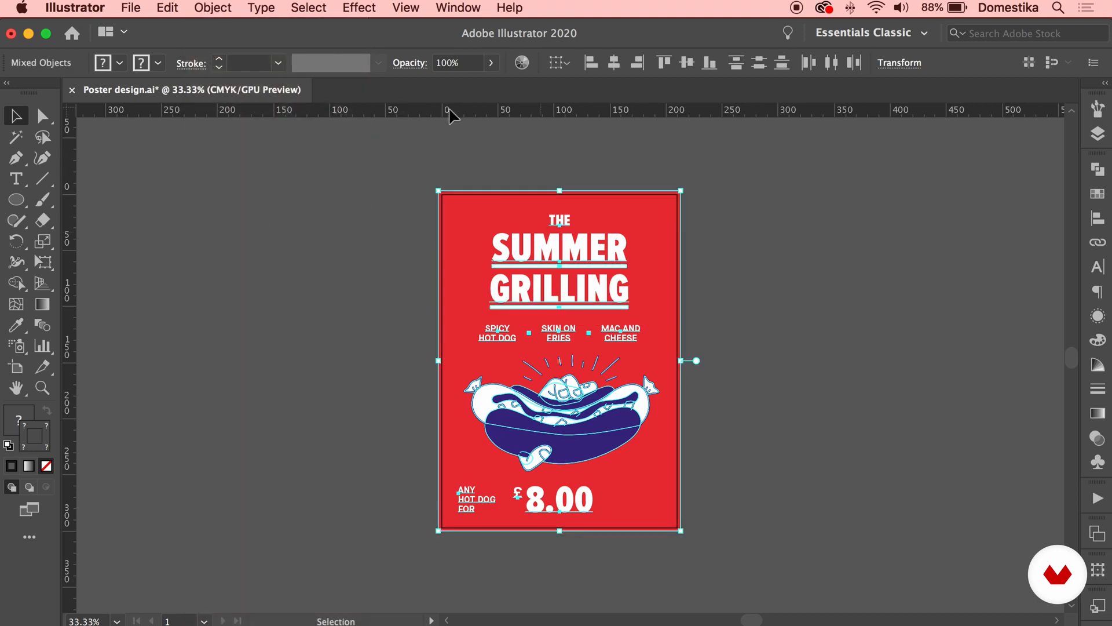
{"action": "mouse_move", "coordinate": [204, 8]}
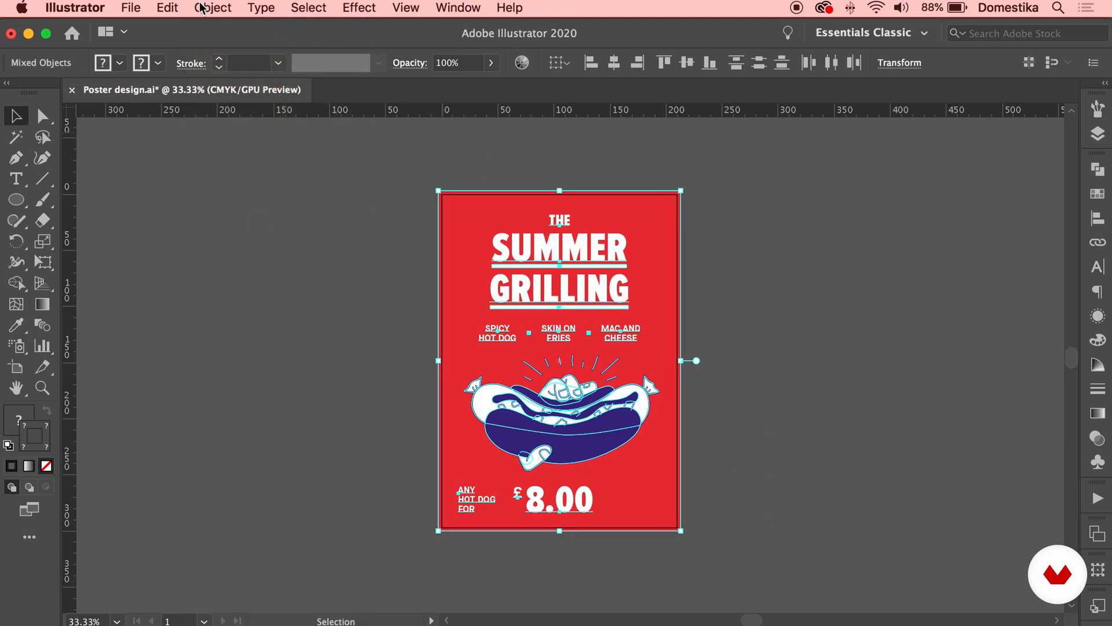
{"action": "left_click", "coordinate": [212, 7]}
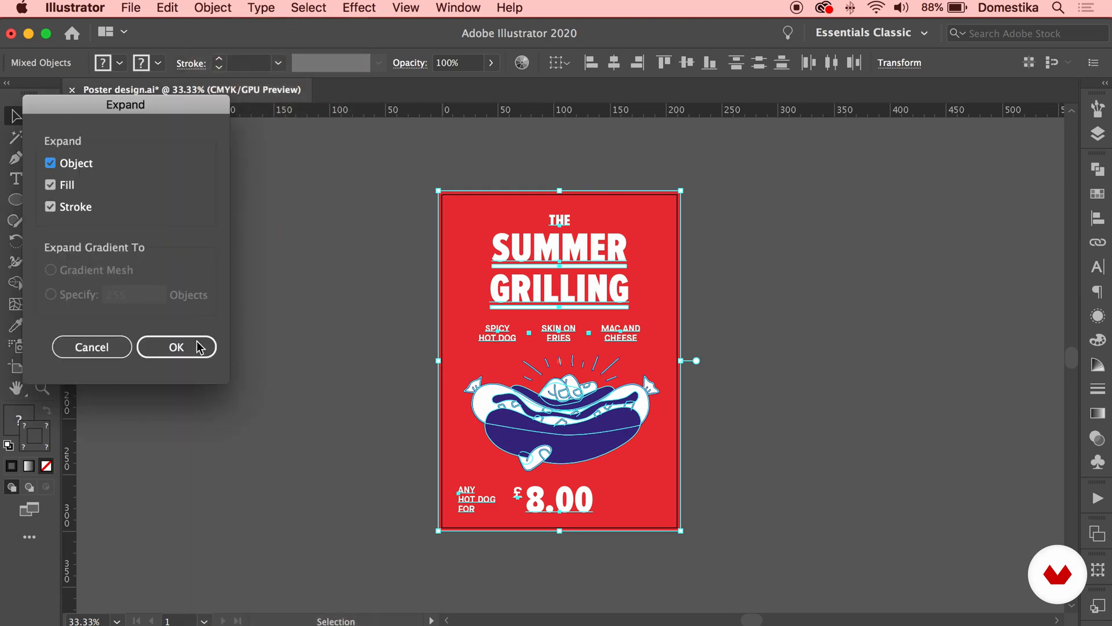
{"action": "left_click", "coordinate": [176, 347]}
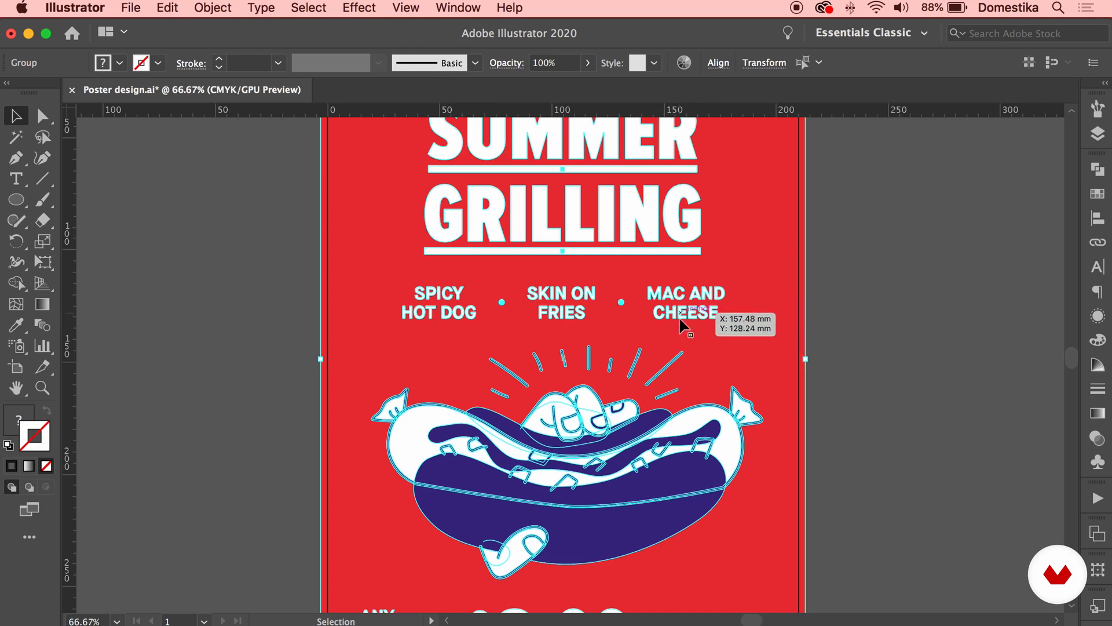
{"action": "left_click", "coordinate": [885, 370]}
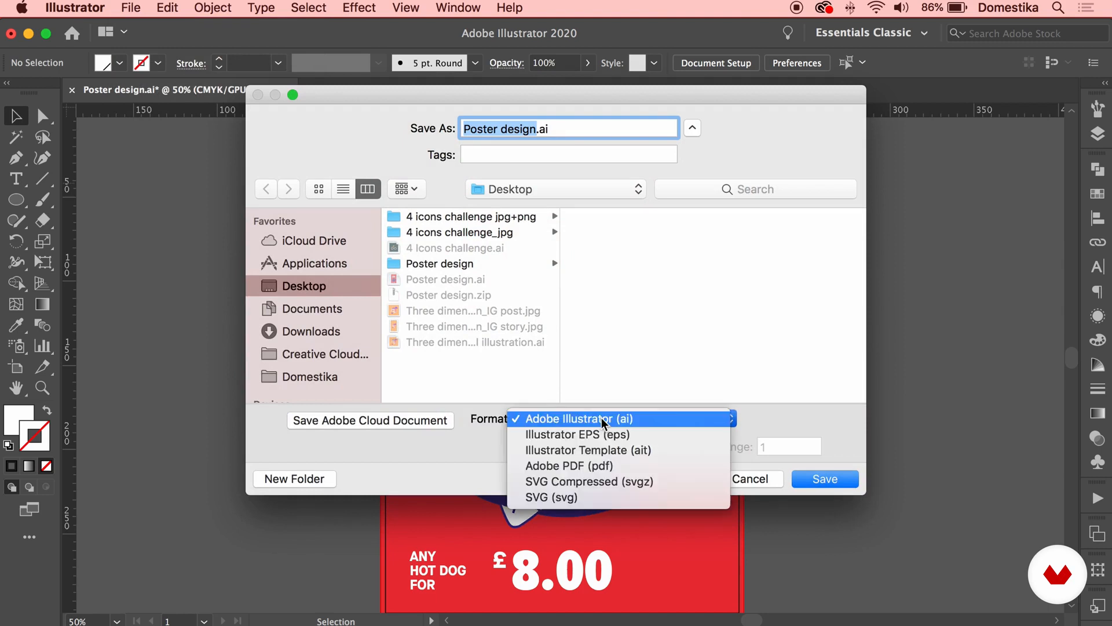
{"action": "mouse_move", "coordinate": [568, 466]}
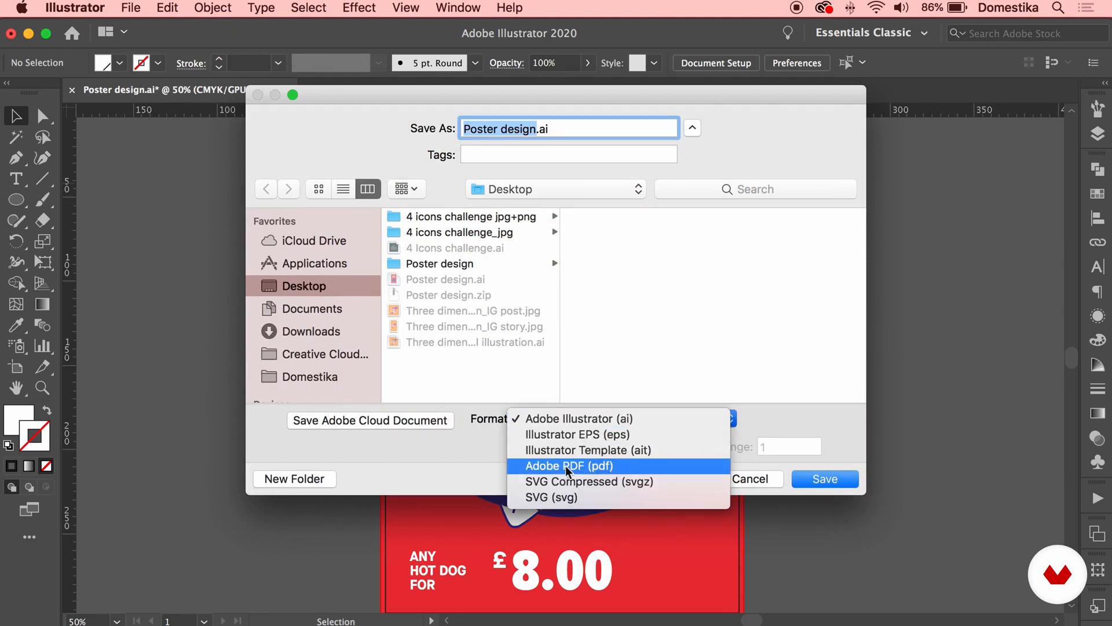
Step: Save the poster as Adobe PDF using the High Quality Print preset
{"action": "left_click", "coordinate": [568, 465]}
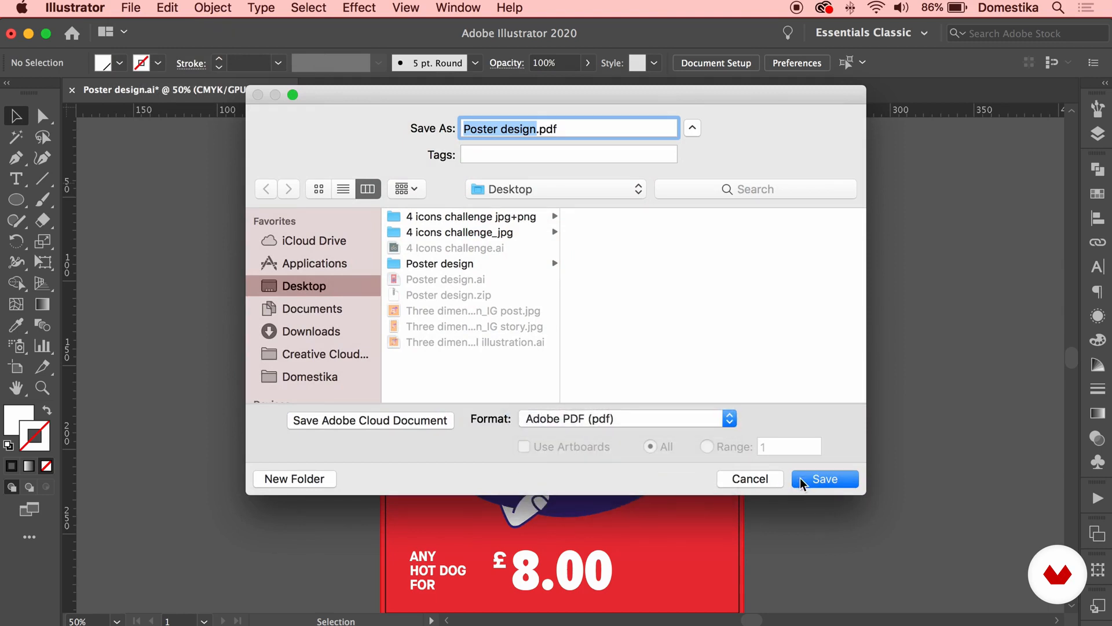
{"action": "left_click", "coordinate": [823, 478]}
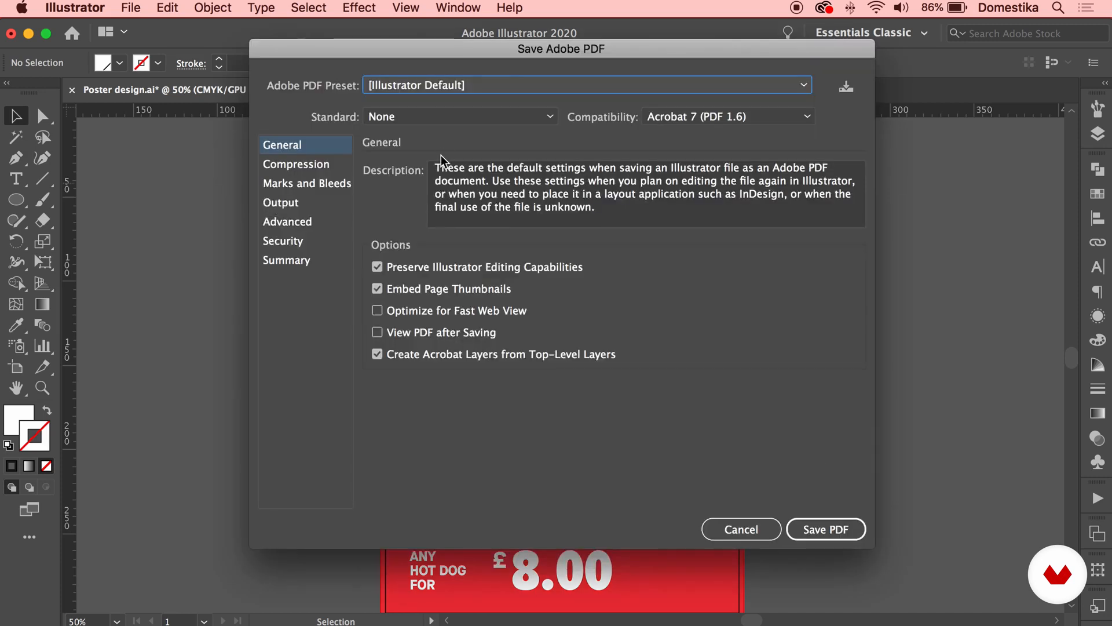
{"action": "left_click", "coordinate": [585, 85]}
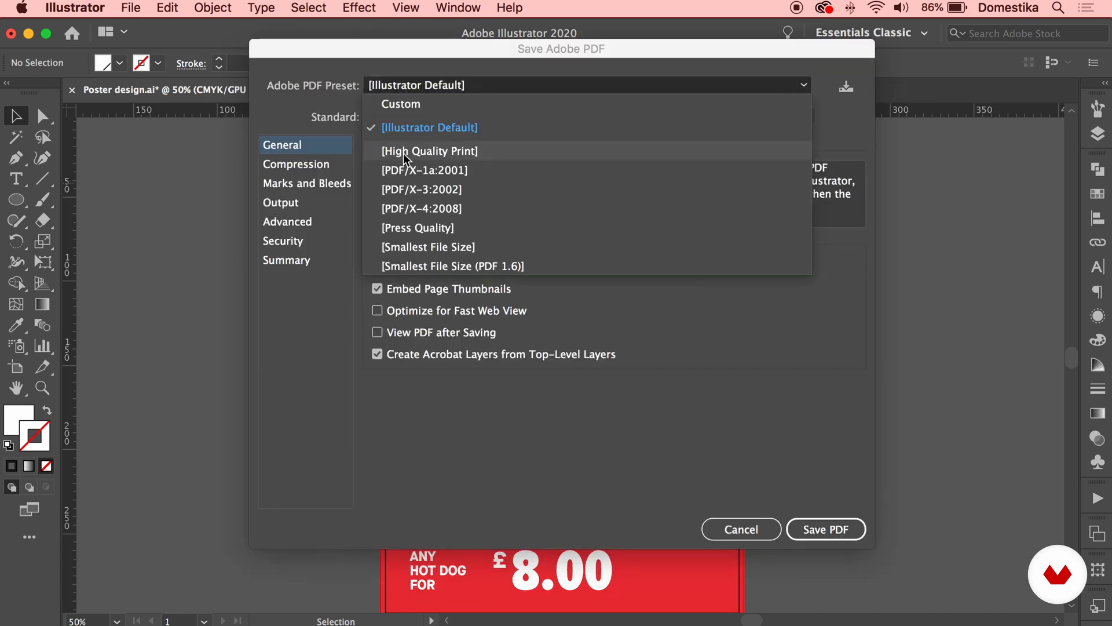
{"action": "left_click", "coordinate": [429, 151]}
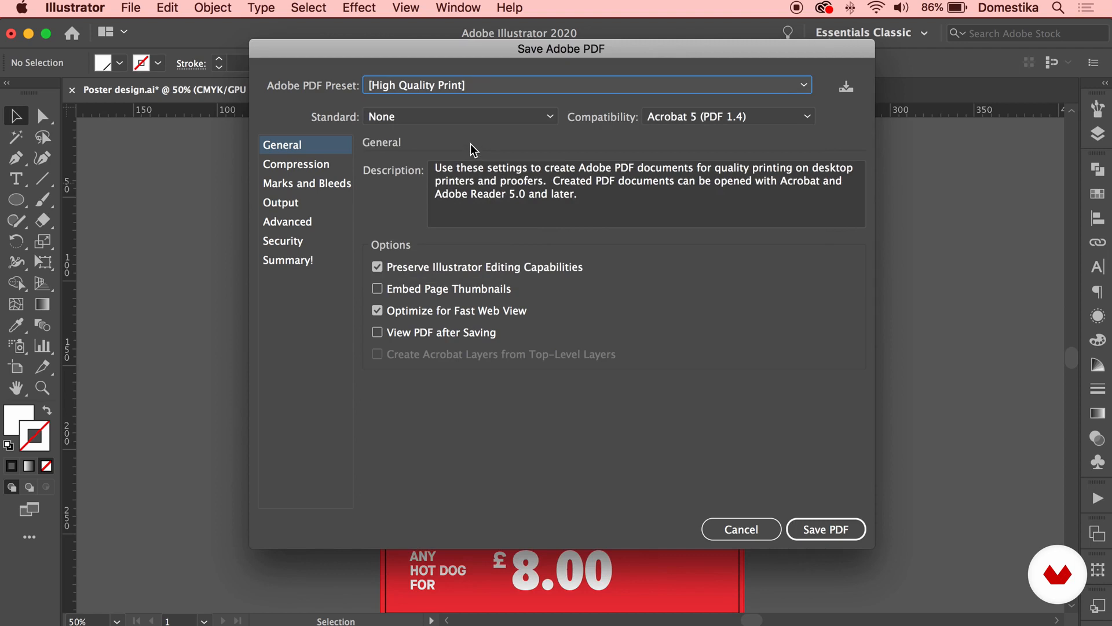
Step: Enable trim marks and document bleed settings under Marks and Bleeds, and save the PDF
{"action": "left_click", "coordinate": [307, 183]}
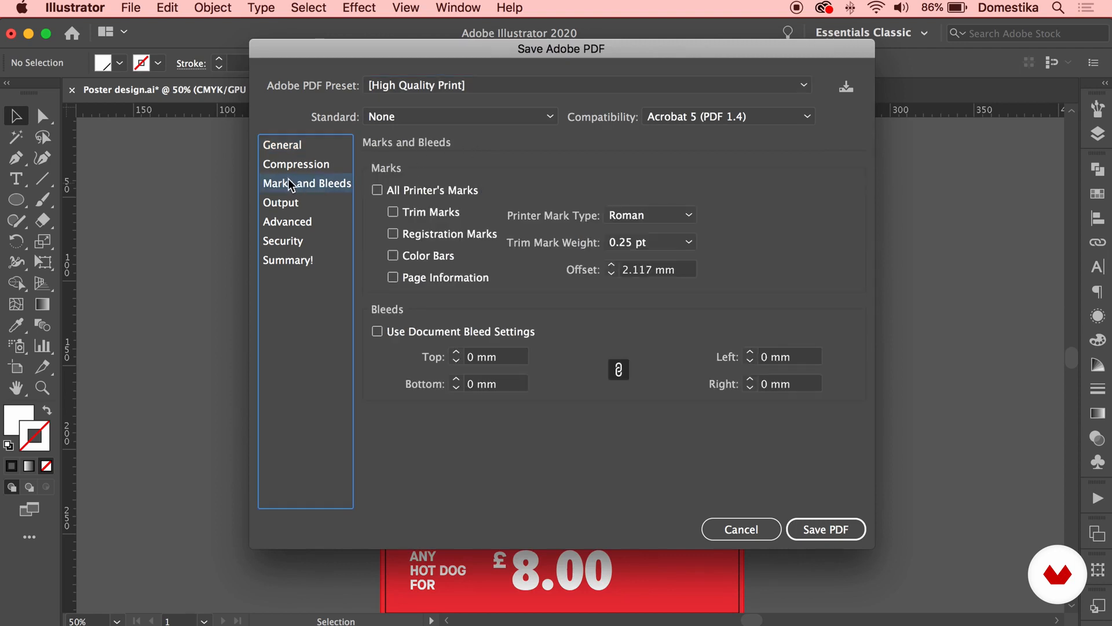
{"action": "mouse_move", "coordinate": [392, 212]}
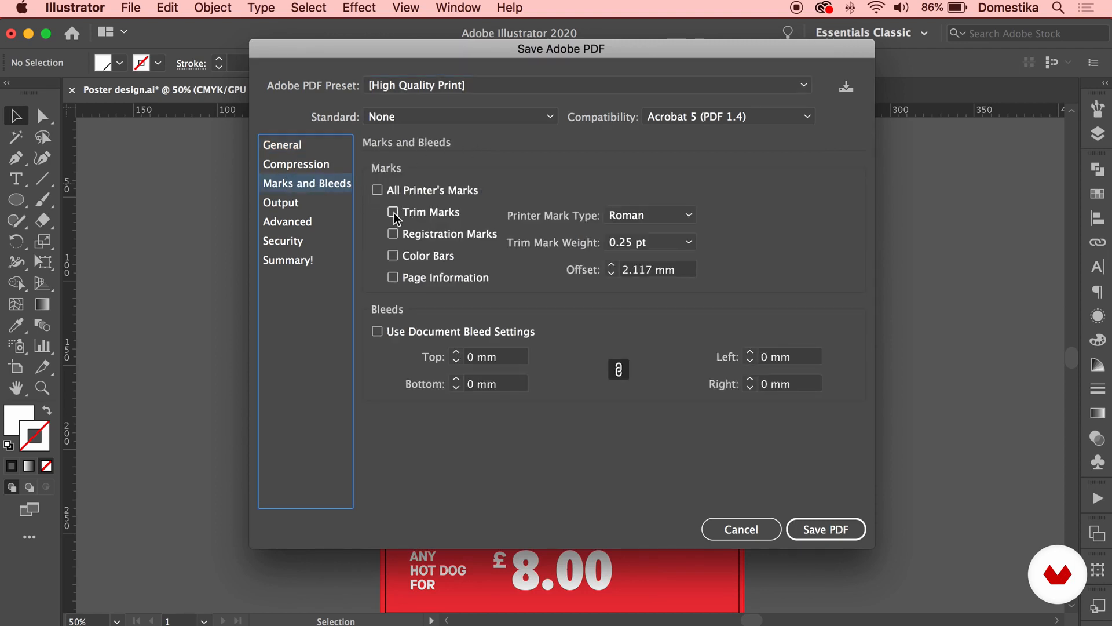
{"action": "left_click", "coordinate": [392, 212]}
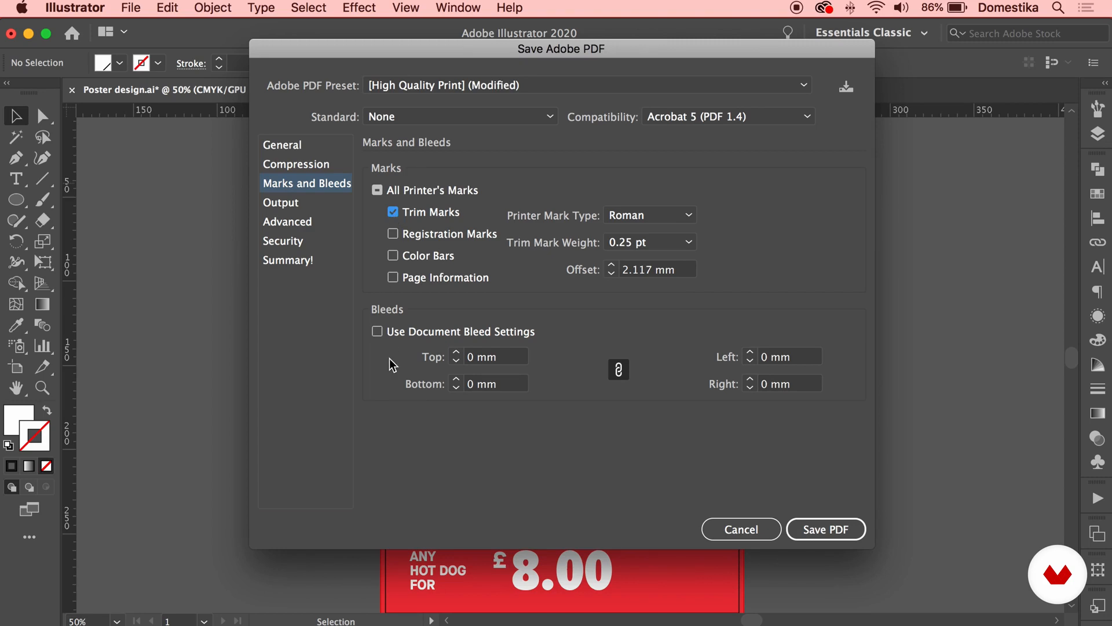
{"action": "left_click", "coordinate": [376, 331]}
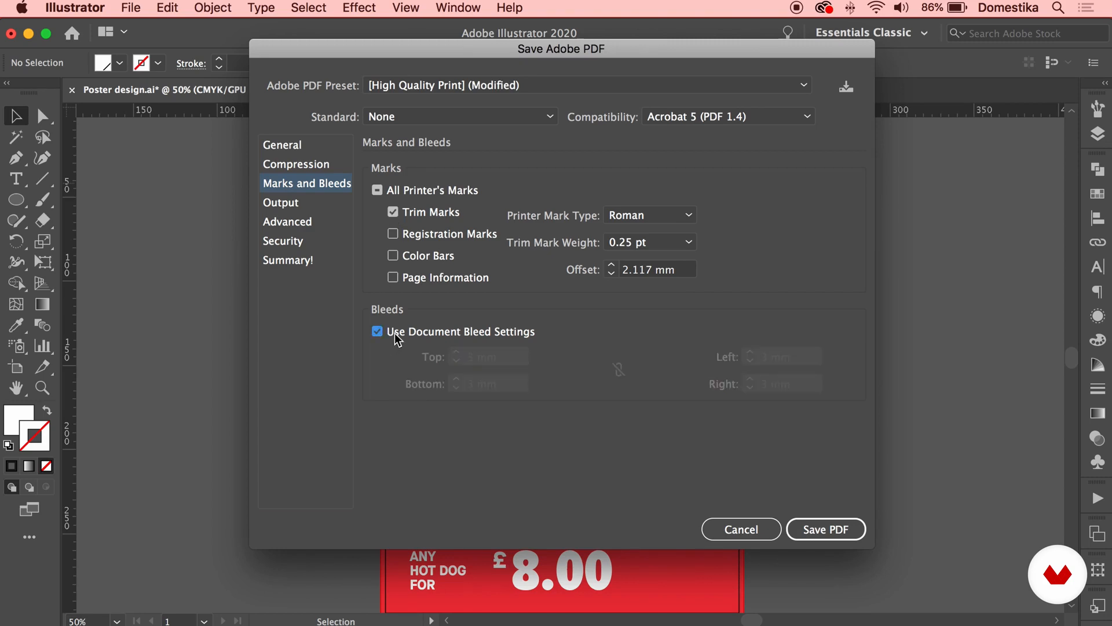
{"action": "mouse_move", "coordinate": [588, 282]}
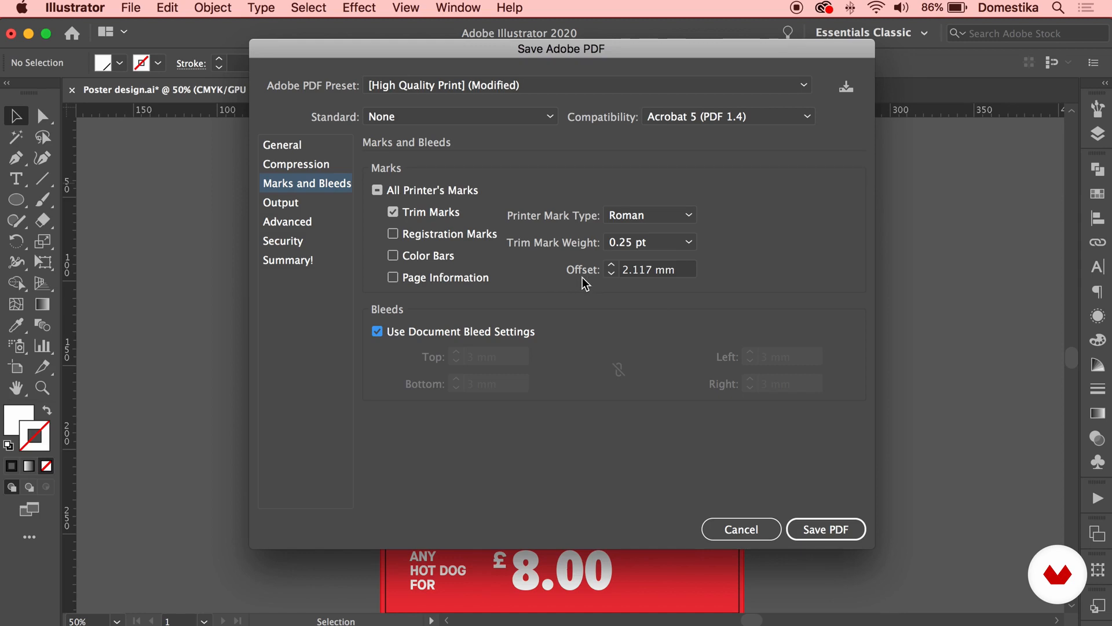
{"action": "mouse_move", "coordinate": [663, 380]}
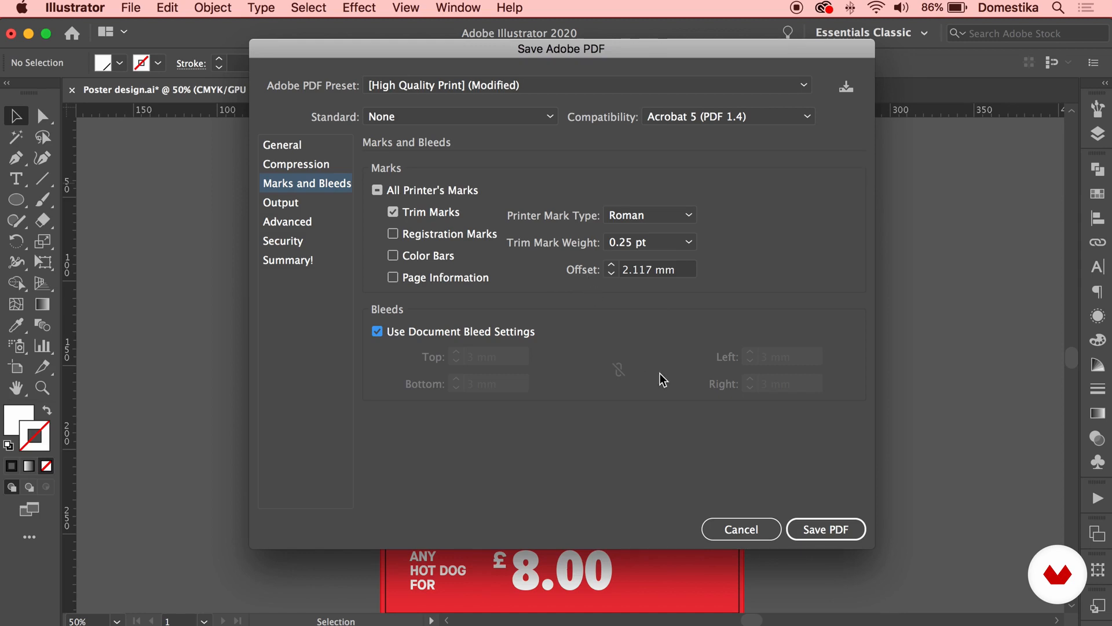
{"action": "left_click", "coordinate": [824, 528]}
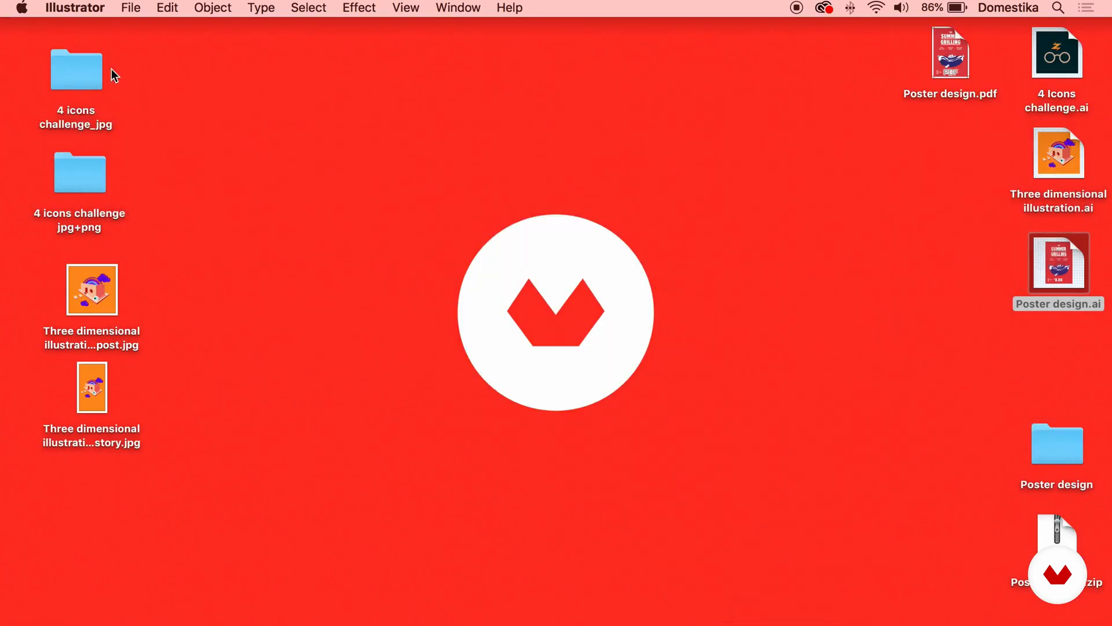
Step: Open Poster design.pdf from the desktop in Preview and scroll down the Summer Grilling poster
{"action": "left_click", "coordinate": [950, 53]}
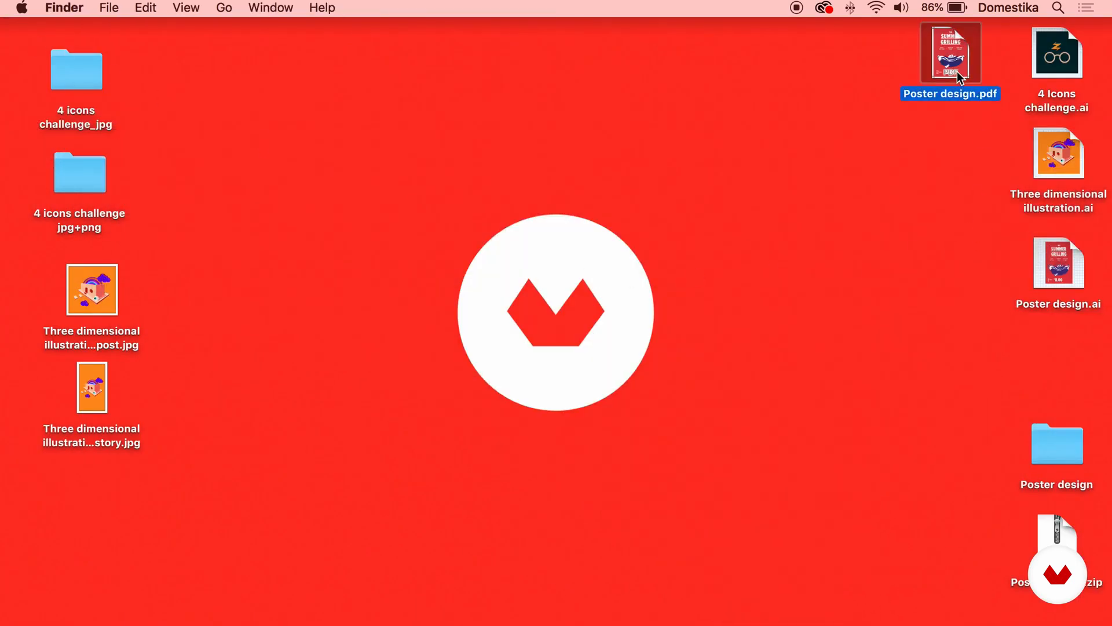
{"action": "double_click", "coordinate": [950, 53]}
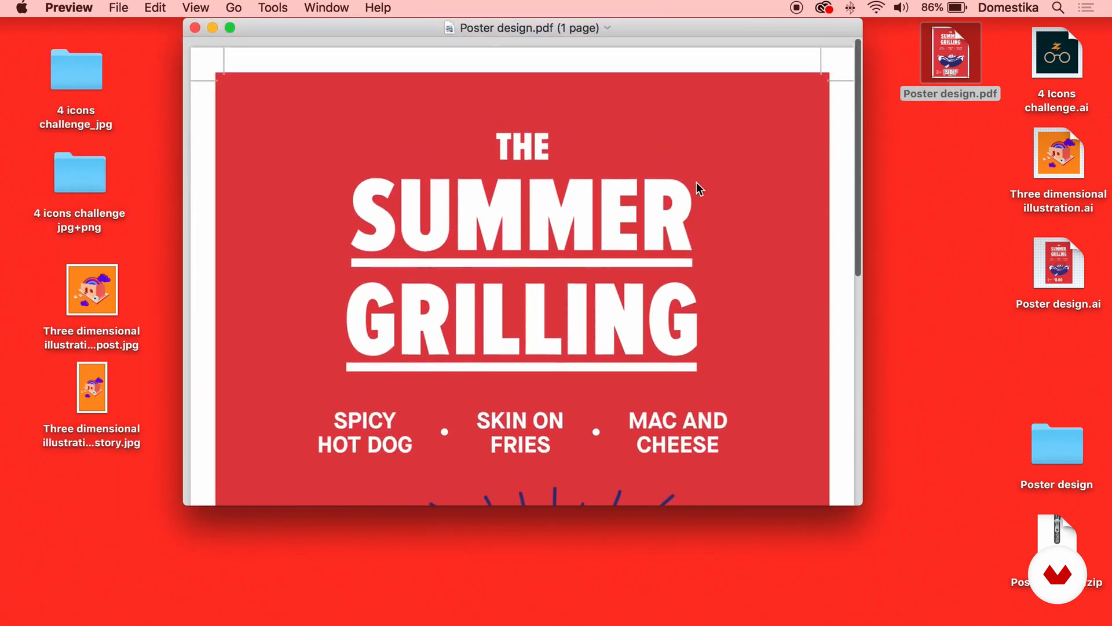
{"action": "scroll", "scroll_direction": "down", "scroll_amount": 3}
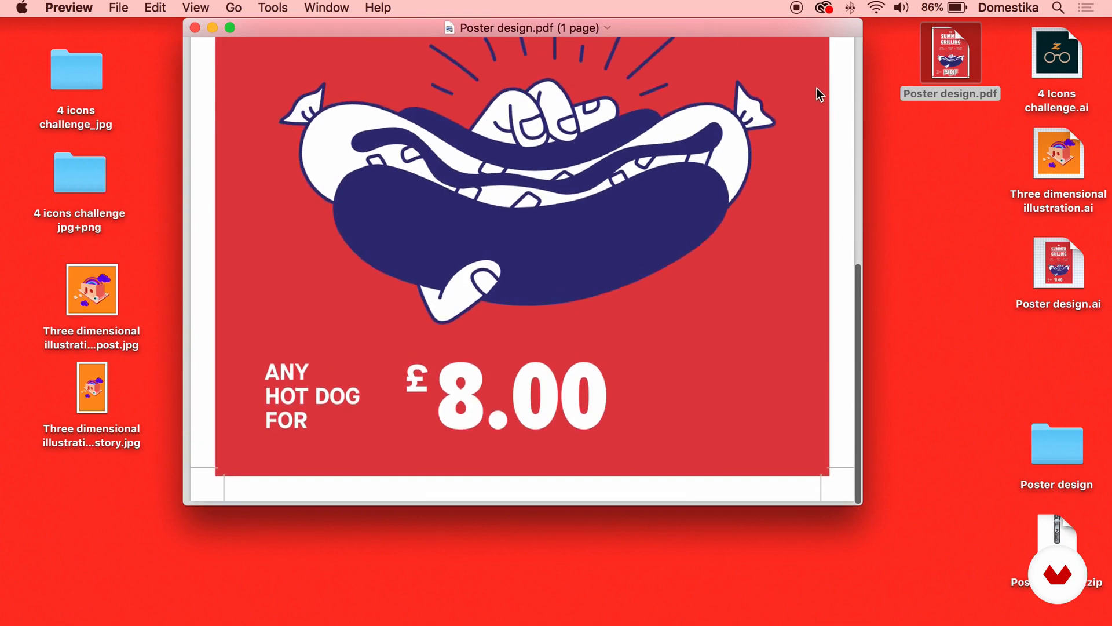